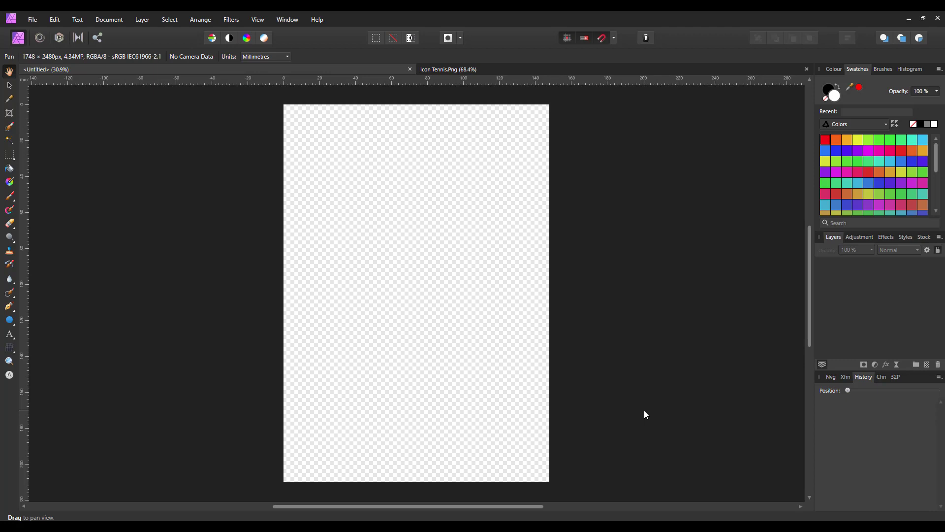
{"action": "mouse_move", "coordinate": [643, 408]}
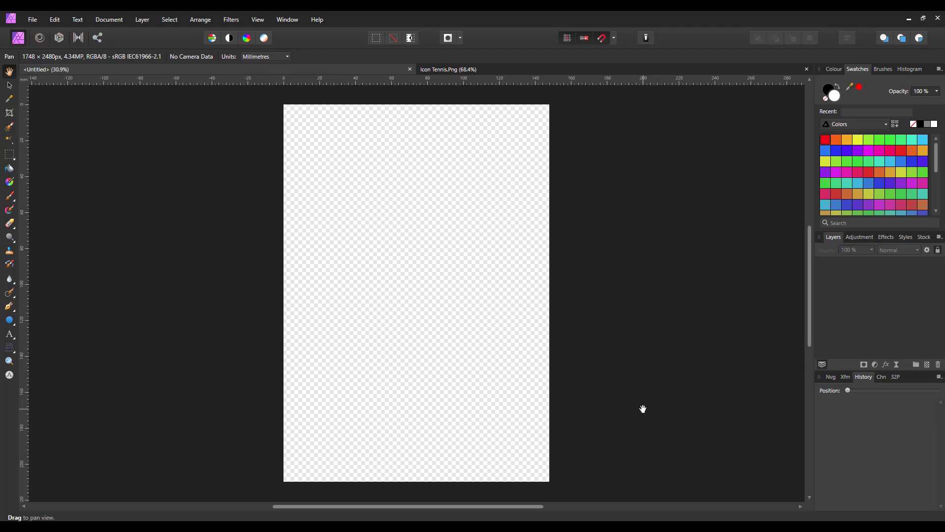
{"action": "mouse_move", "coordinate": [649, 362]}
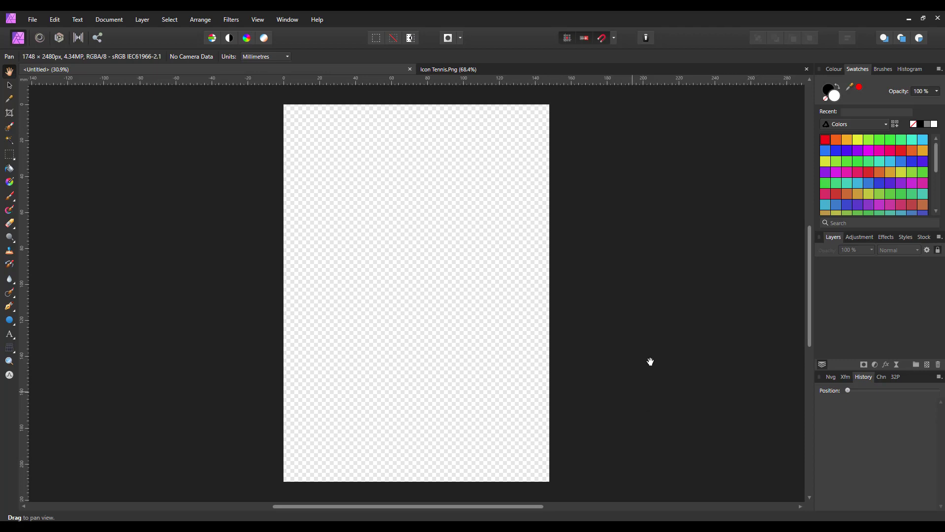
{"action": "mouse_move", "coordinate": [651, 285]}
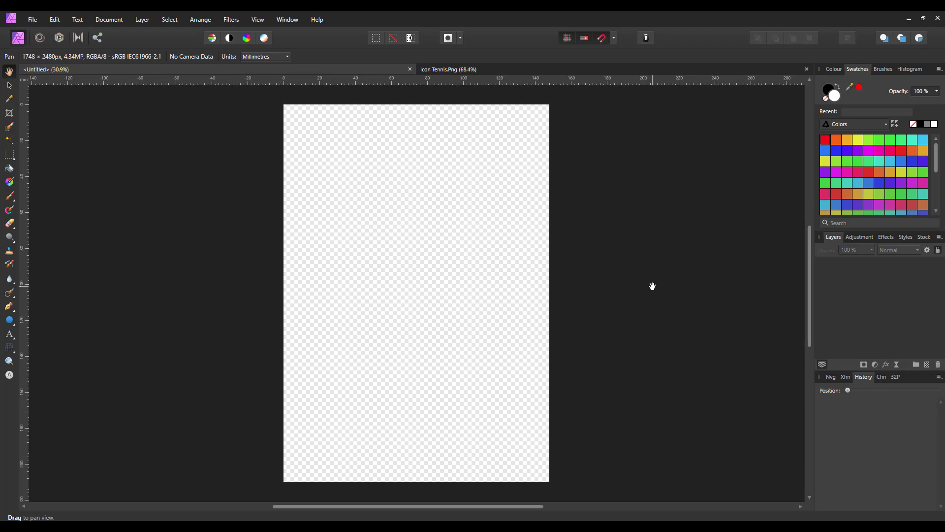
{"action": "mouse_move", "coordinate": [759, 138]}
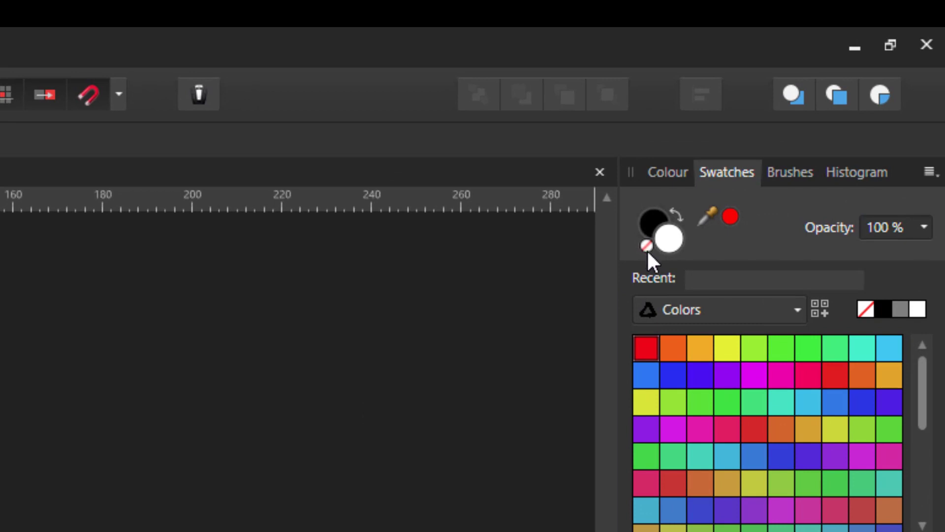
{"action": "mouse_move", "coordinate": [681, 272]}
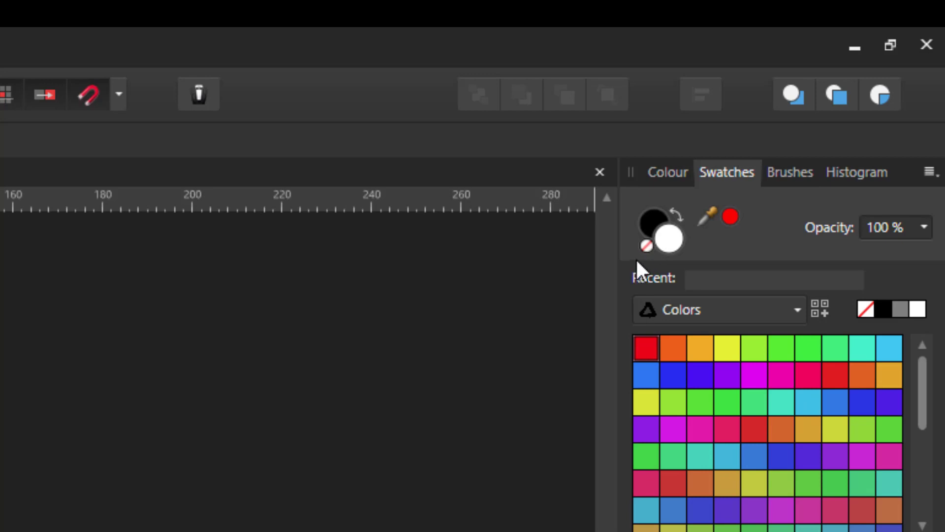
{"action": "mouse_move", "coordinate": [651, 266]}
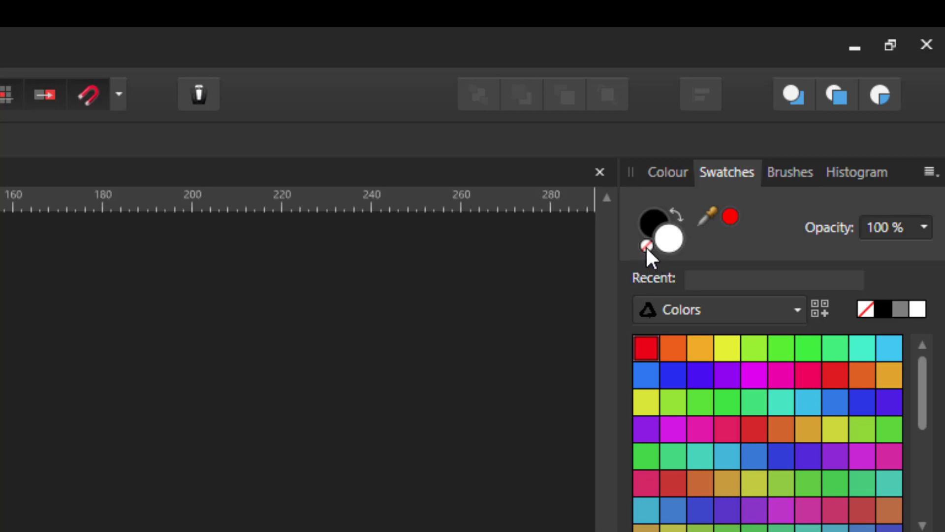
{"action": "mouse_move", "coordinate": [654, 272]}
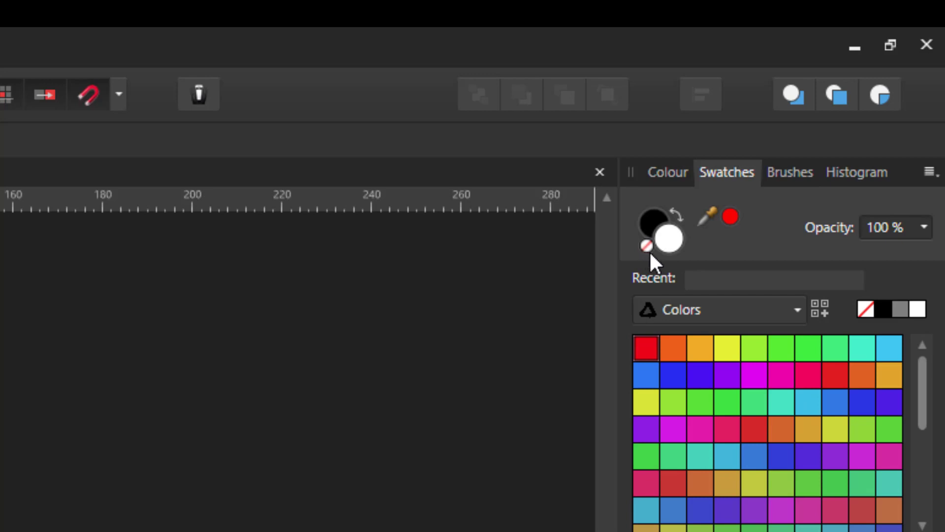
{"action": "mouse_move", "coordinate": [669, 239]}
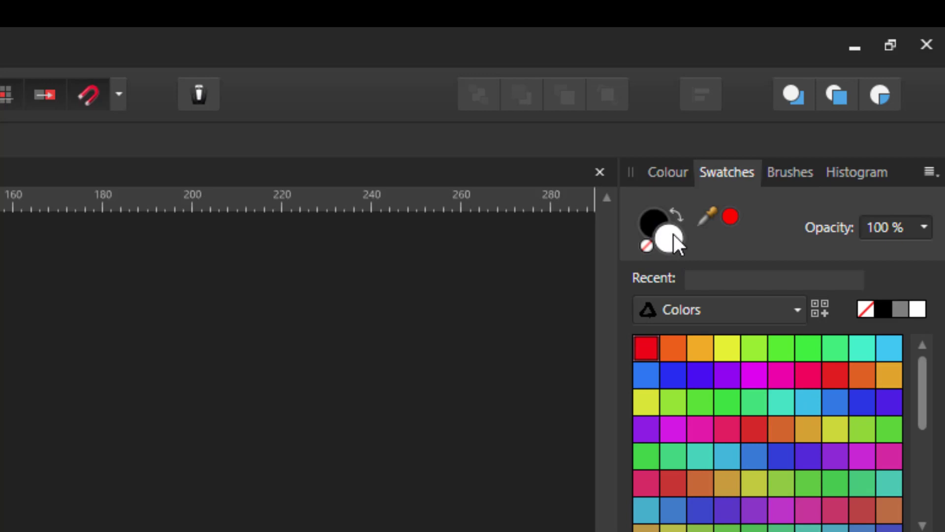
{"action": "mouse_move", "coordinate": [670, 243]}
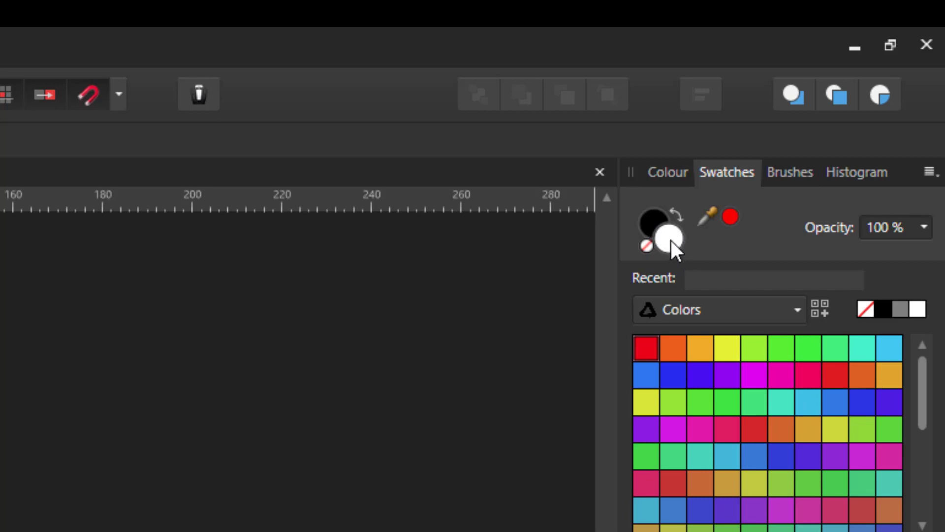
{"action": "mouse_move", "coordinate": [655, 224]}
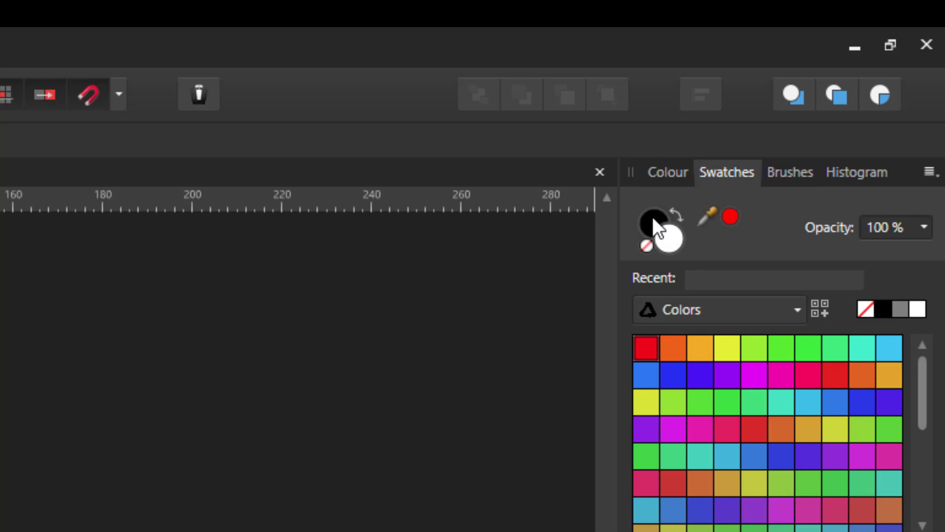
{"action": "mouse_move", "coordinate": [631, 240]}
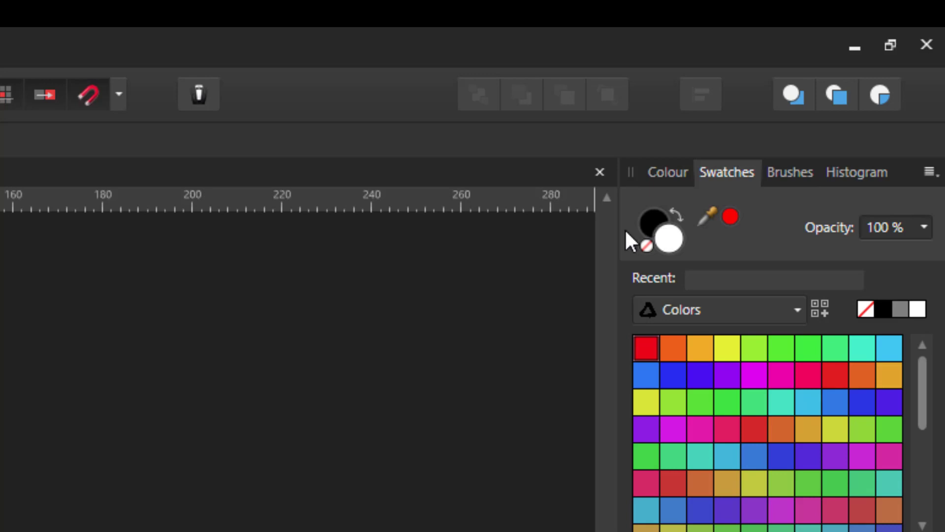
{"action": "mouse_move", "coordinate": [339, 436]}
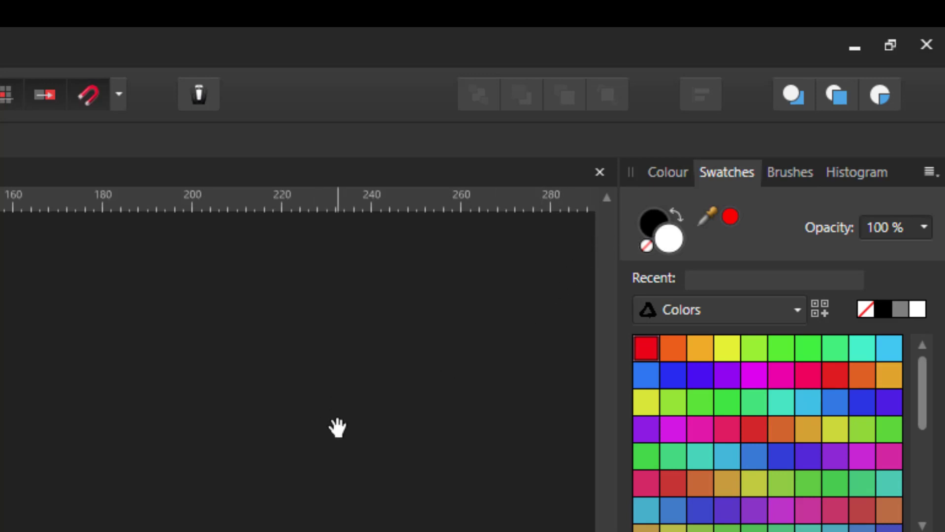
{"action": "mouse_move", "coordinate": [645, 276]}
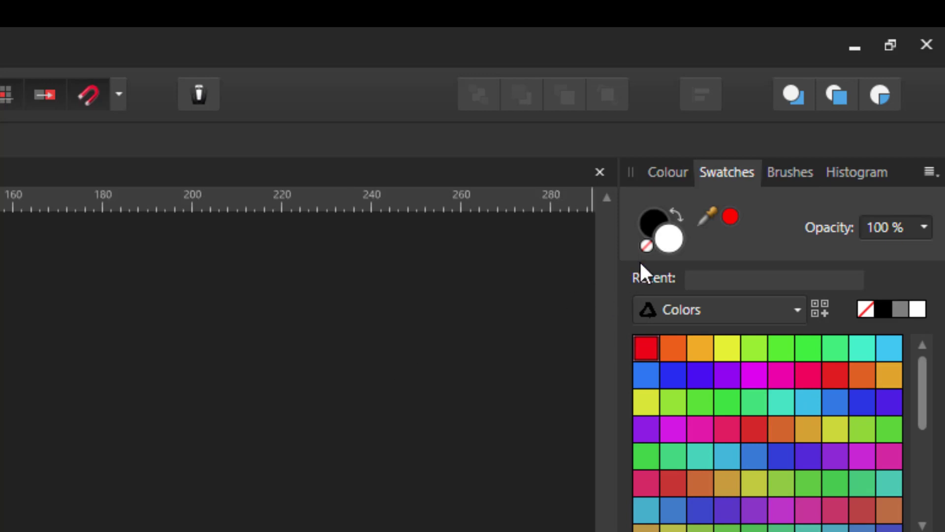
{"action": "mouse_move", "coordinate": [843, 287]}
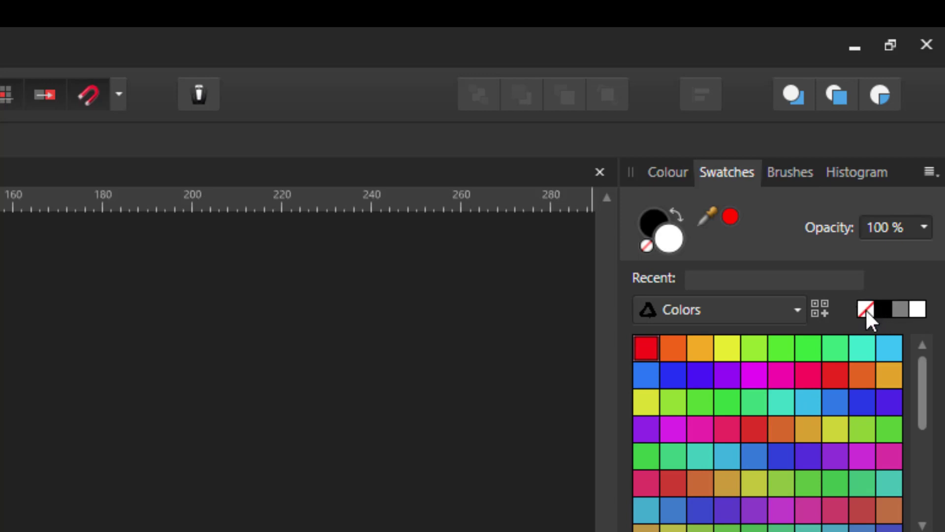
{"action": "mouse_move", "coordinate": [848, 333]}
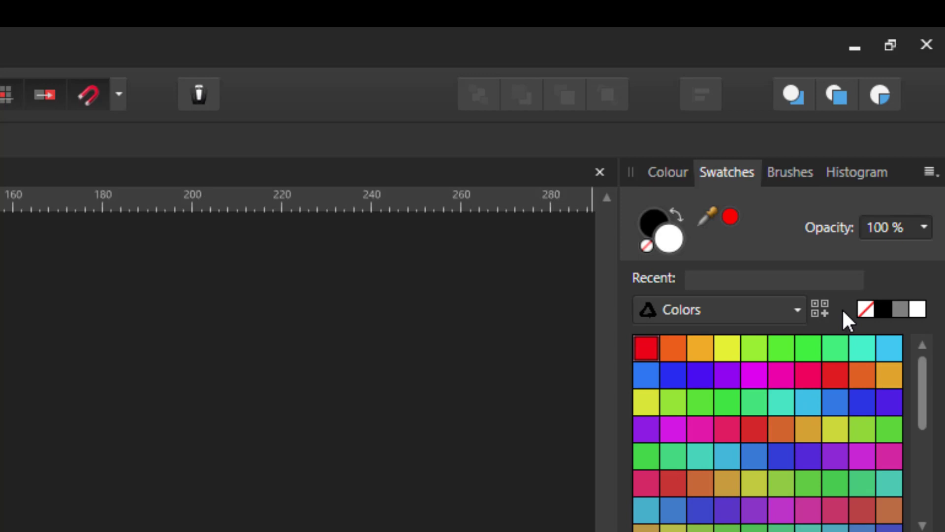
{"action": "mouse_move", "coordinate": [857, 350]}
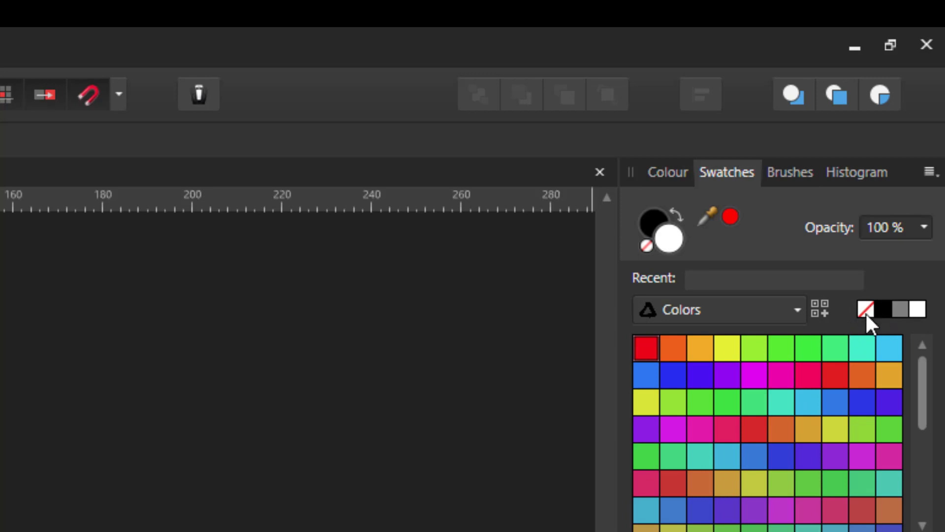
{"action": "mouse_move", "coordinate": [677, 183]}
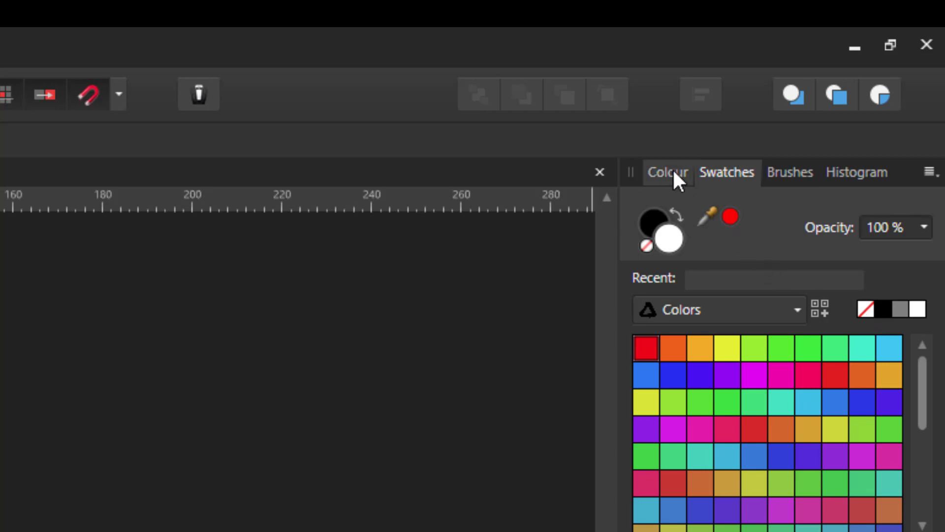
Show the Colour panel with its tint and opacity sliders instead of the swatch grid.
{"action": "left_click", "coordinate": [668, 173]}
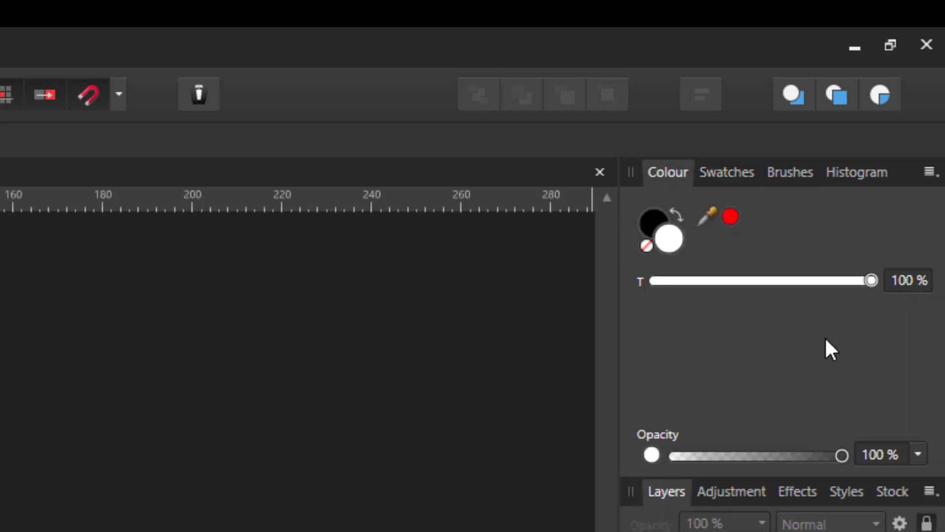
{"action": "mouse_move", "coordinate": [651, 269]}
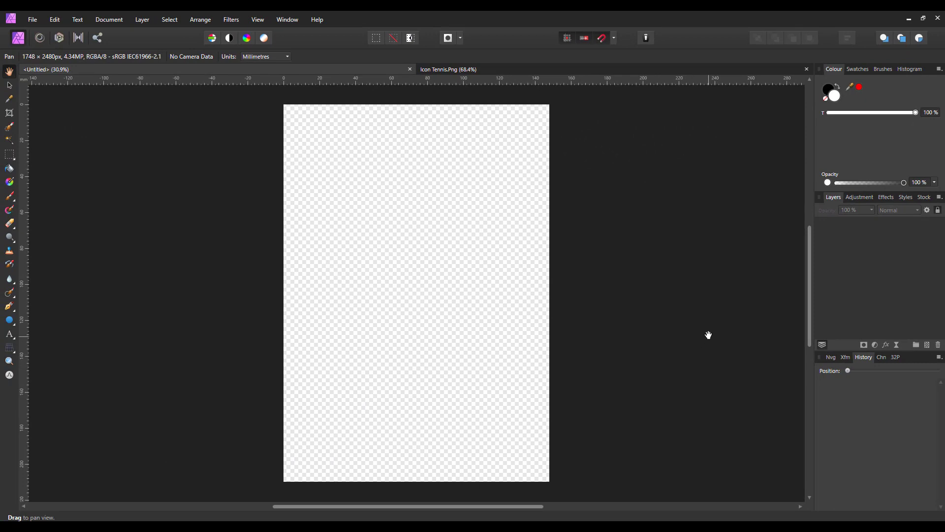
{"action": "mouse_move", "coordinate": [707, 333]}
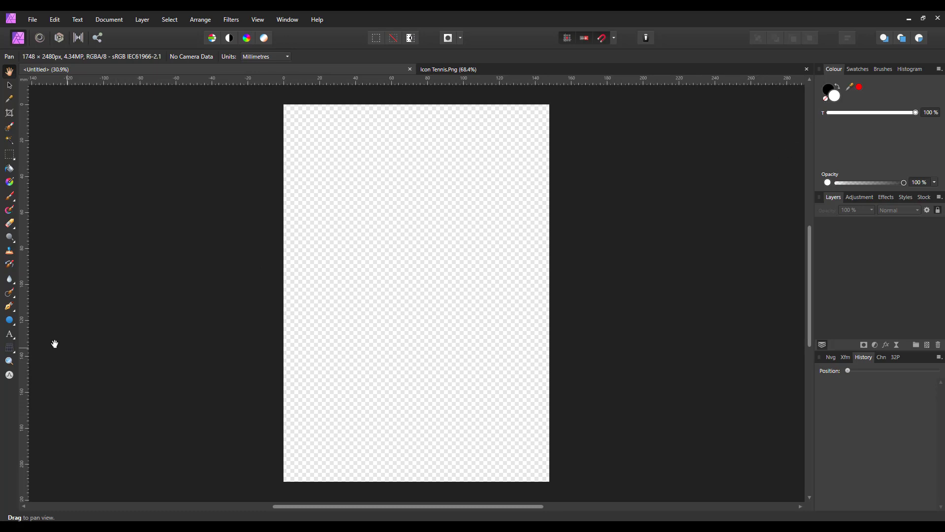
Activate the Rectangle Tool from the shape tools flyout, white fill and black stroke.
{"action": "left_click", "coordinate": [9, 319]}
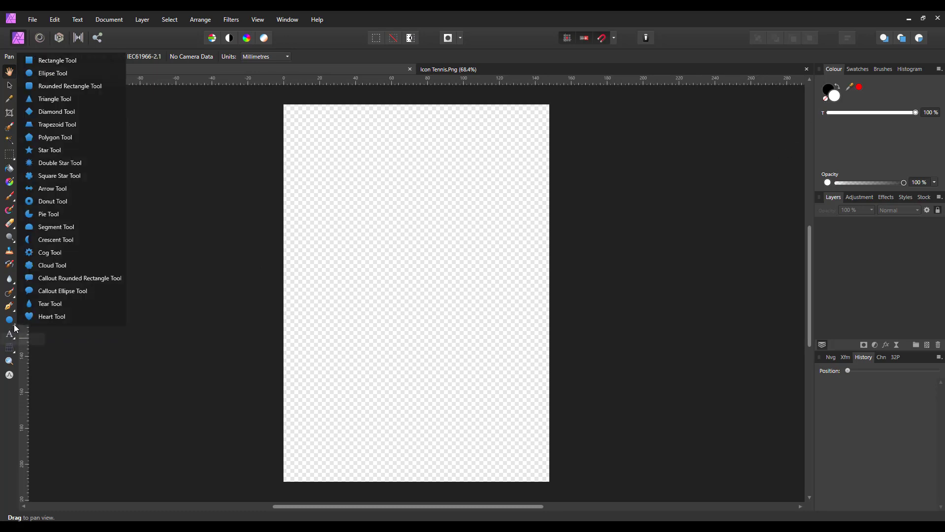
{"action": "mouse_move", "coordinate": [48, 63]}
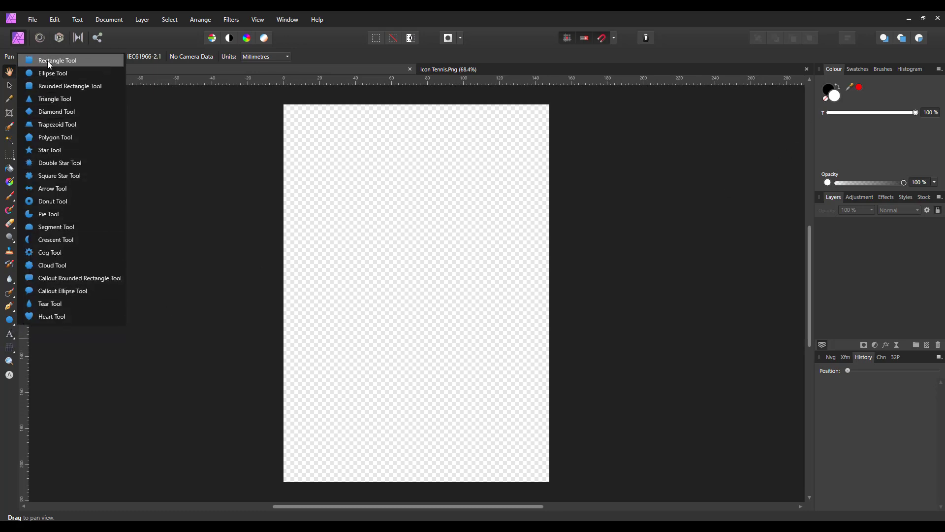
{"action": "left_click", "coordinate": [47, 61]}
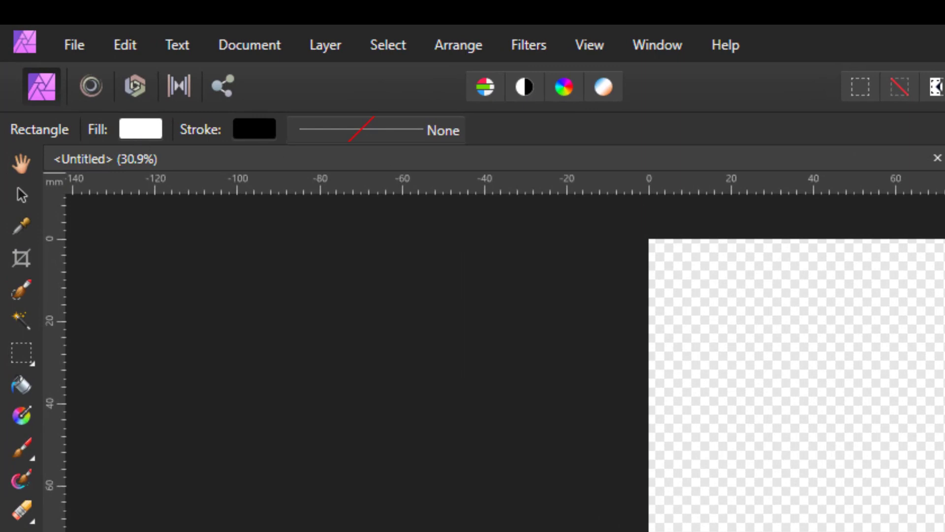
{"action": "mouse_move", "coordinate": [109, 142]}
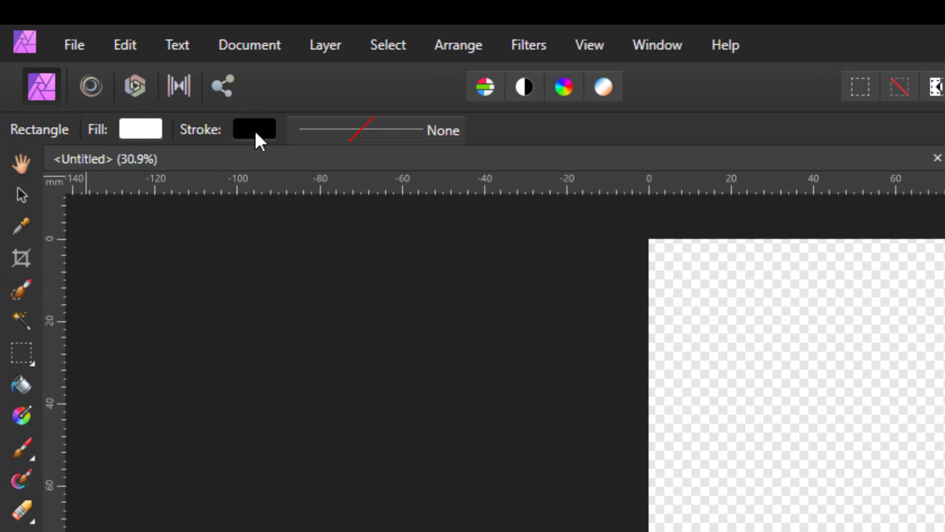
{"action": "mouse_move", "coordinate": [235, 156]}
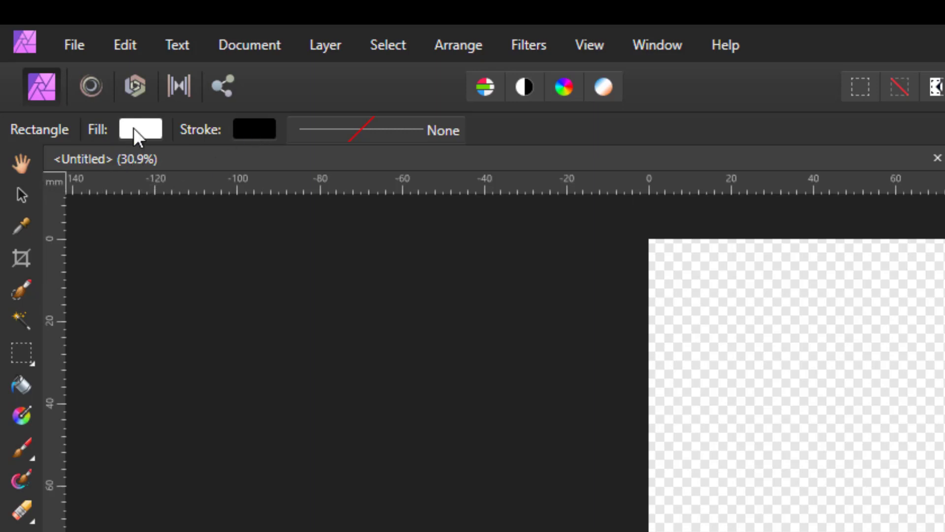
{"action": "mouse_move", "coordinate": [144, 143]}
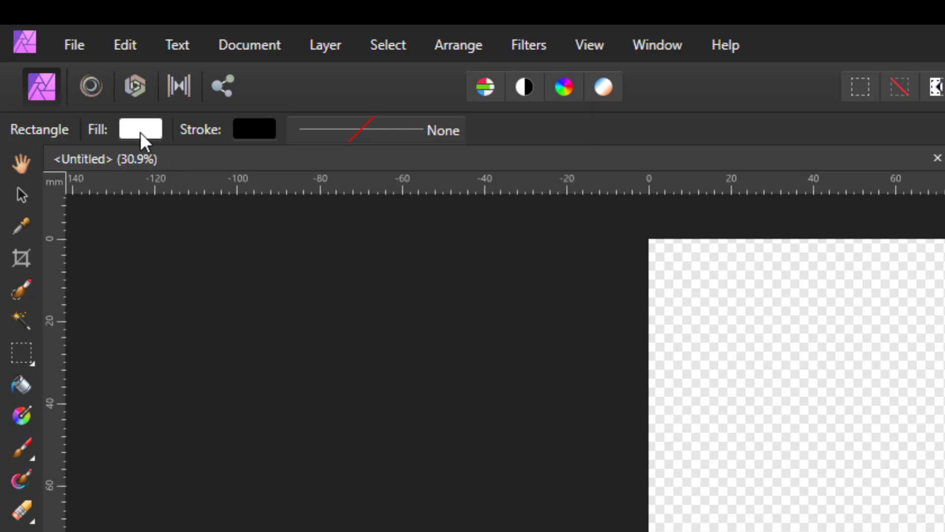
Set the rectangle fill to dark reddish brown 6F1B00 using RGB Hex Sliders.
{"action": "left_click", "coordinate": [140, 129]}
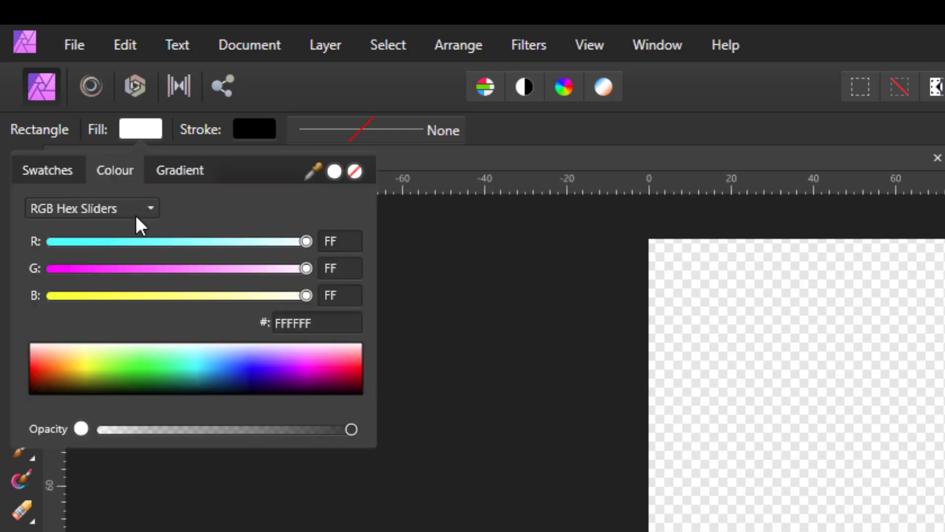
{"action": "mouse_move", "coordinate": [154, 217]}
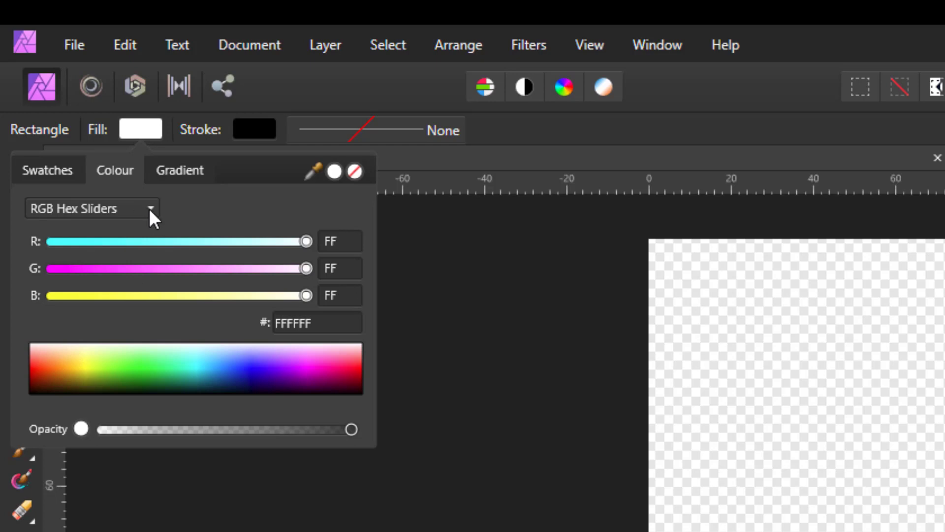
{"action": "left_click", "coordinate": [91, 209]}
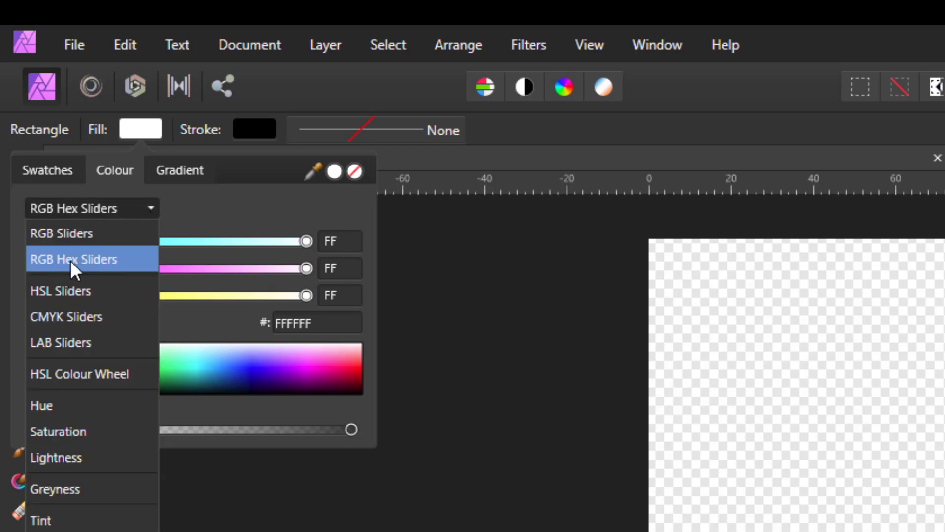
{"action": "mouse_move", "coordinate": [89, 339]}
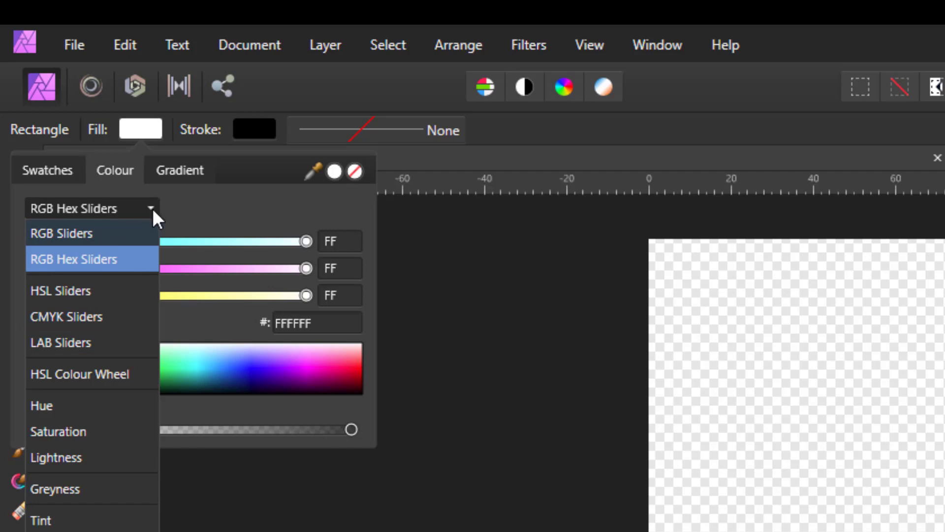
{"action": "left_click", "coordinate": [73, 259]}
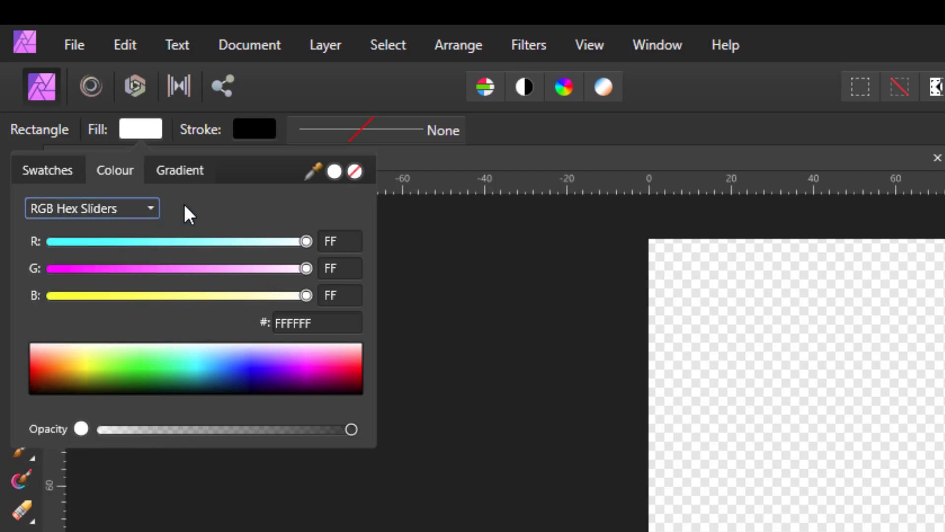
{"action": "left_click", "coordinate": [39, 392]}
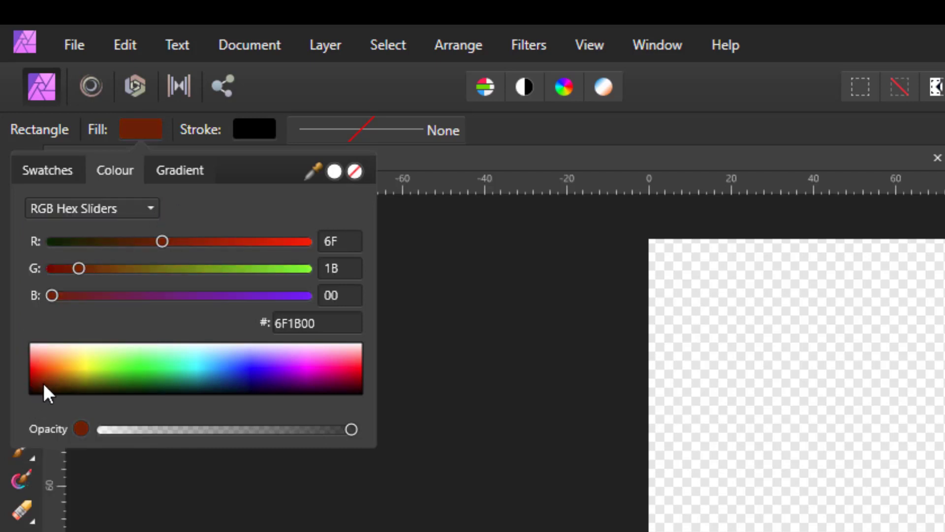
Brighten the fill red and draw a rectangle covering the entire page.
{"action": "left_click_drag", "start_coordinate": [161, 241], "coordinate": [273, 241]}
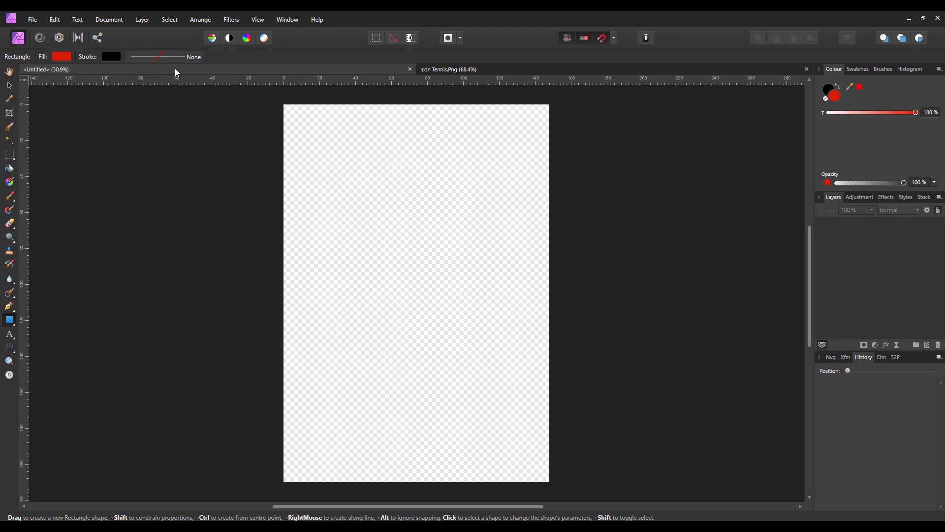
{"action": "left_click_drag", "start_coordinate": [284, 104], "coordinate": [417, 301]}
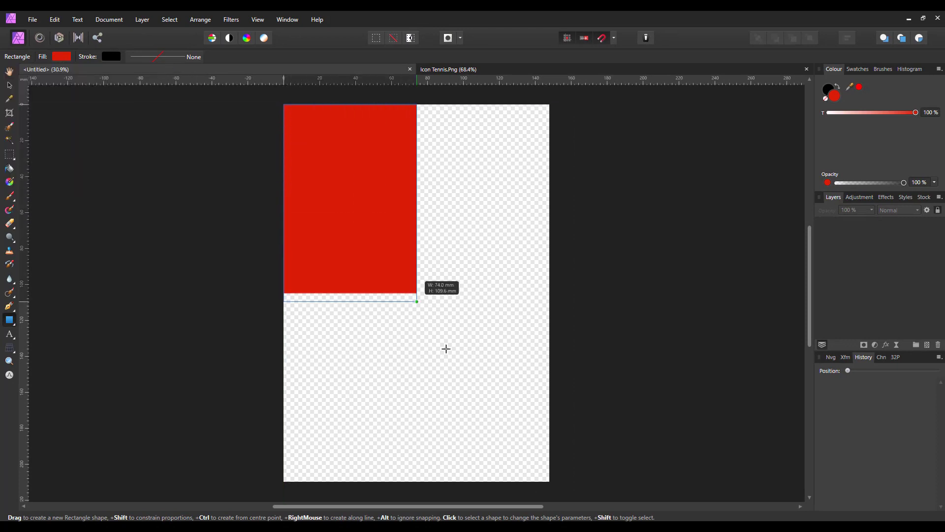
{"action": "left_click_drag", "start_coordinate": [415, 302], "coordinate": [547, 480]}
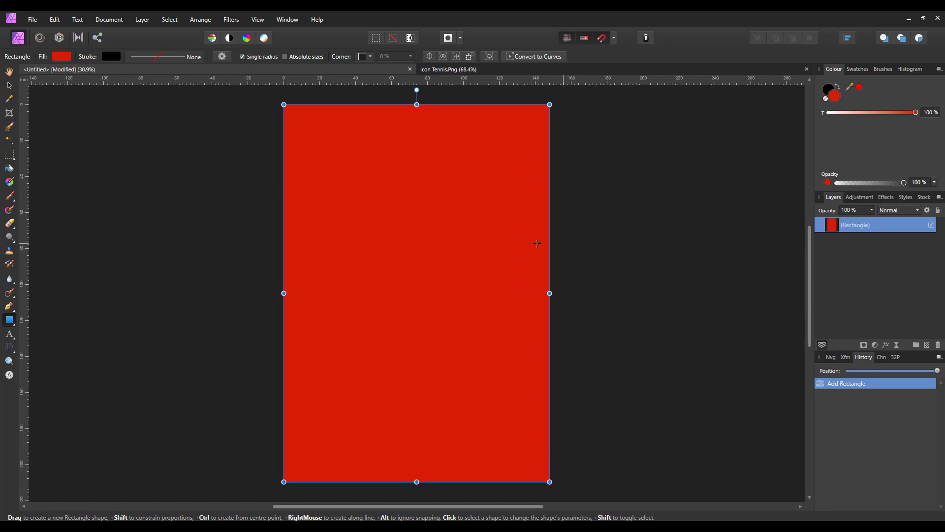
{"action": "mouse_move", "coordinate": [833, 103]}
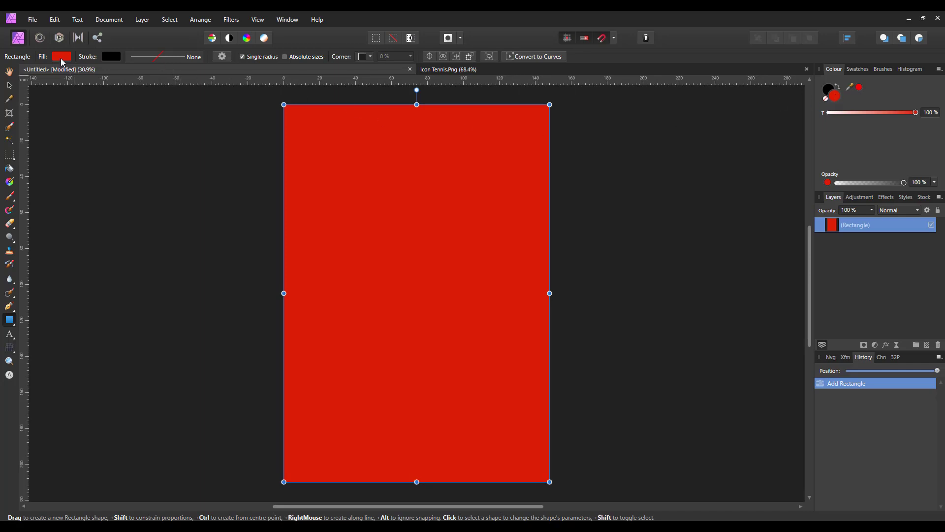
{"action": "mouse_move", "coordinate": [96, 130]}
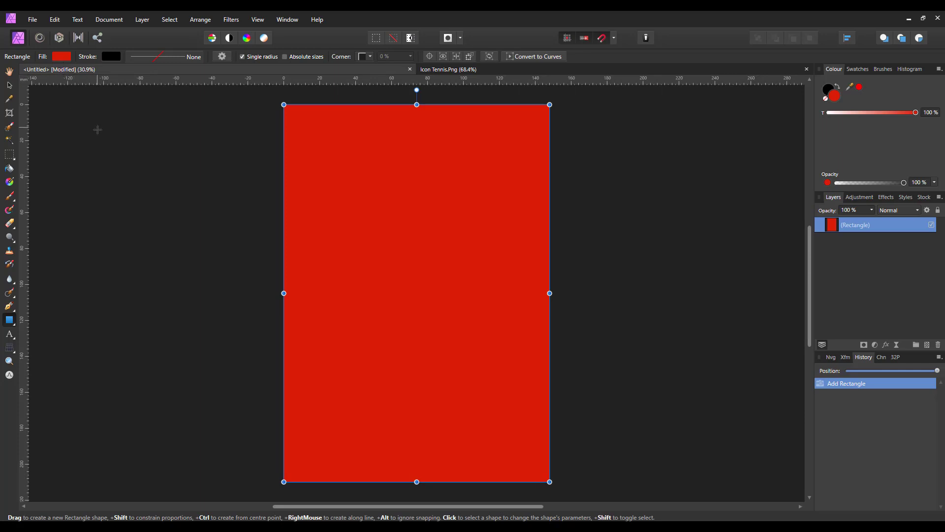
{"action": "mouse_move", "coordinate": [94, 260]}
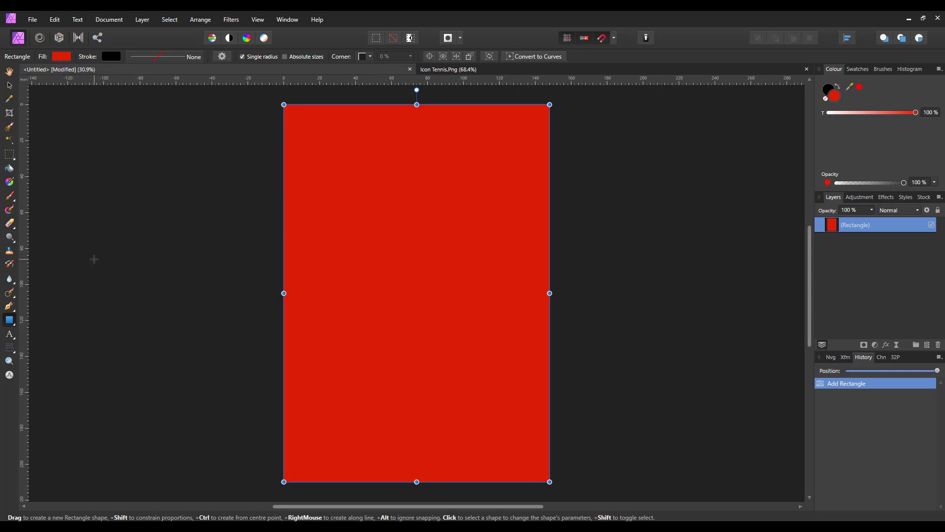
{"action": "mouse_move", "coordinate": [108, 256]}
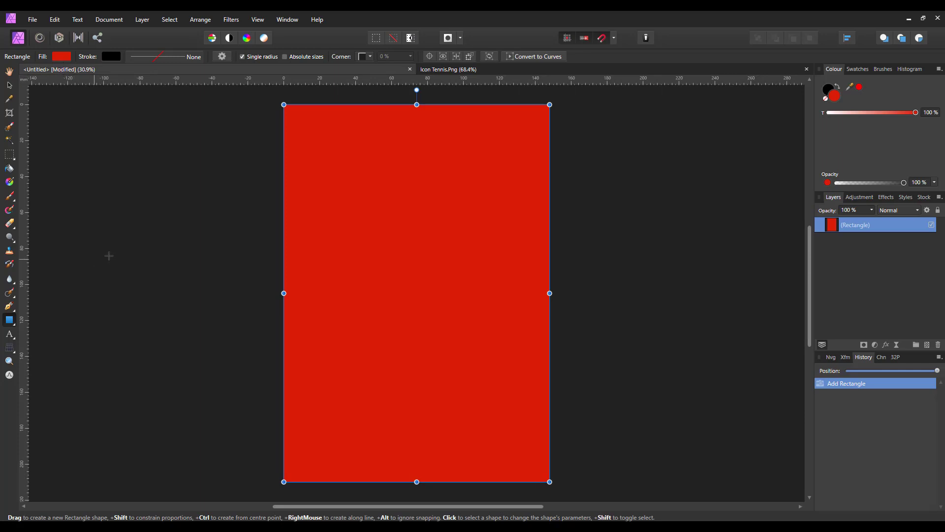
{"action": "mouse_move", "coordinate": [827, 100]}
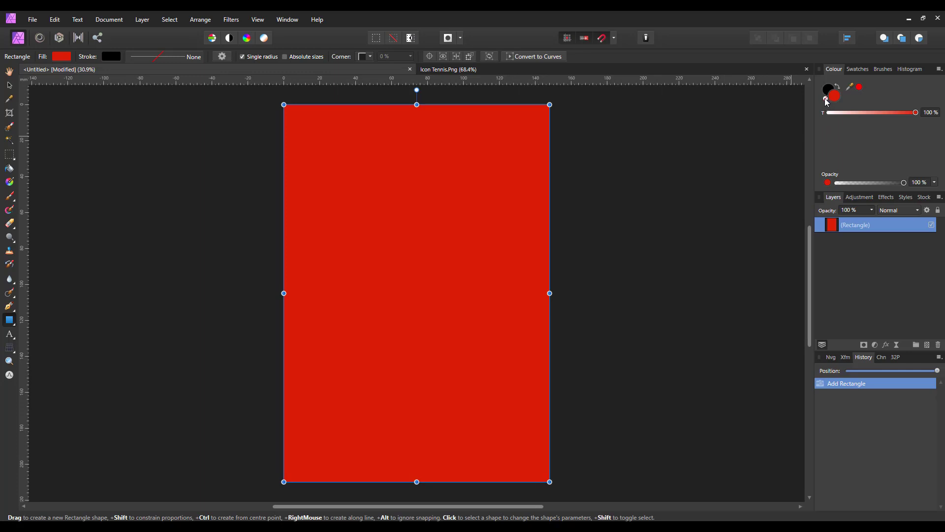
Clear the page rectangle's fill to None and show the Swatches panel.
{"action": "left_click", "coordinate": [826, 100]}
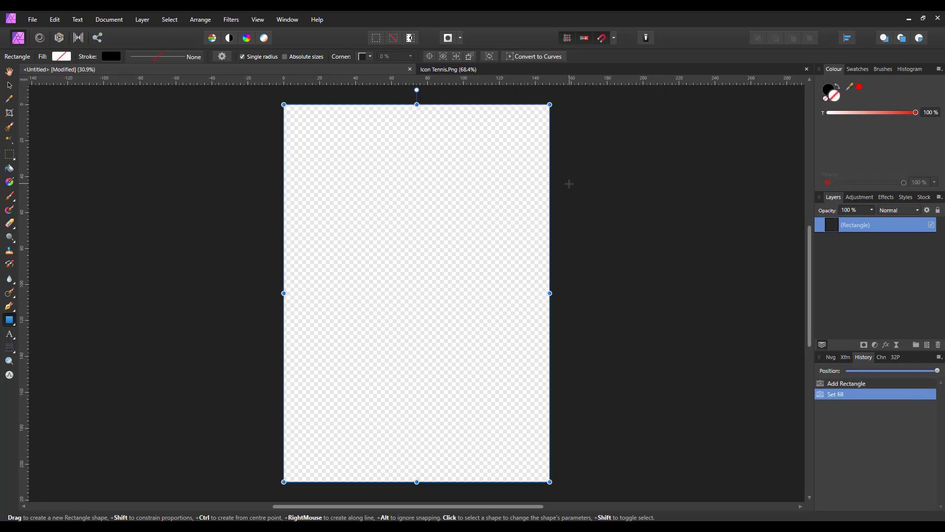
{"action": "mouse_move", "coordinate": [621, 183]}
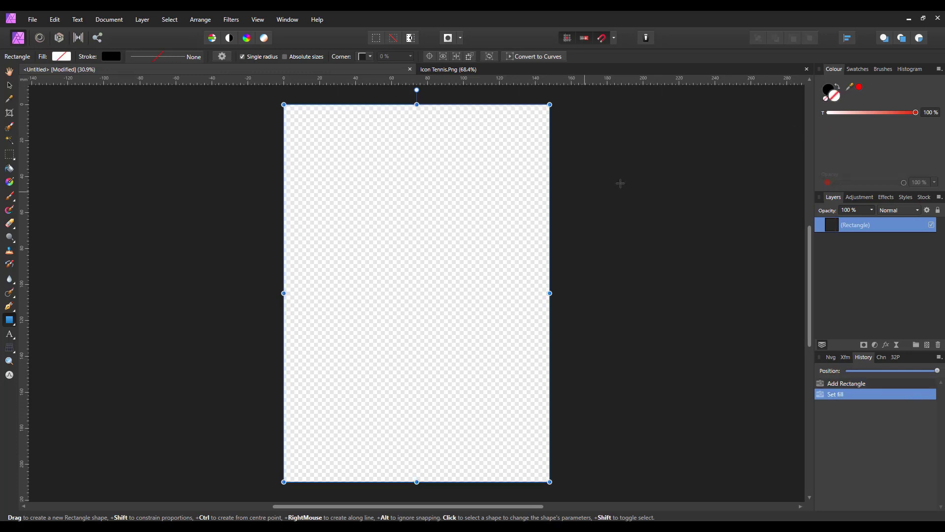
{"action": "mouse_move", "coordinate": [372, 353]}
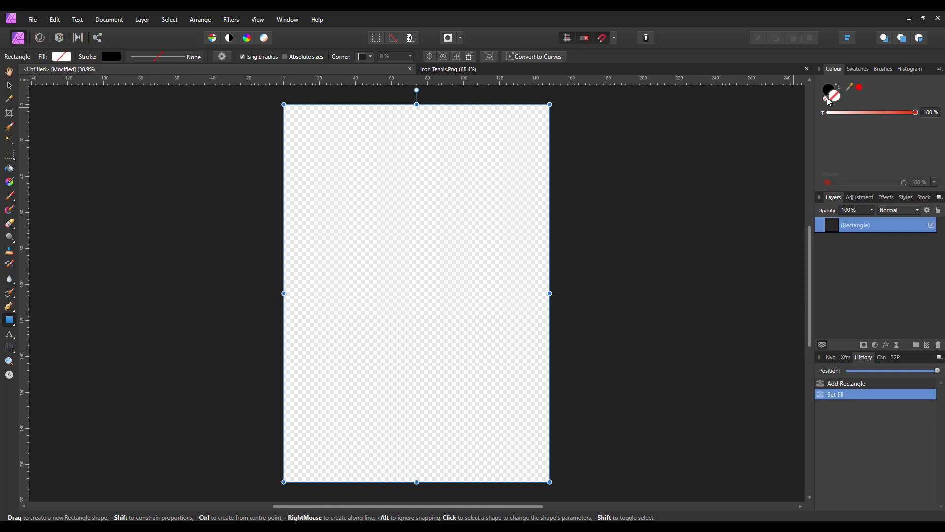
{"action": "mouse_move", "coordinate": [835, 101]}
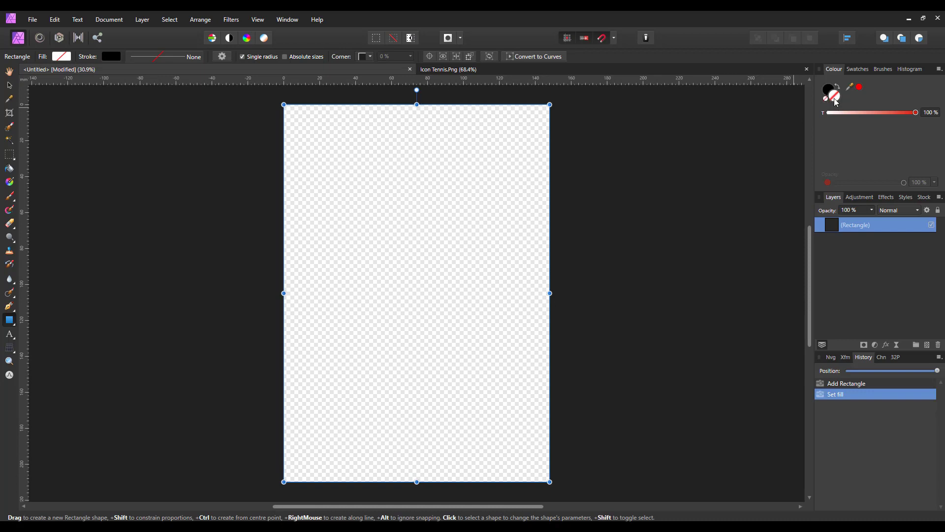
{"action": "left_click", "coordinate": [857, 69]}
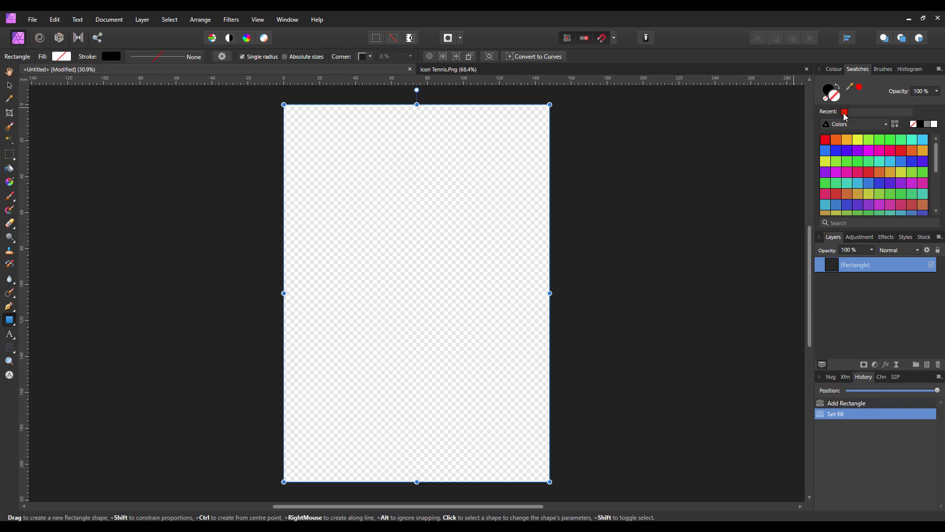
Refill the page rectangle with the recent red swatch and switch to the Ellipse Tool.
{"action": "left_click", "coordinate": [825, 140]}
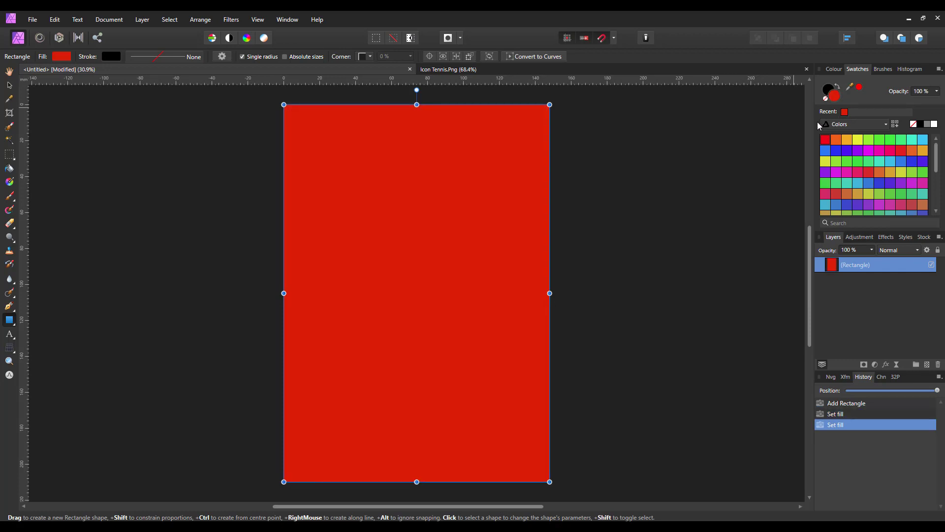
{"action": "mouse_move", "coordinate": [683, 309]}
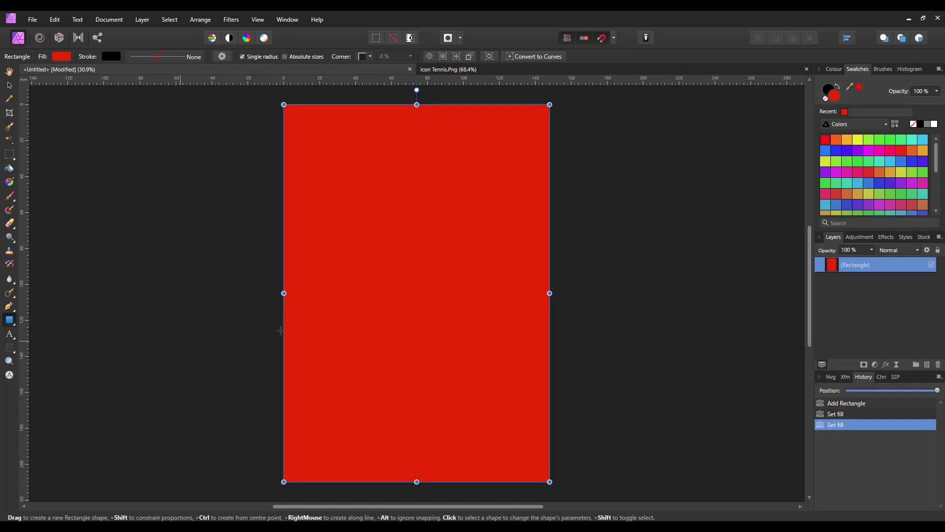
{"action": "mouse_move", "coordinate": [455, 411]}
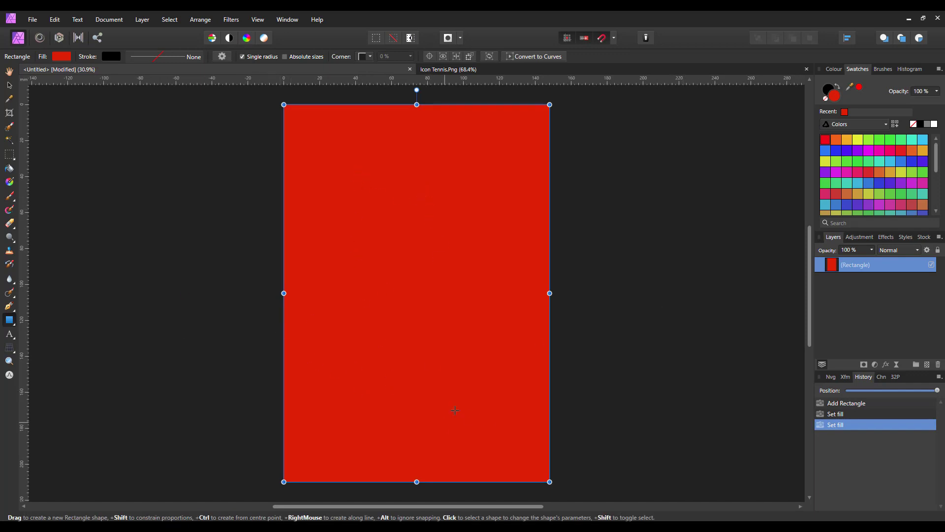
{"action": "mouse_move", "coordinate": [10, 327]}
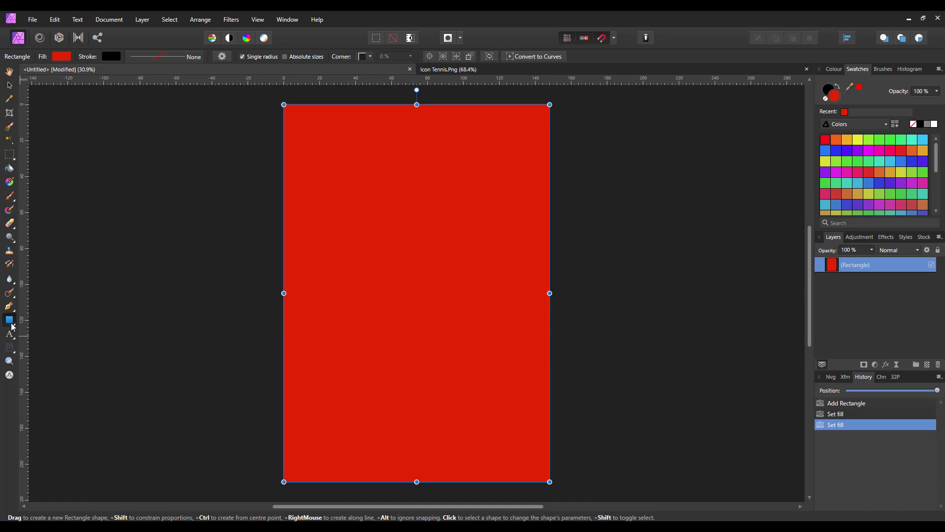
{"action": "left_click", "coordinate": [9, 320]}
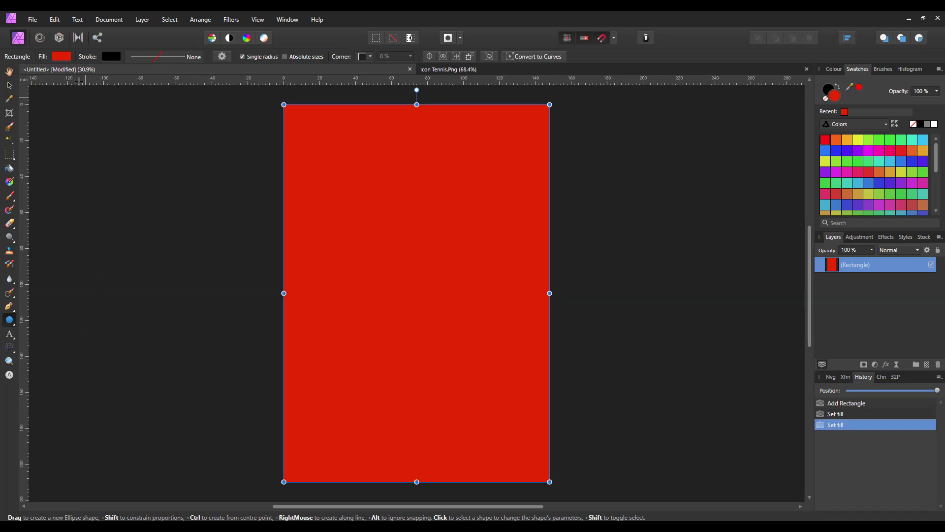
{"action": "mouse_move", "coordinate": [166, 240]}
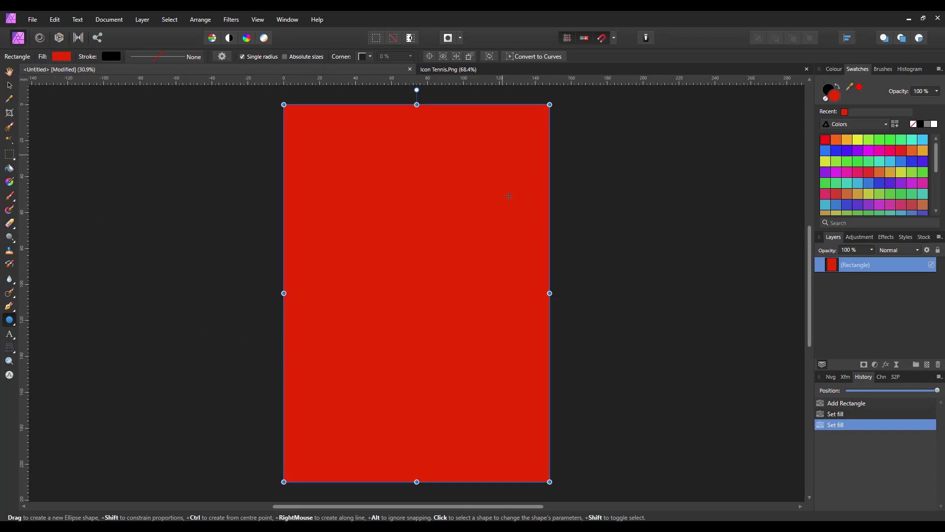
{"action": "mouse_move", "coordinate": [363, 325]}
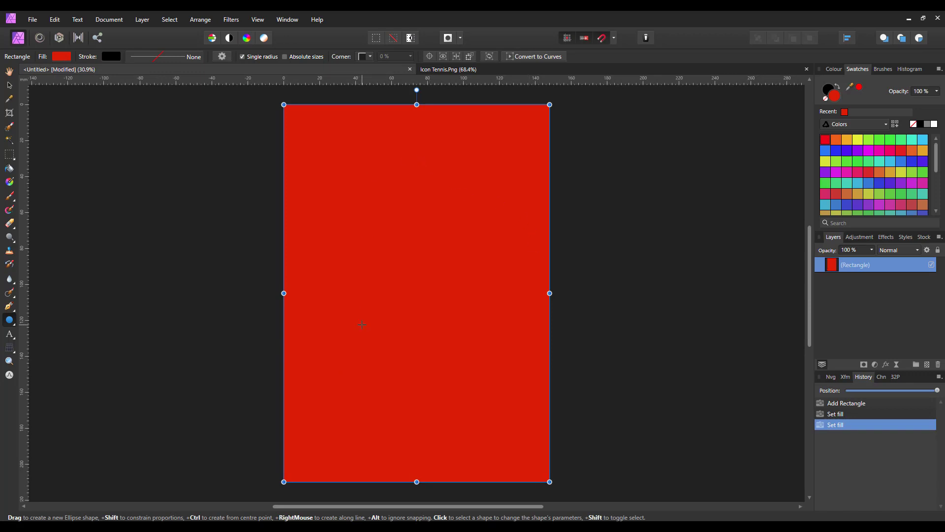
{"action": "mouse_move", "coordinate": [357, 332]}
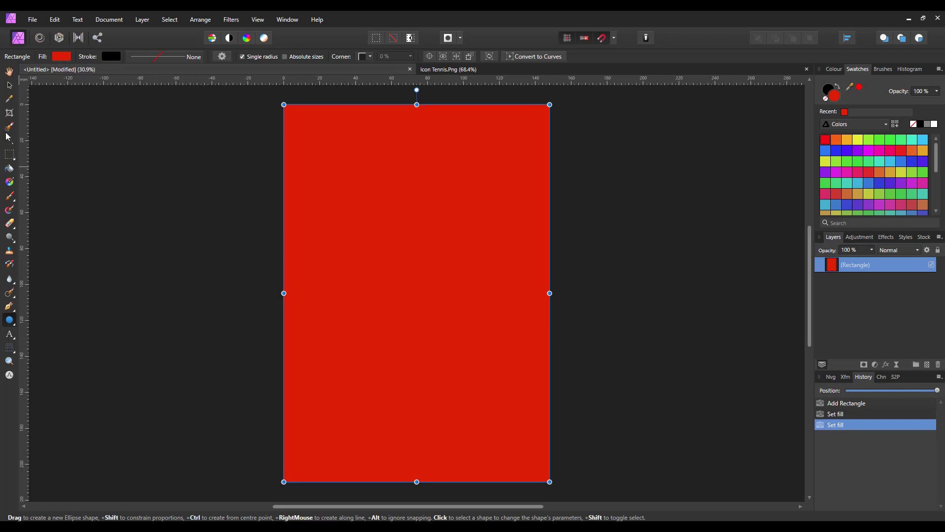
{"action": "mouse_move", "coordinate": [825, 279]}
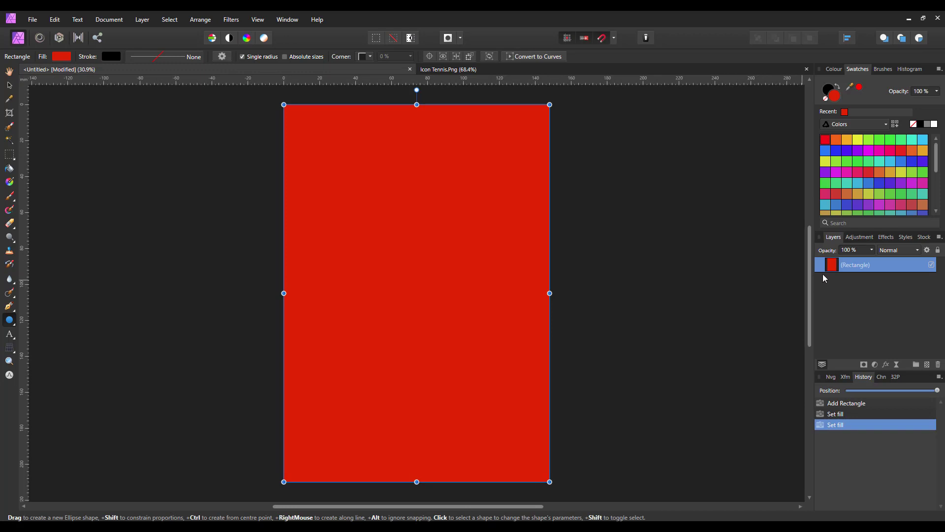
{"action": "mouse_move", "coordinate": [824, 279]}
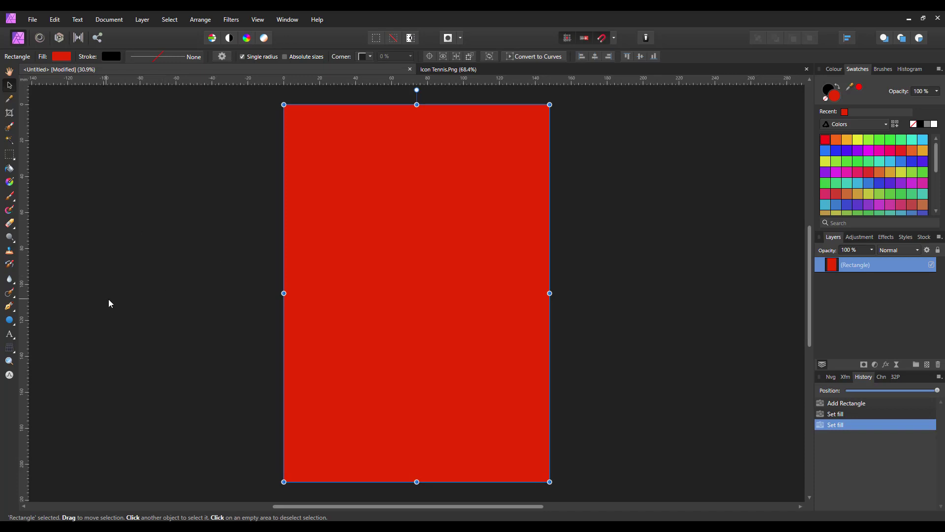
{"action": "mouse_move", "coordinate": [141, 273]}
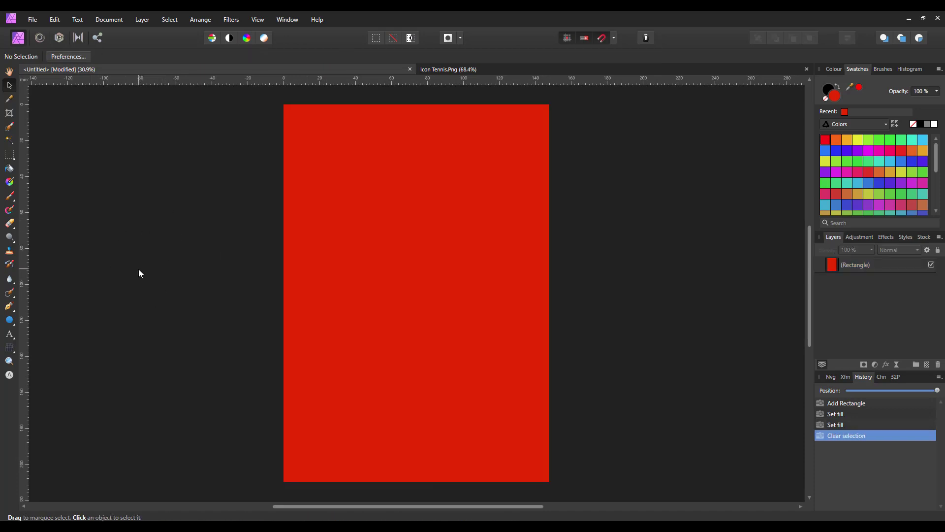
{"action": "mouse_move", "coordinate": [565, 196]}
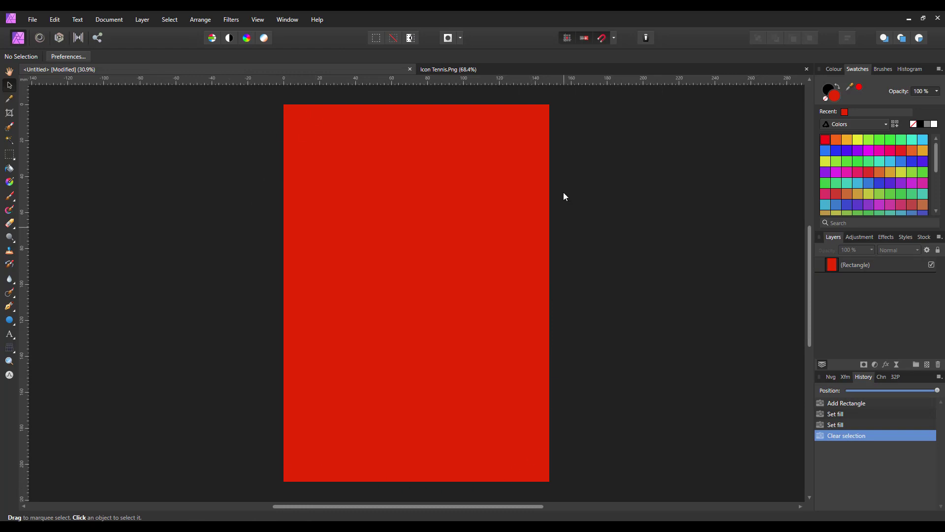
{"action": "mouse_move", "coordinate": [863, 265]}
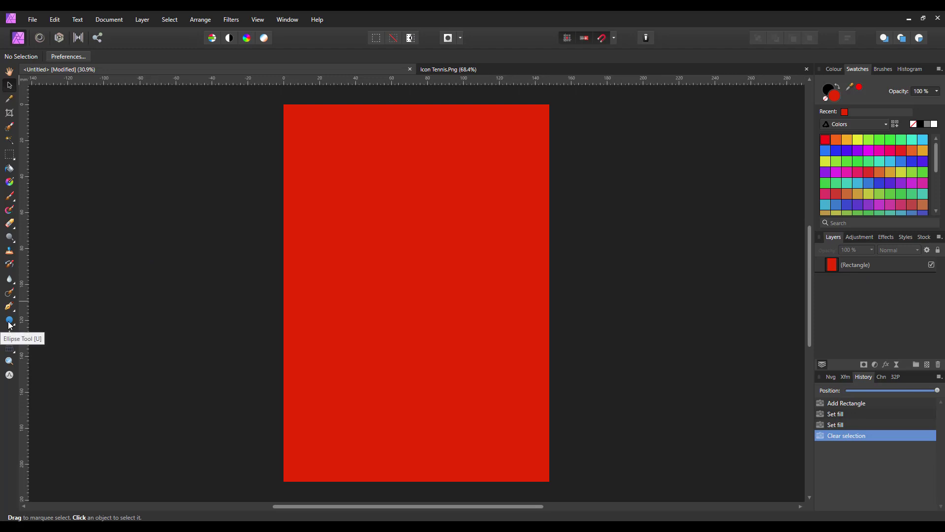
Draw a large blue-filled circle over the red page with the Ellipse Tool.
{"action": "left_click", "coordinate": [9, 320]}
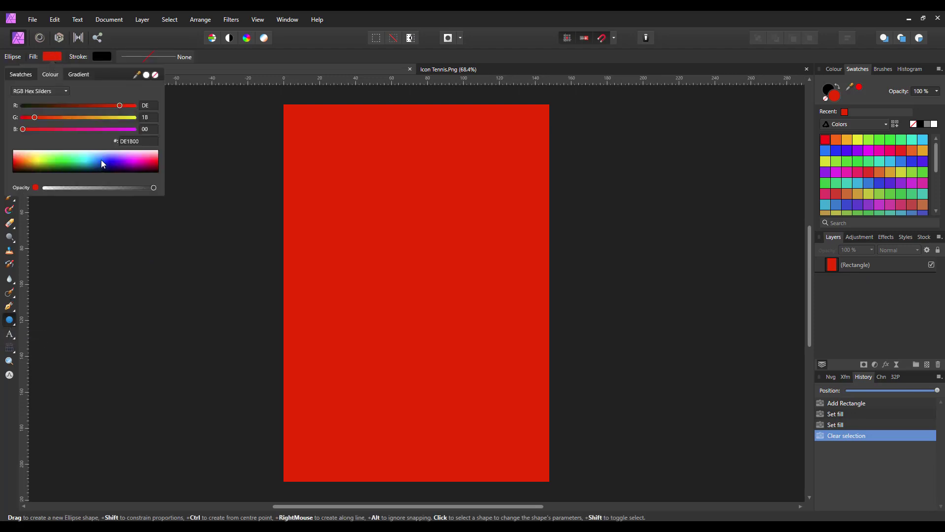
{"action": "left_click", "coordinate": [103, 163]}
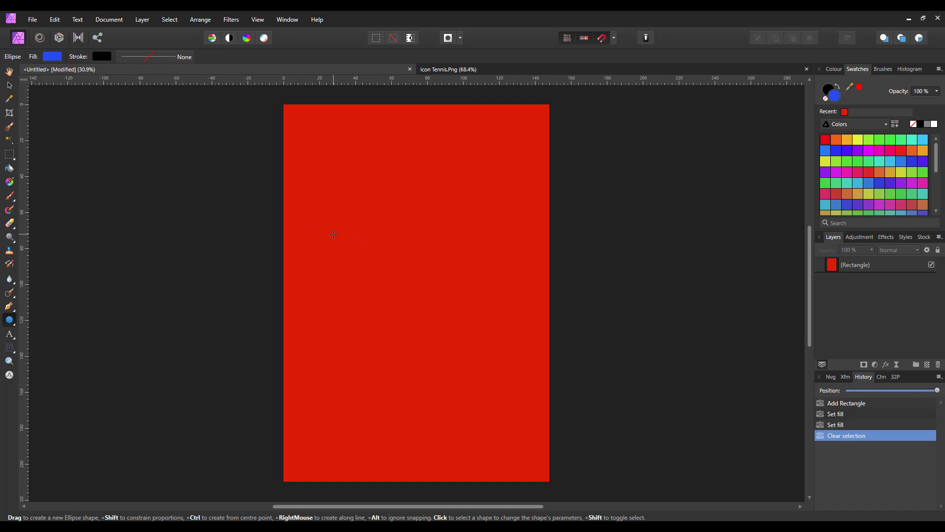
{"action": "mouse_move", "coordinate": [315, 182]}
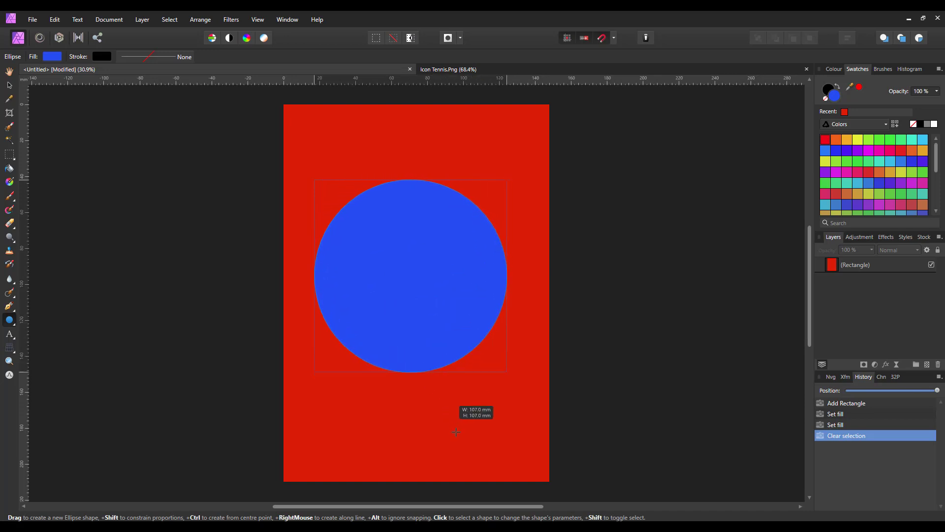
{"action": "left_click_drag", "start_coordinate": [456, 431], "coordinate": [503, 479]}
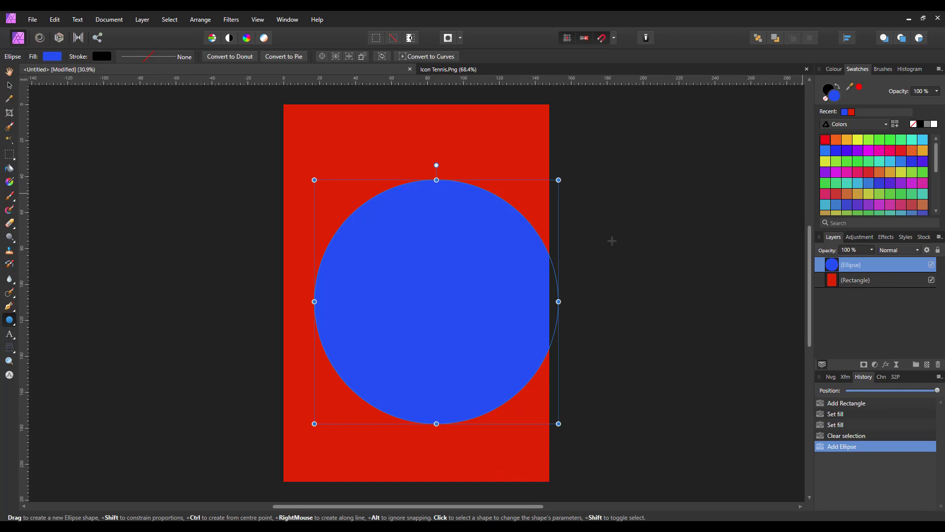
{"action": "mouse_move", "coordinate": [732, 194]}
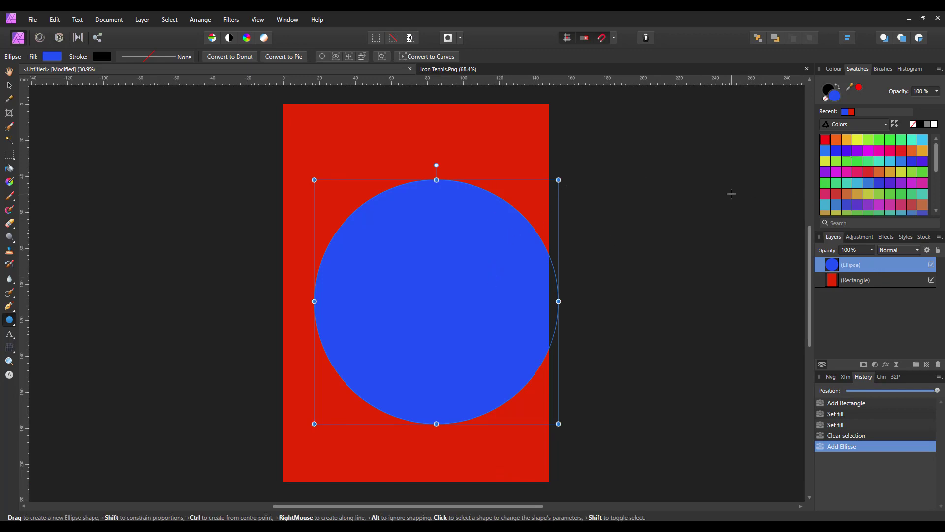
{"action": "mouse_move", "coordinate": [548, 128]}
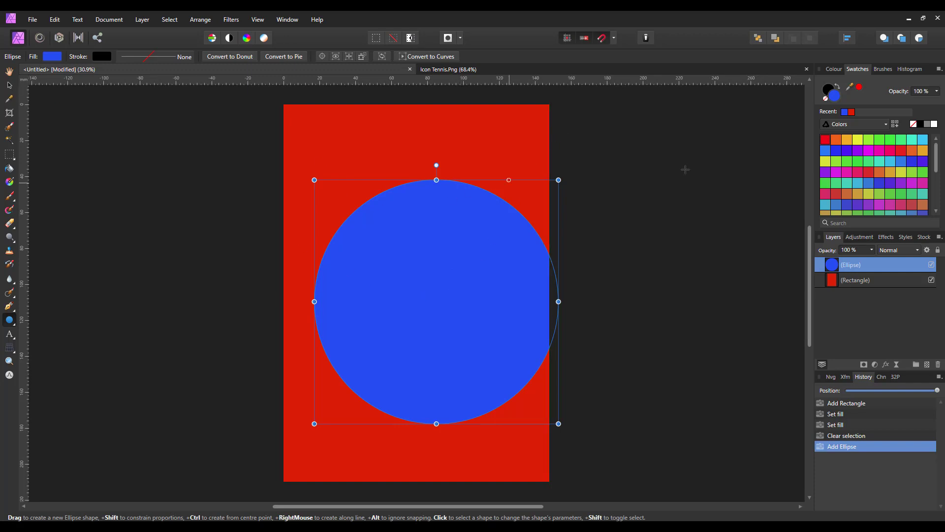
Align the blue circle to Centre and Middle of the page and apply.
{"action": "left_click", "coordinate": [847, 37]}
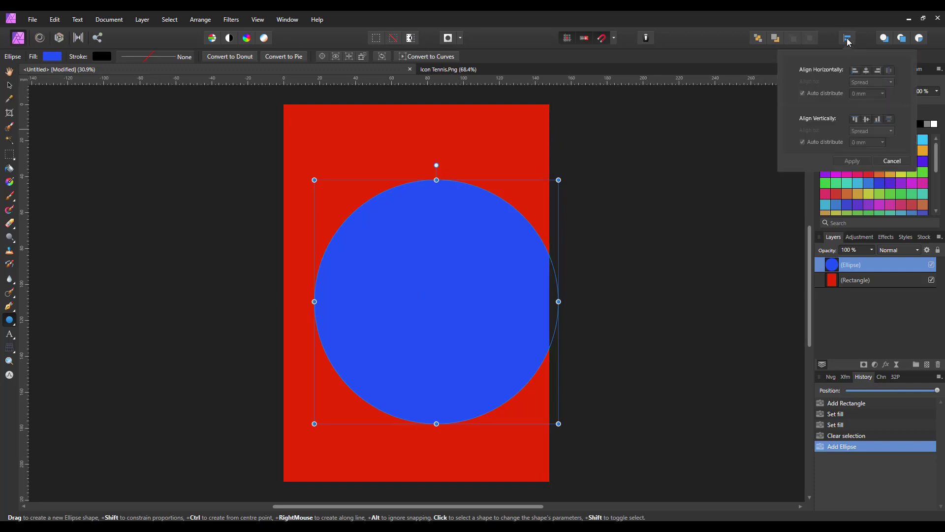
{"action": "left_click", "coordinate": [865, 69]}
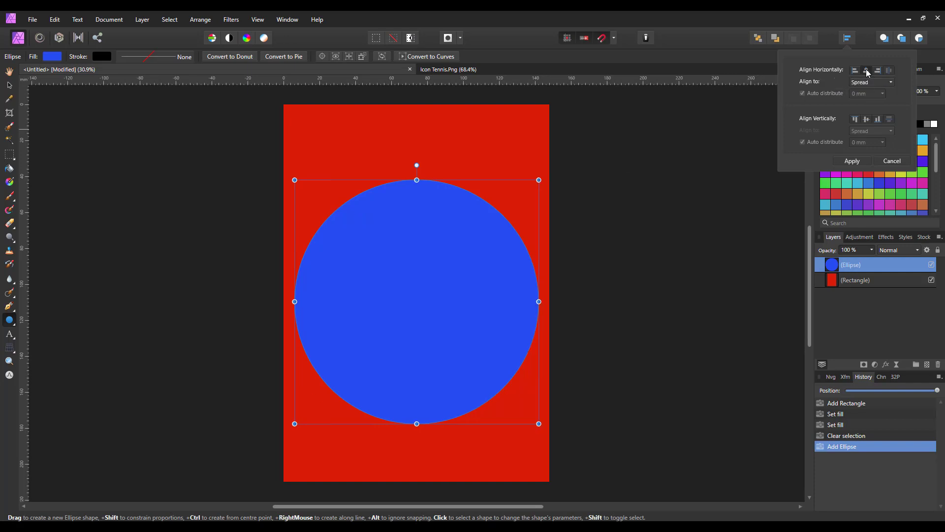
{"action": "left_click", "coordinate": [866, 119]}
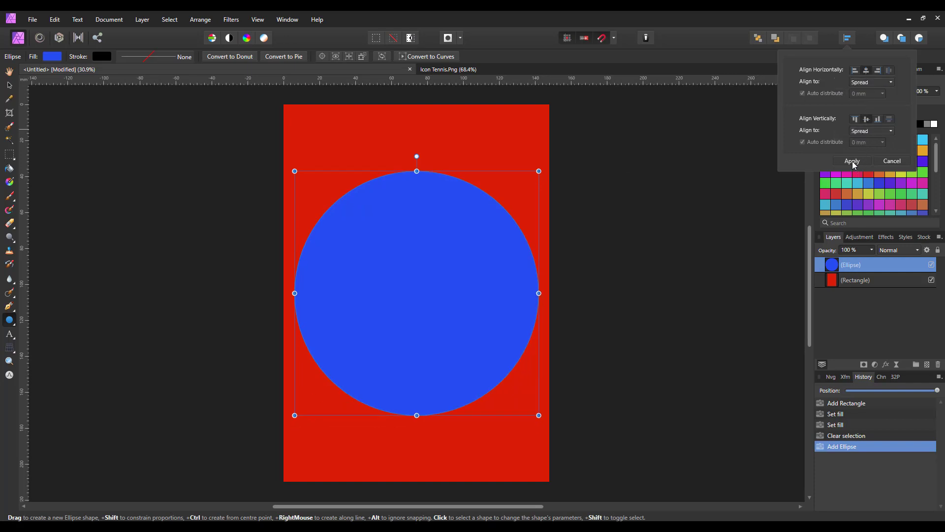
{"action": "left_click", "coordinate": [852, 161]}
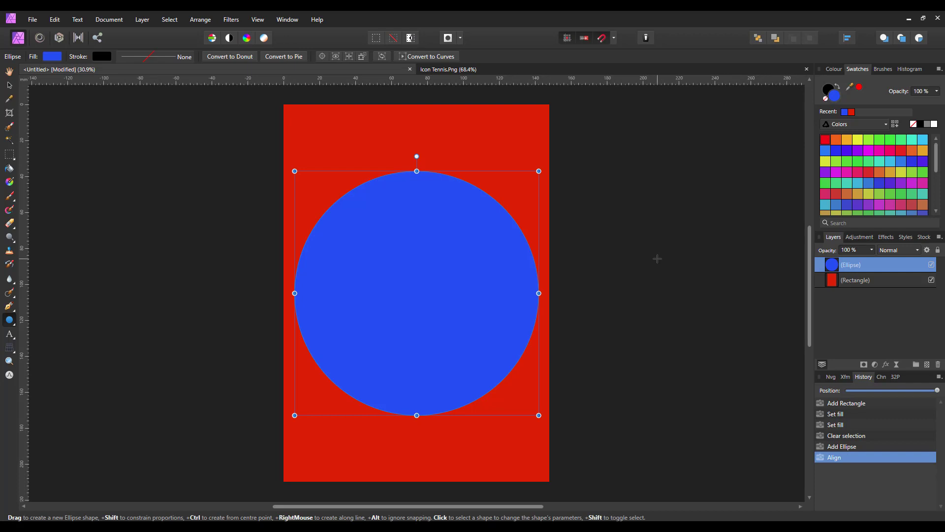
{"action": "mouse_move", "coordinate": [251, 196]}
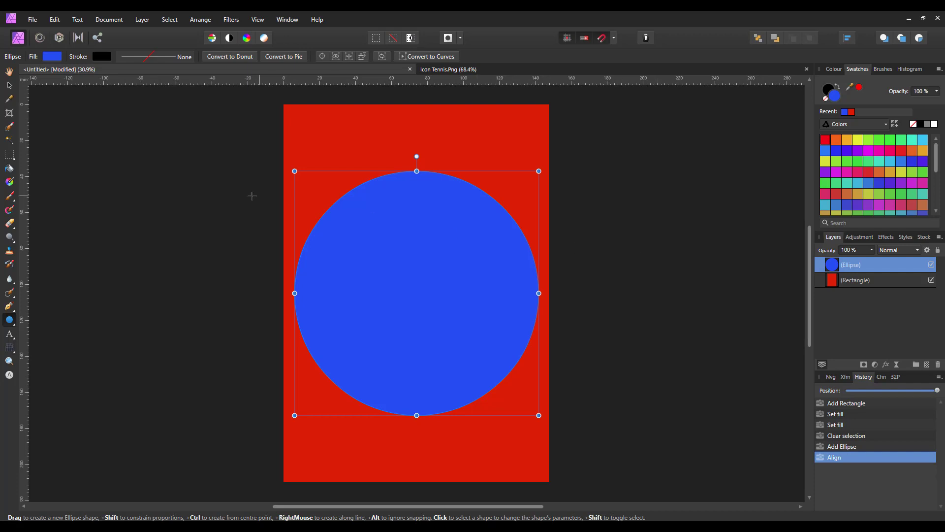
{"action": "mouse_move", "coordinate": [431, 205]}
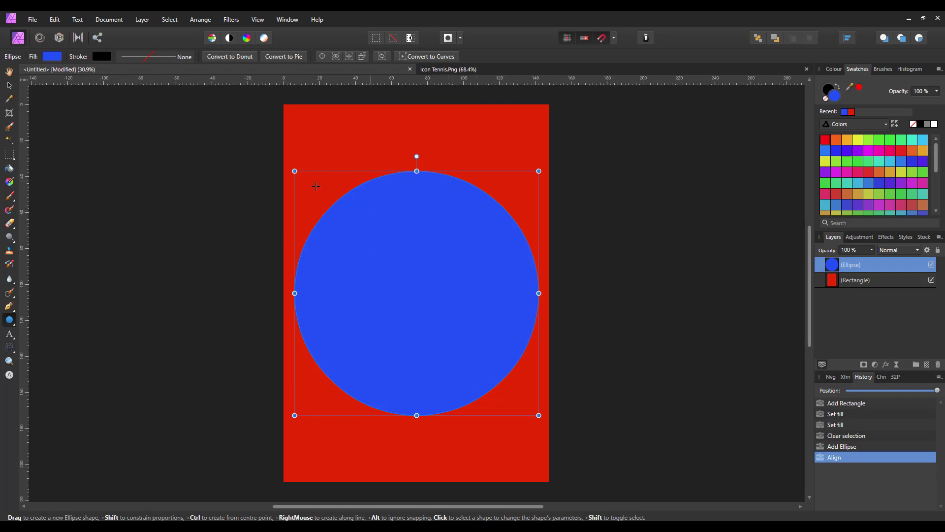
{"action": "mouse_move", "coordinate": [118, 105]}
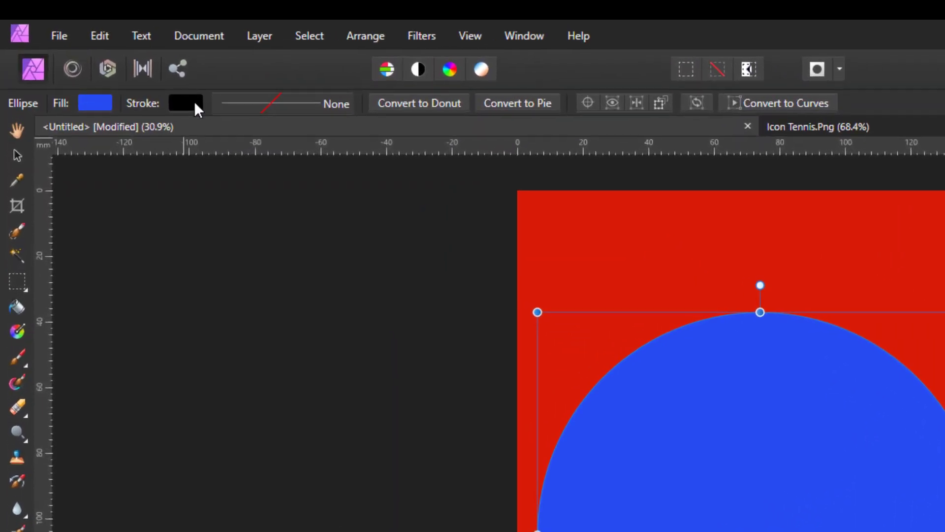
{"action": "mouse_move", "coordinate": [274, 107]}
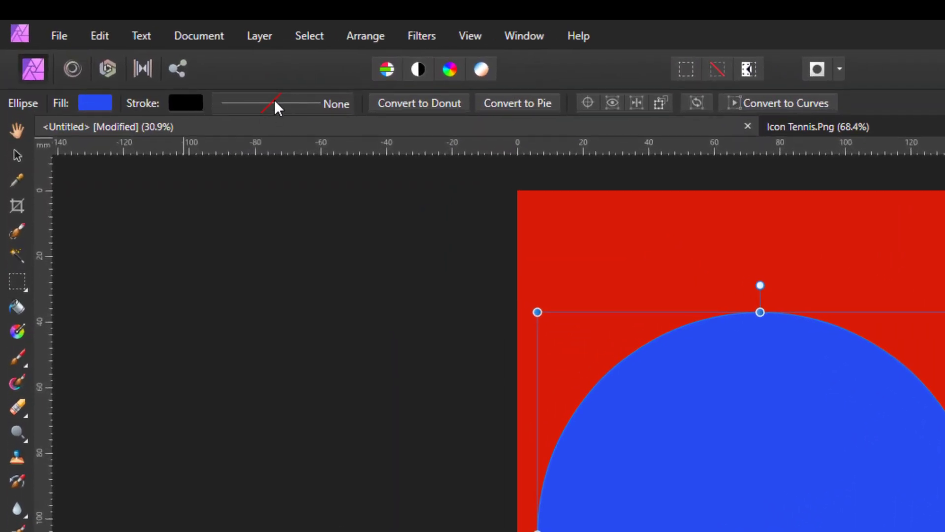
{"action": "mouse_move", "coordinate": [258, 123]}
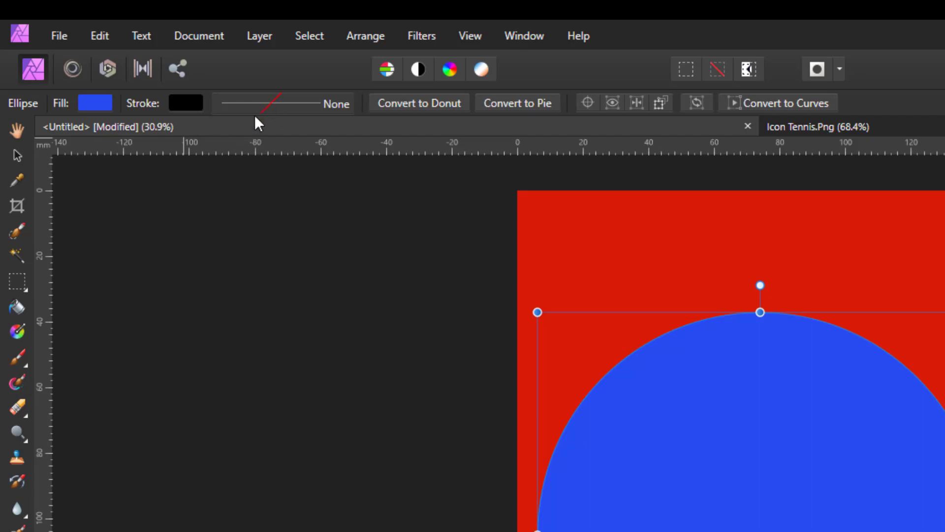
{"action": "mouse_move", "coordinate": [282, 114]}
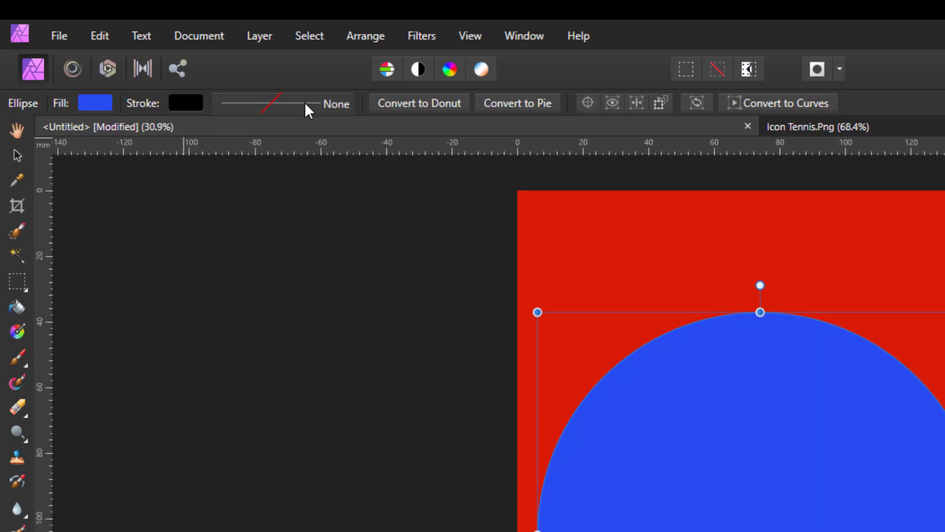
Bring up the circle's Stroke settings showing no line style and 0 pt width.
{"action": "left_click", "coordinate": [279, 104]}
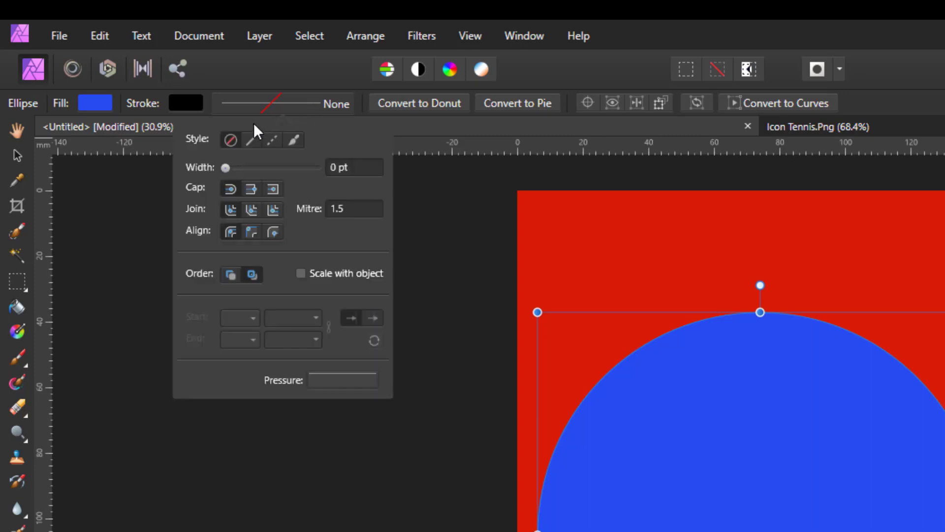
{"action": "mouse_move", "coordinate": [253, 147]}
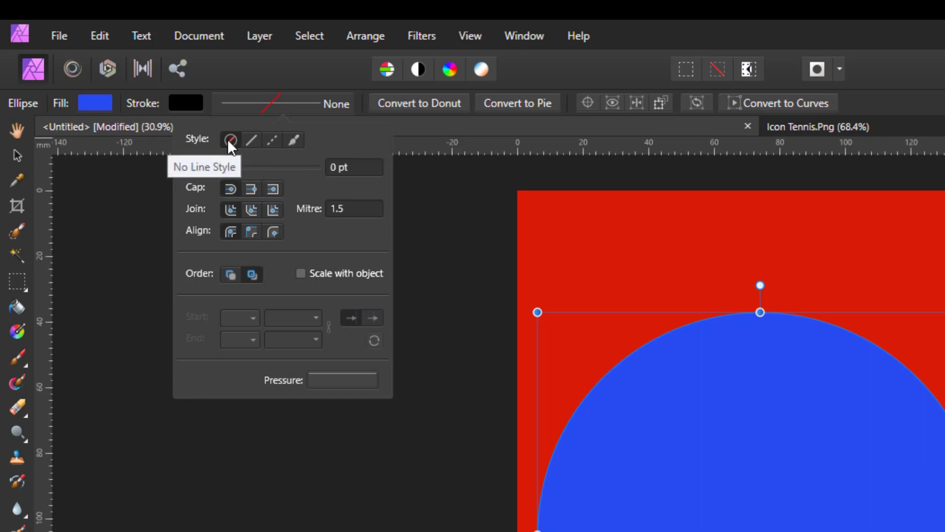
{"action": "mouse_move", "coordinate": [251, 140]}
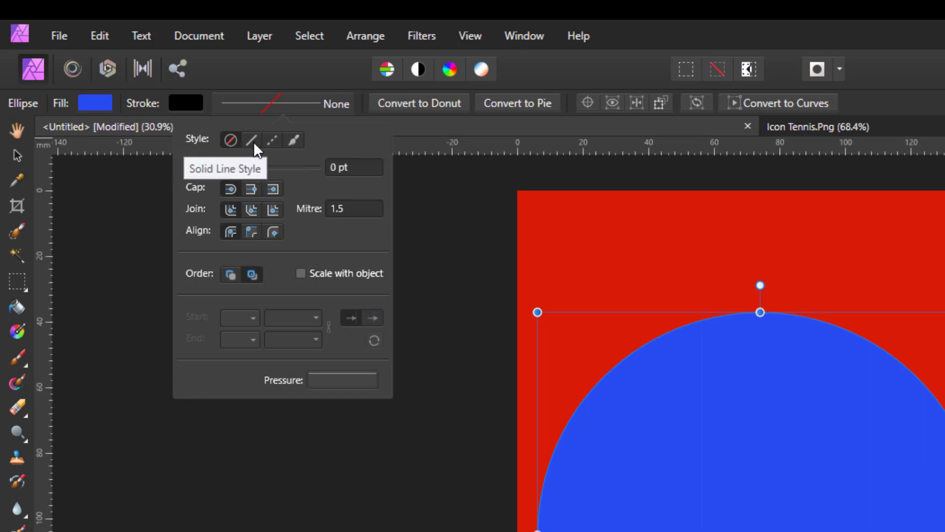
{"action": "mouse_move", "coordinate": [274, 140]}
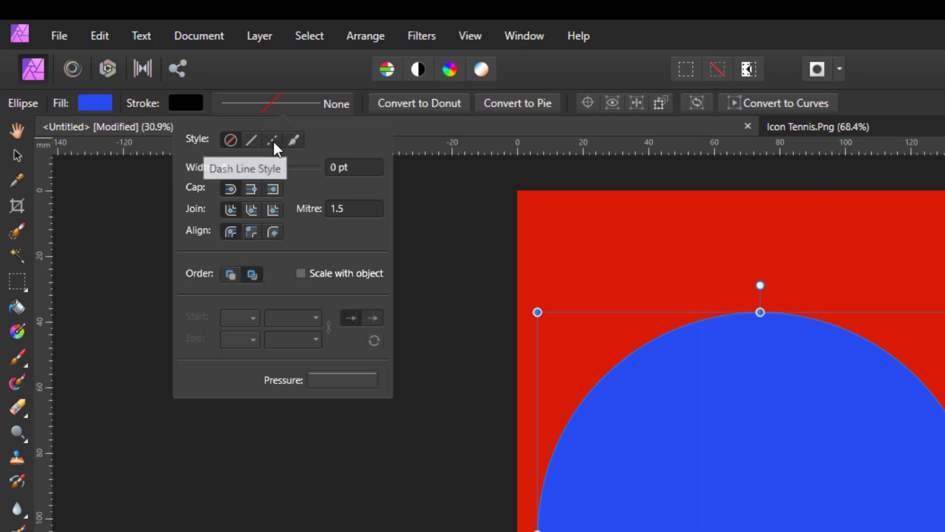
{"action": "mouse_move", "coordinate": [296, 146]}
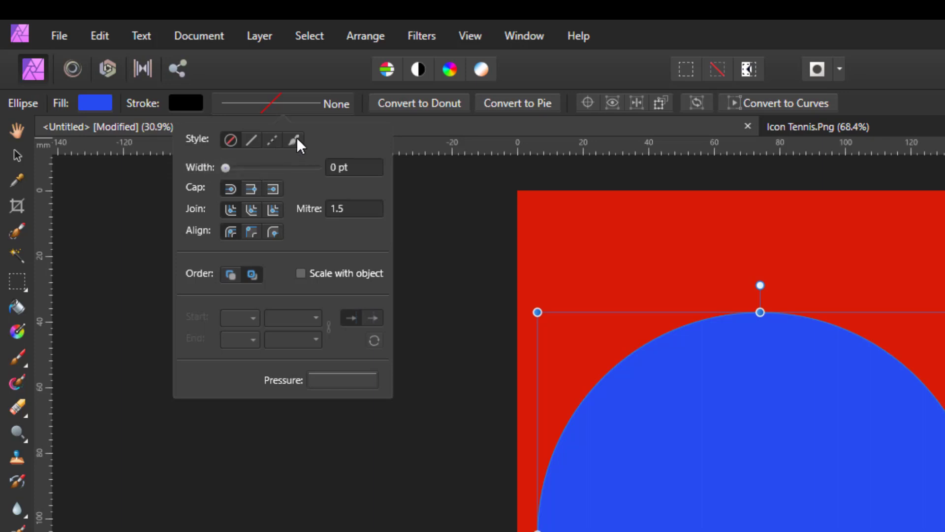
{"action": "mouse_move", "coordinate": [292, 140]}
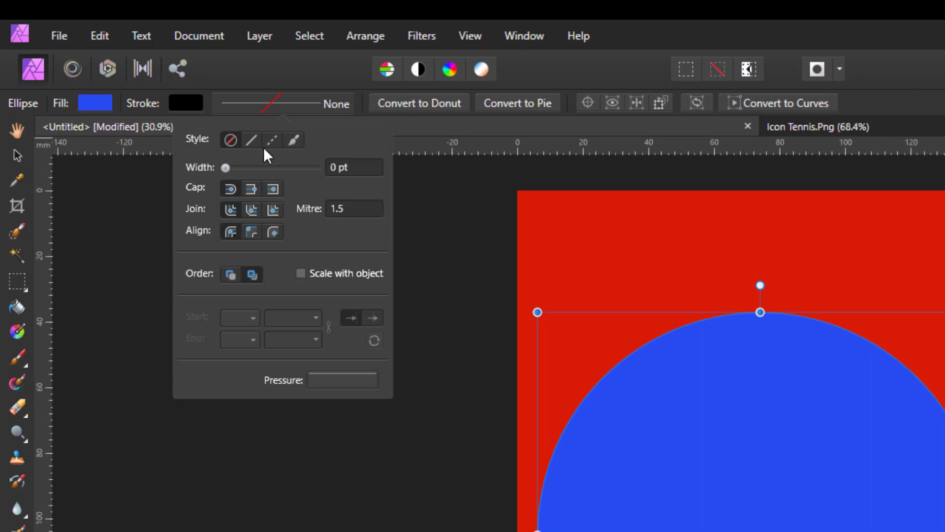
Give the circle a solid black outline with a 10 pt width.
{"action": "left_click", "coordinate": [250, 140]}
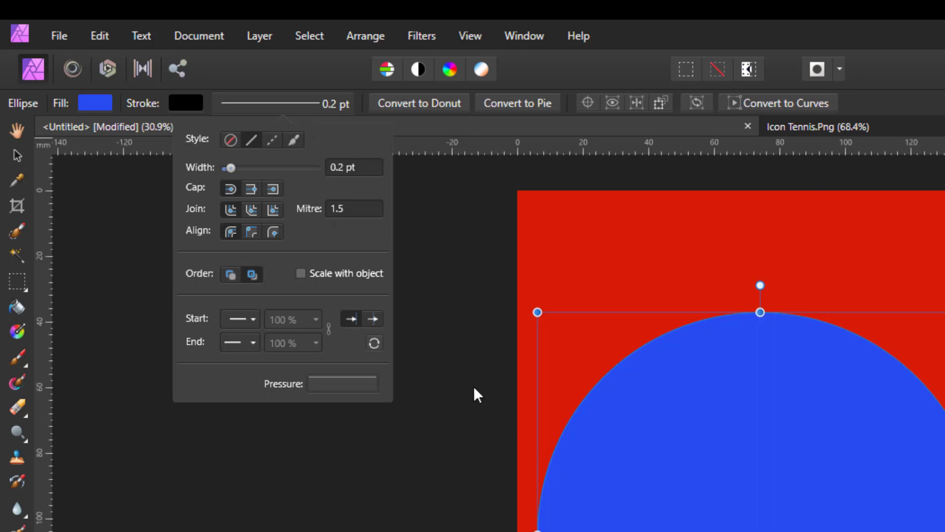
{"action": "mouse_move", "coordinate": [332, 114]}
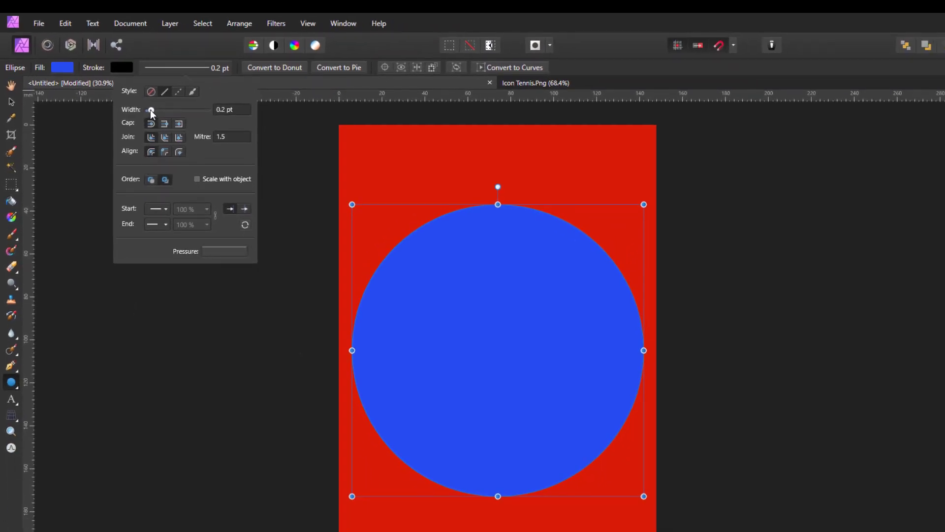
{"action": "left_click_drag", "start_coordinate": [151, 110], "coordinate": [164, 113]}
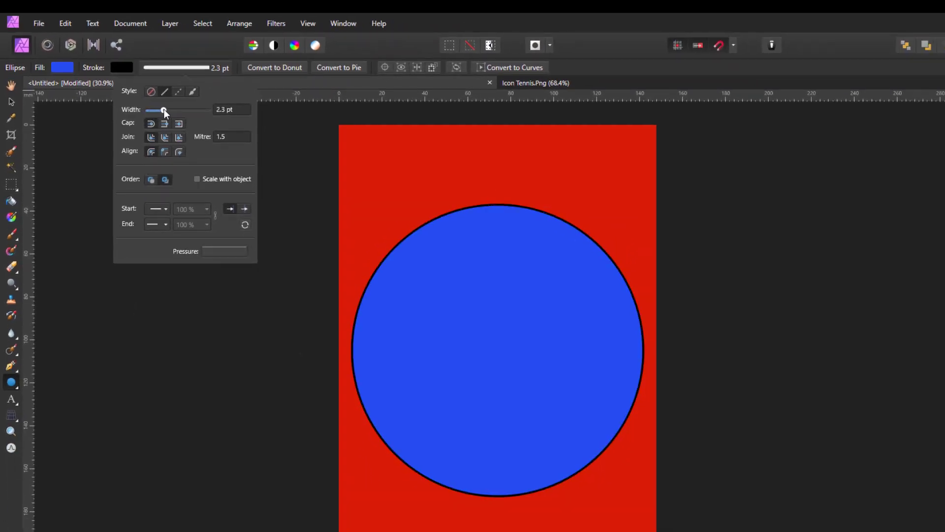
{"action": "left_click_drag", "start_coordinate": [162, 110], "coordinate": [183, 109]}
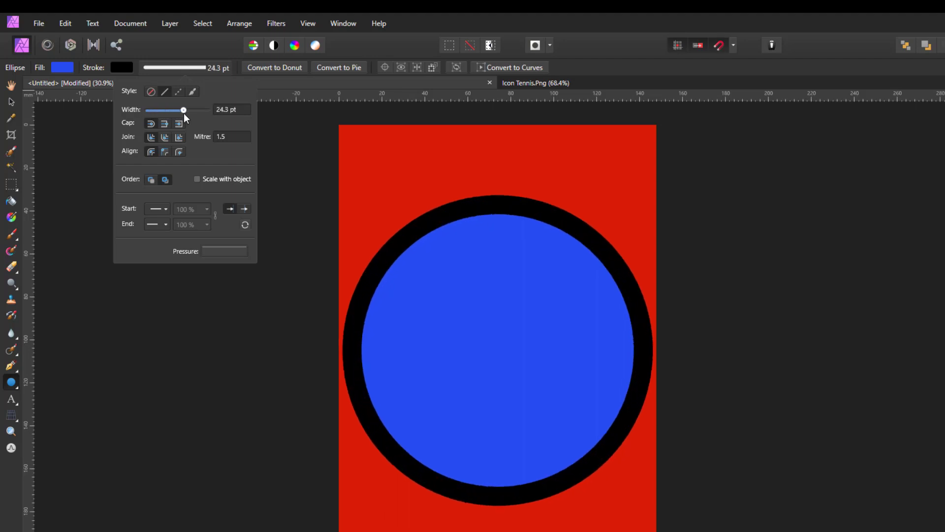
{"action": "left_click_drag", "start_coordinate": [184, 109], "coordinate": [174, 109]}
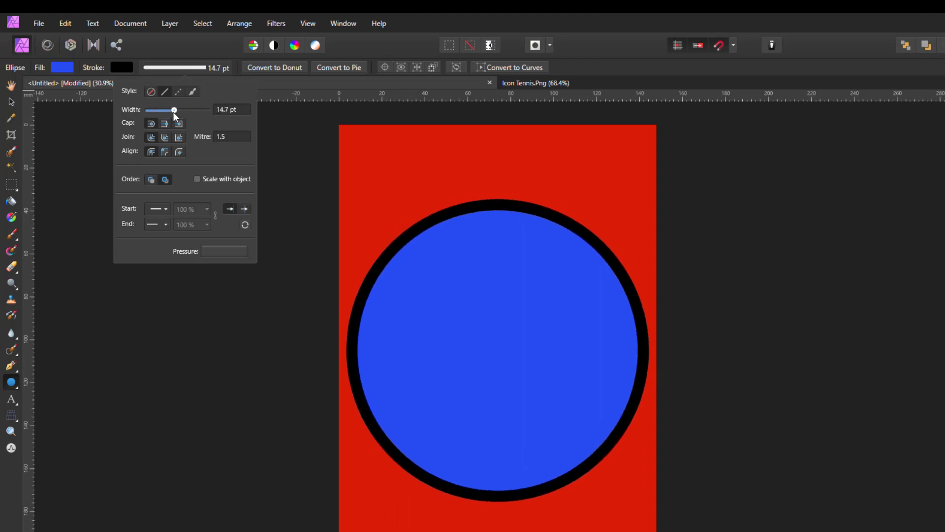
{"action": "left_click_drag", "start_coordinate": [173, 109], "coordinate": [167, 109]}
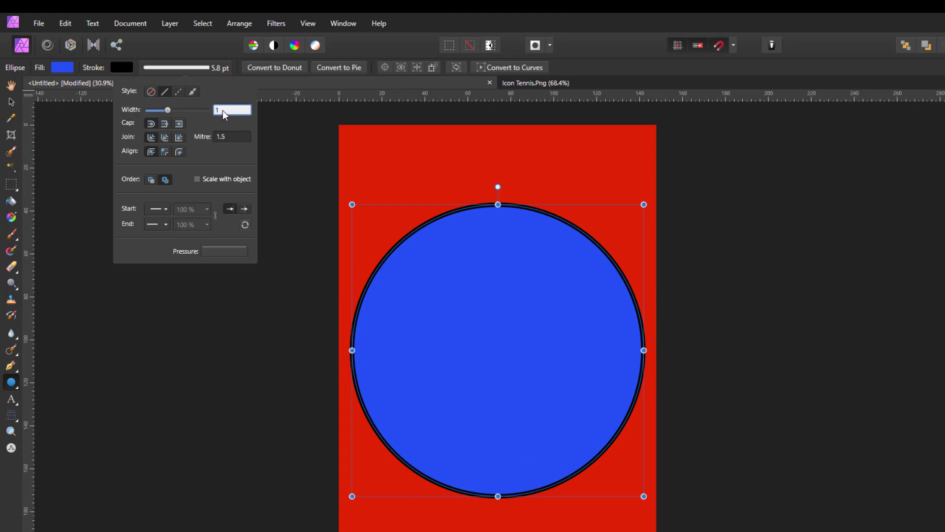
{"action": "type", "text": "10 pt"}
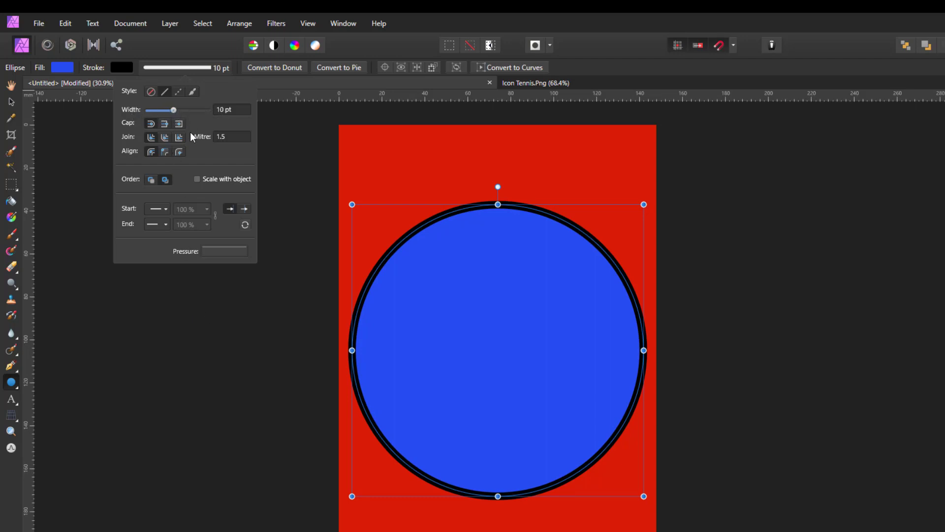
{"action": "mouse_move", "coordinate": [467, 186]}
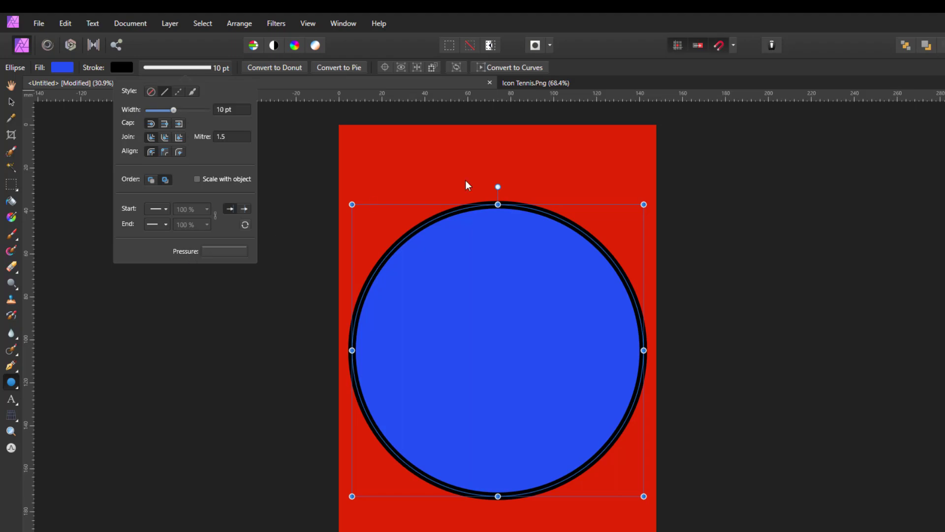
{"action": "mouse_move", "coordinate": [561, 275]}
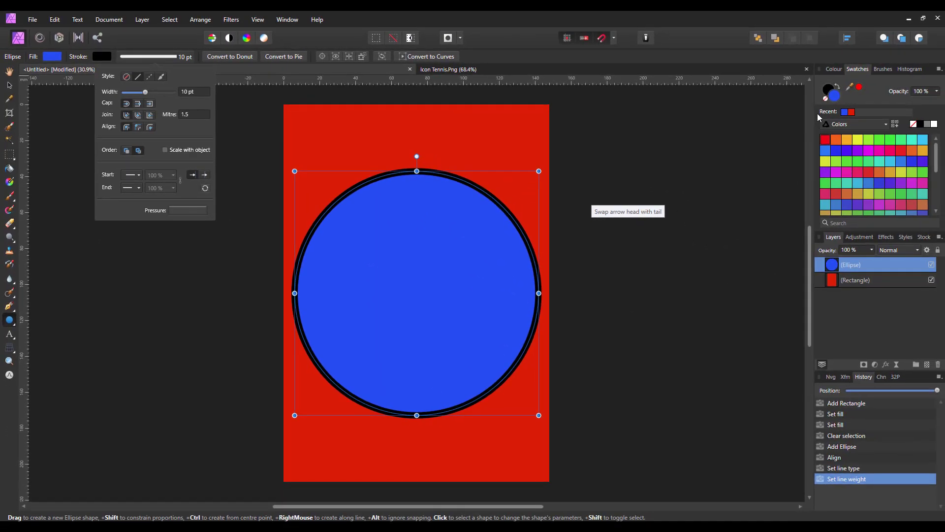
{"action": "mouse_move", "coordinate": [326, 69]}
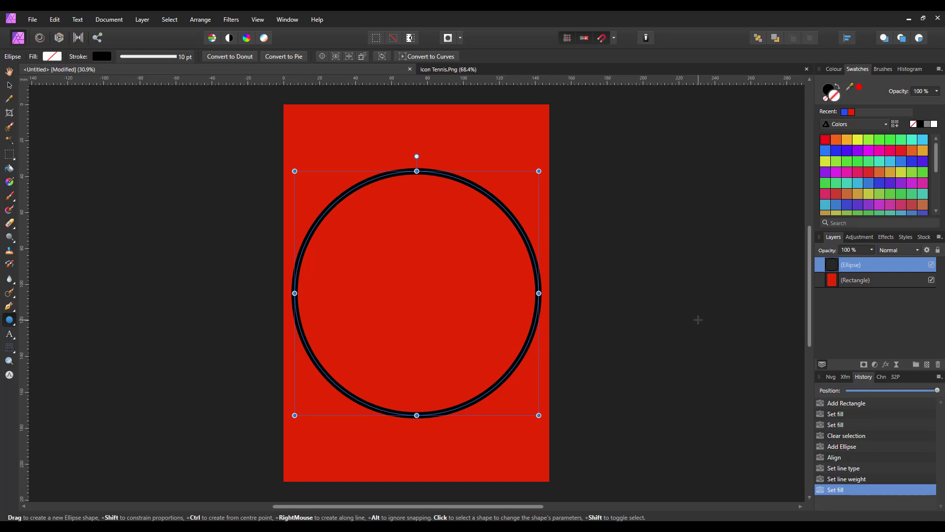
{"action": "mouse_move", "coordinate": [216, 128]}
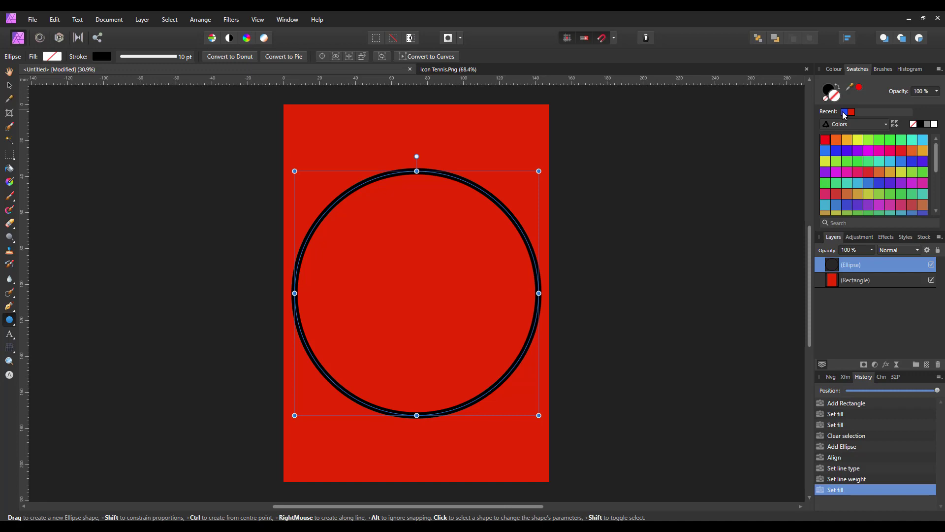
Fill the circle with the recent blue swatch and reveal its stroke settings.
{"action": "left_click", "coordinate": [844, 111]}
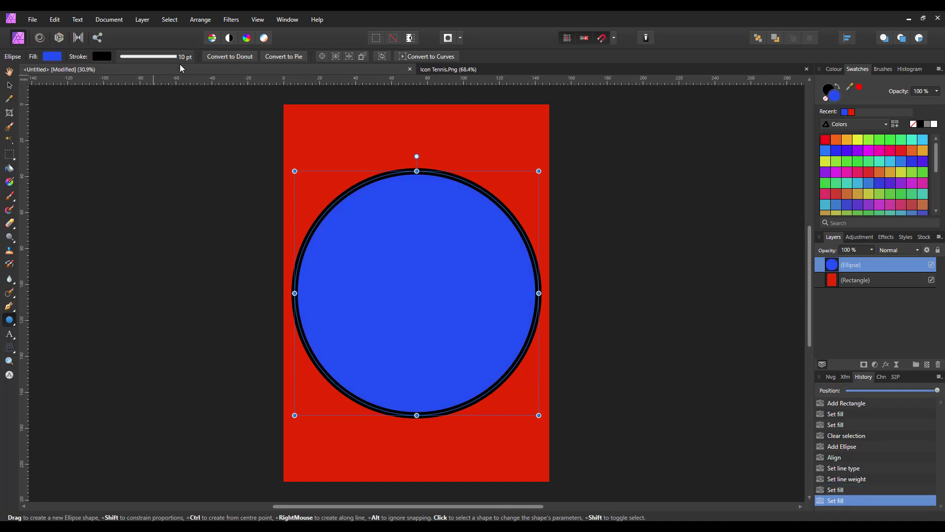
{"action": "left_click", "coordinate": [101, 56]}
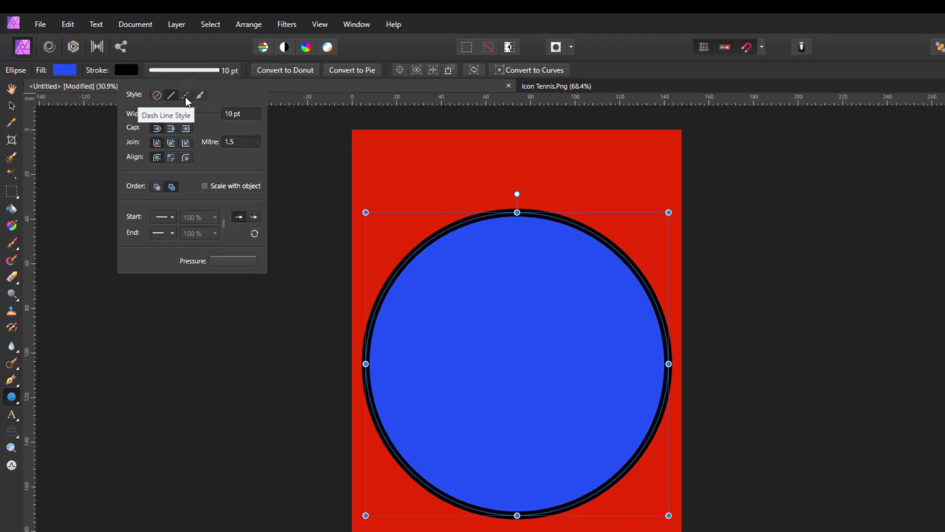
Change the circle's 10 pt black outline to a dashed line style.
{"action": "left_click", "coordinate": [184, 96]}
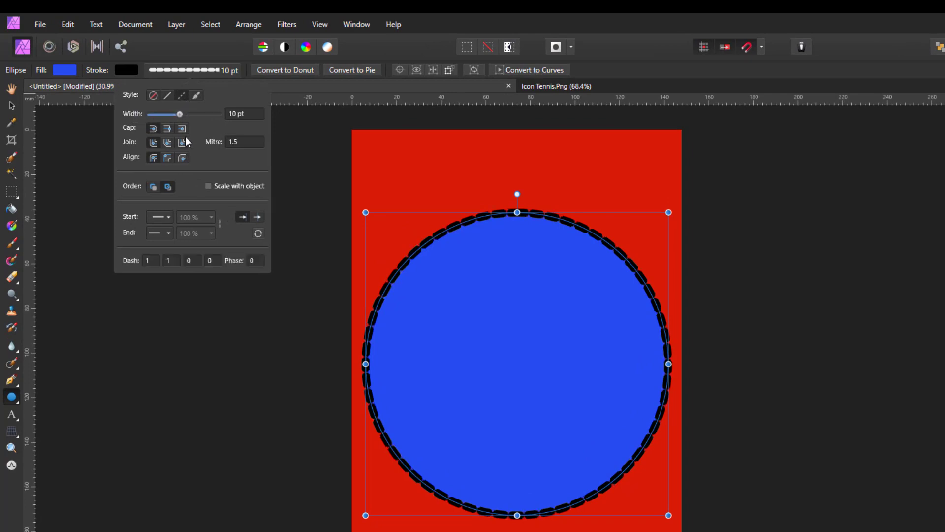
{"action": "mouse_move", "coordinate": [609, 270]}
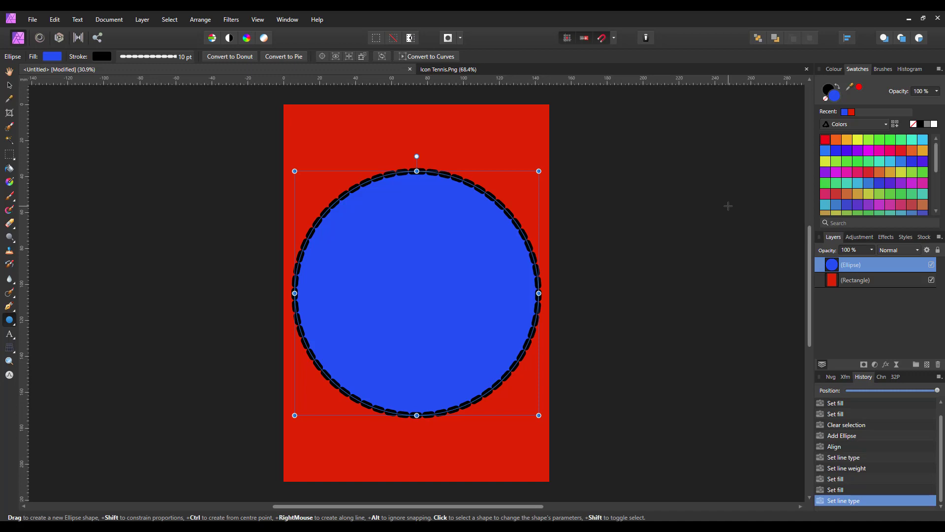
{"action": "mouse_move", "coordinate": [772, 97]}
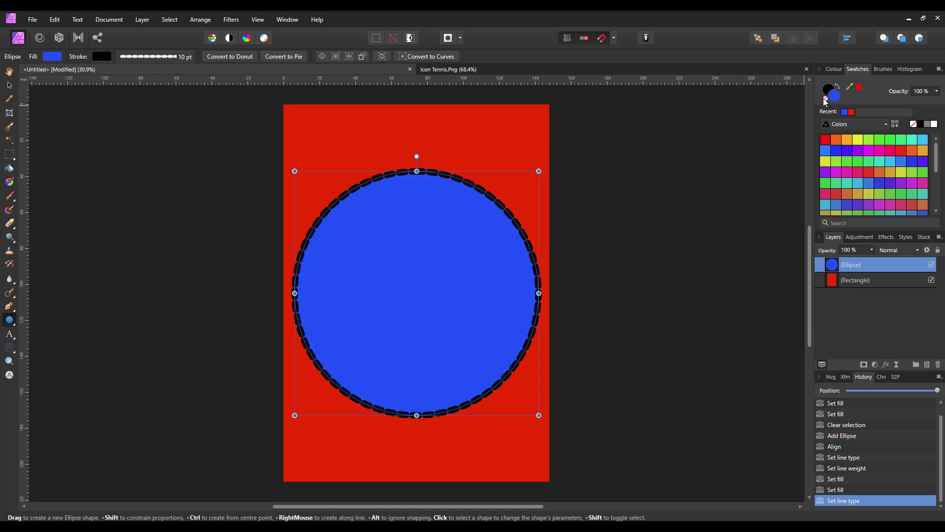
{"action": "mouse_move", "coordinate": [825, 103]}
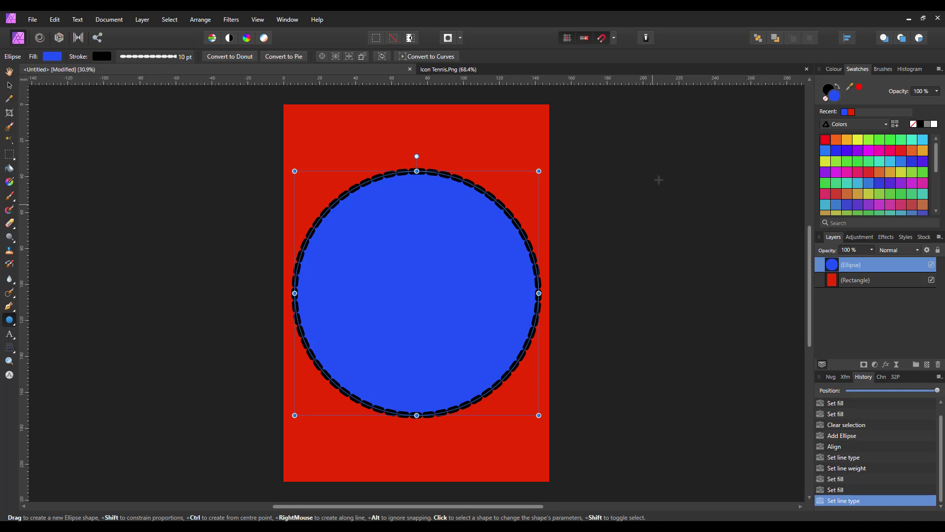
{"action": "mouse_move", "coordinate": [678, 156]}
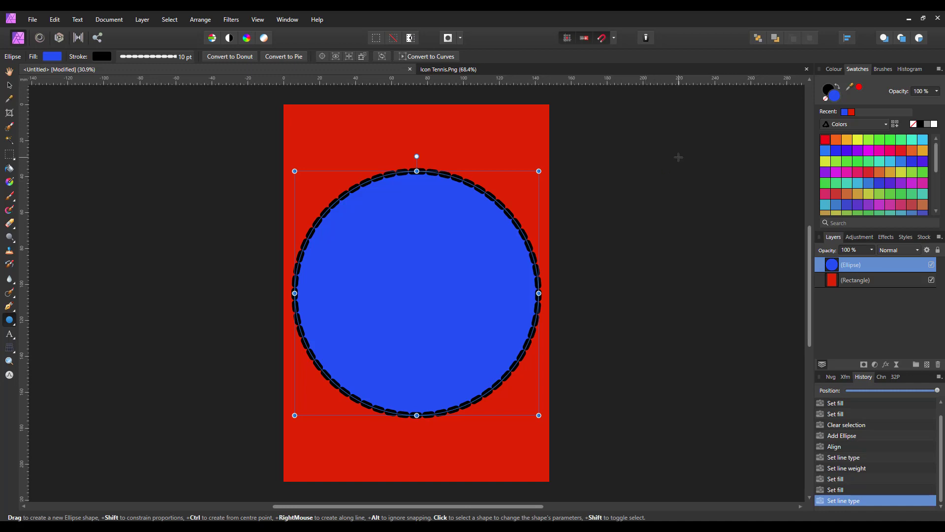
{"action": "double_click", "coordinate": [850, 264]}
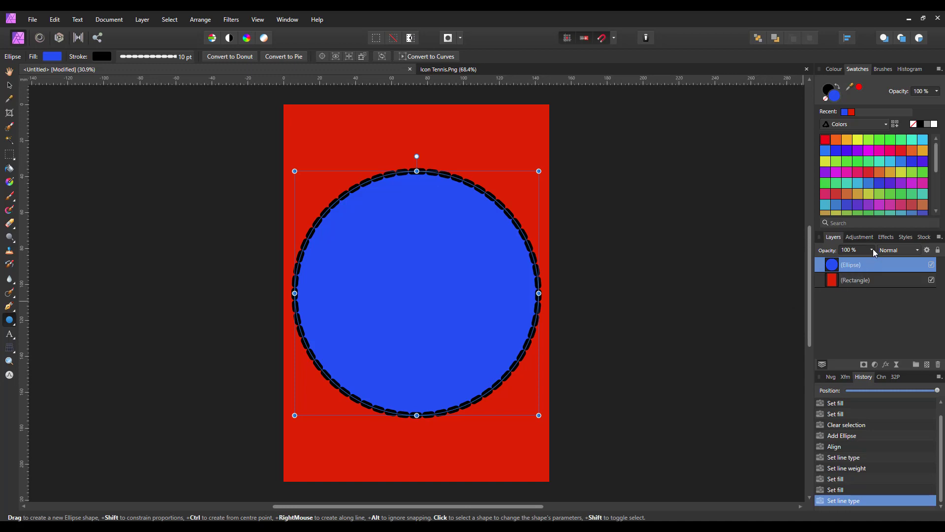
{"action": "mouse_move", "coordinate": [828, 250]}
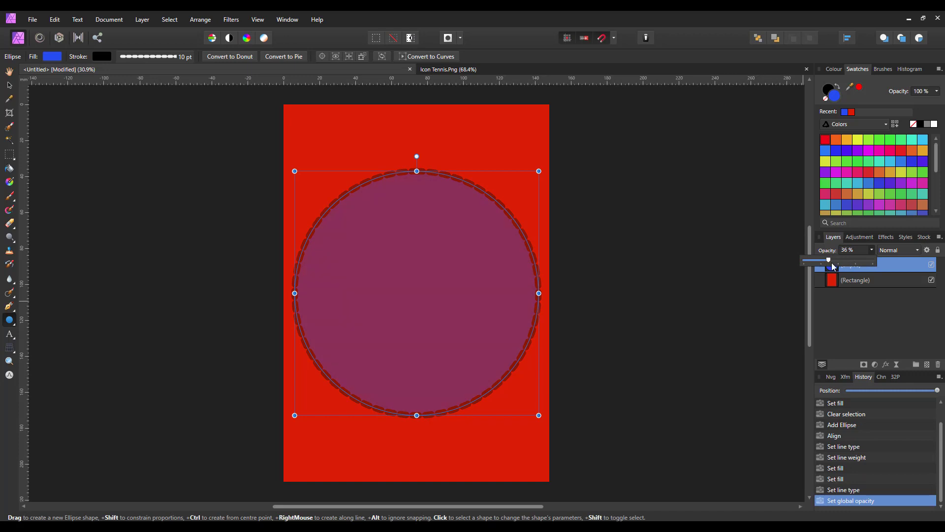
{"action": "left_click_drag", "start_coordinate": [828, 260], "coordinate": [839, 260]}
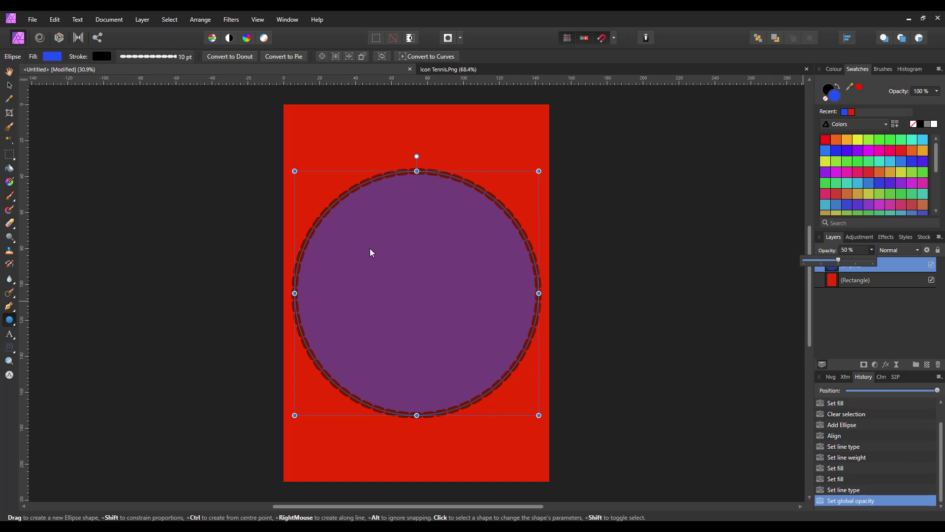
{"action": "mouse_move", "coordinate": [354, 255]}
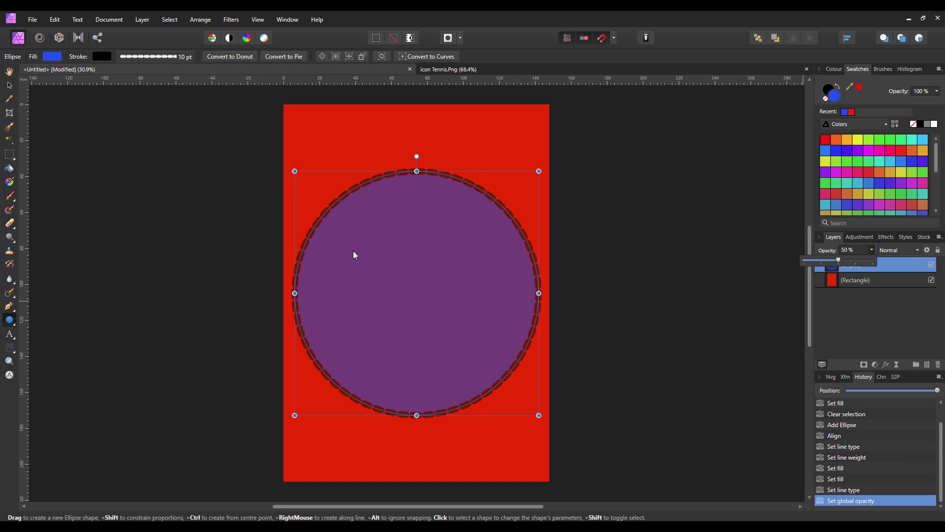
{"action": "mouse_move", "coordinate": [422, 251]}
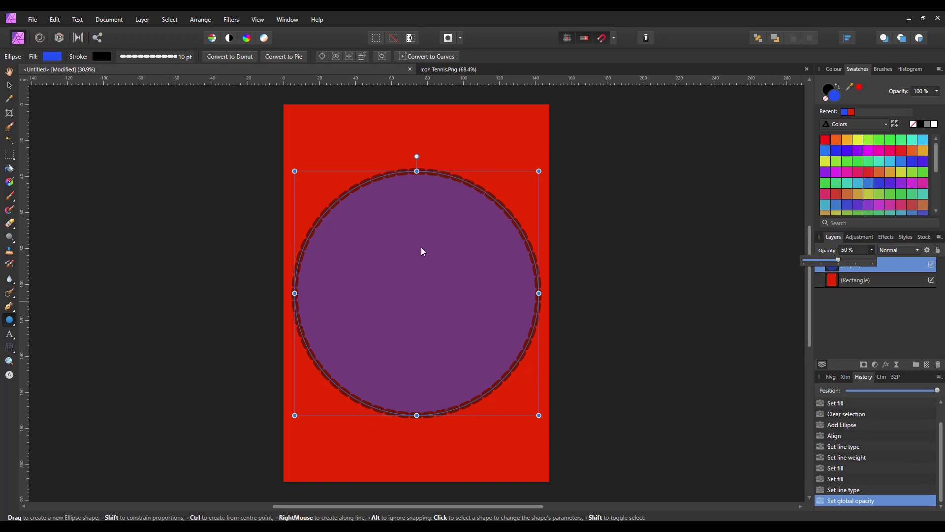
{"action": "mouse_move", "coordinate": [490, 222]}
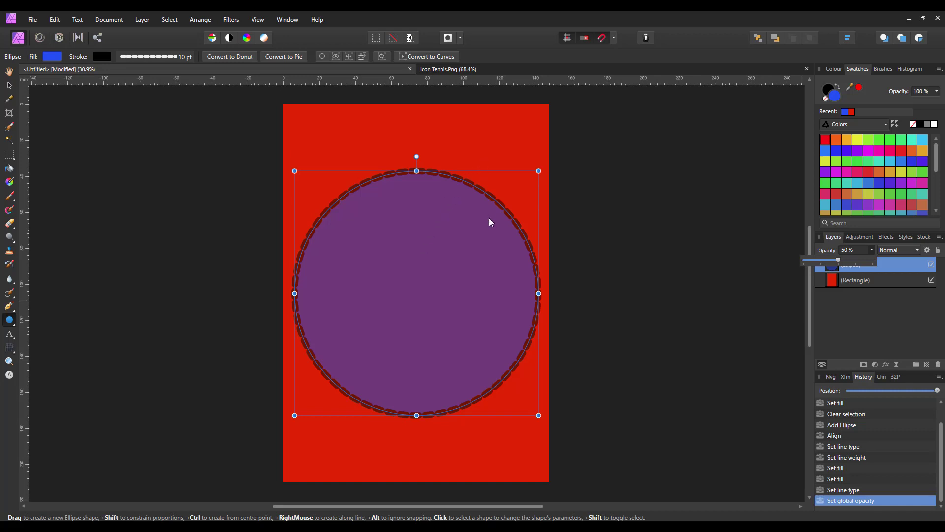
{"action": "mouse_move", "coordinate": [487, 435]}
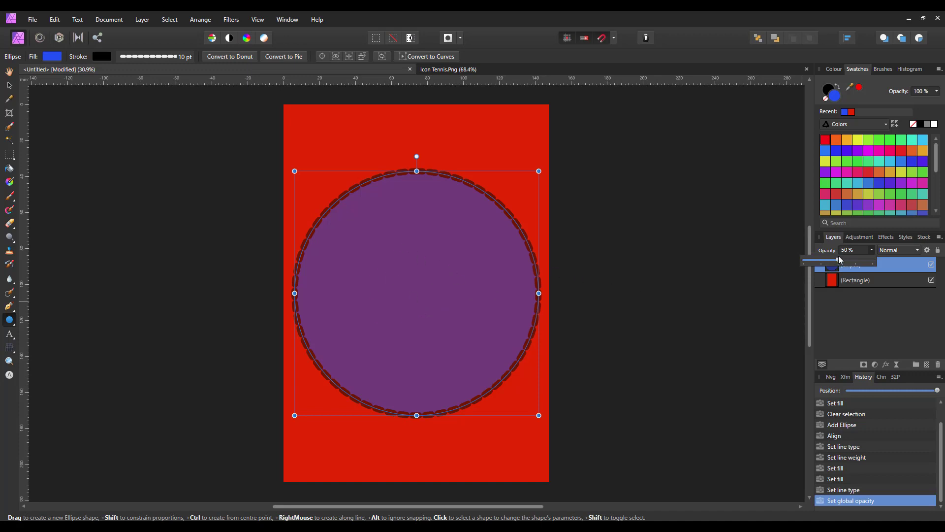
{"action": "left_click_drag", "start_coordinate": [838, 260], "coordinate": [874, 260]}
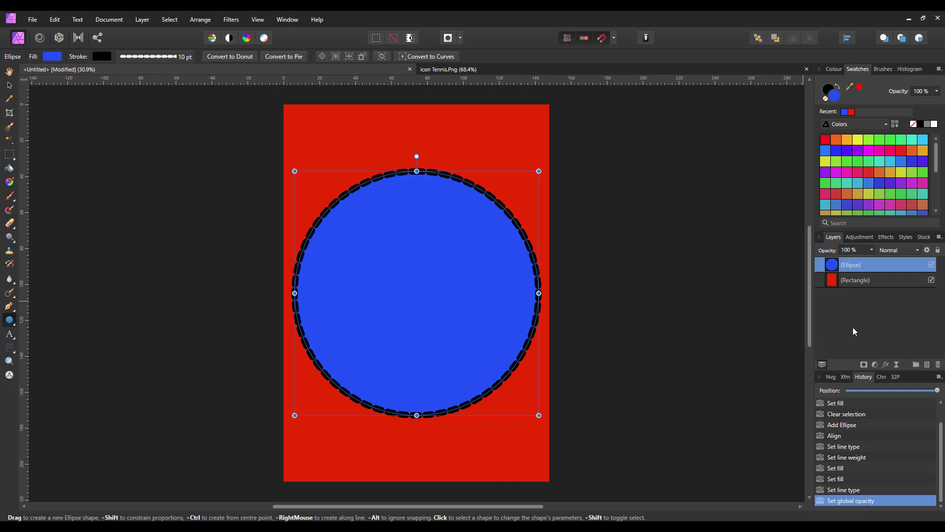
{"action": "mouse_move", "coordinate": [886, 365]}
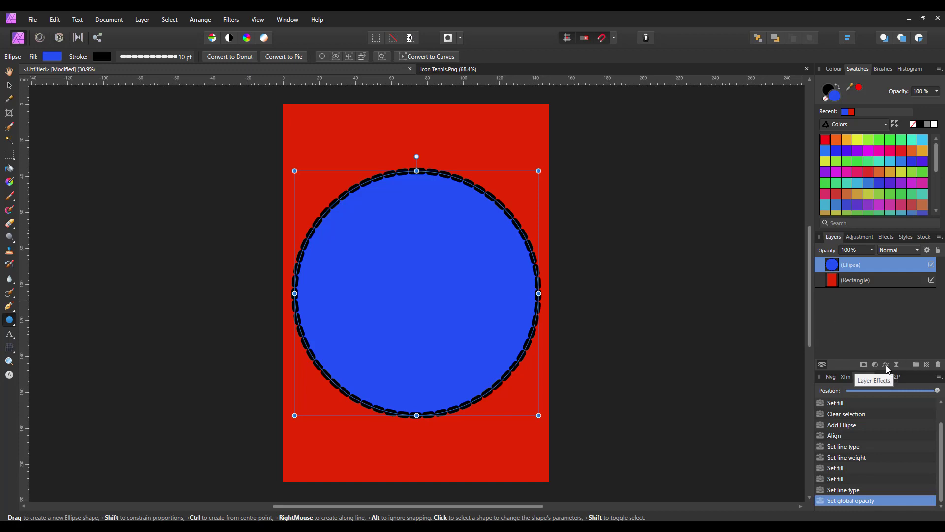
Lower the circle's Fill Opacity to 0% in Layer Effects.
{"action": "left_click", "coordinate": [885, 364]}
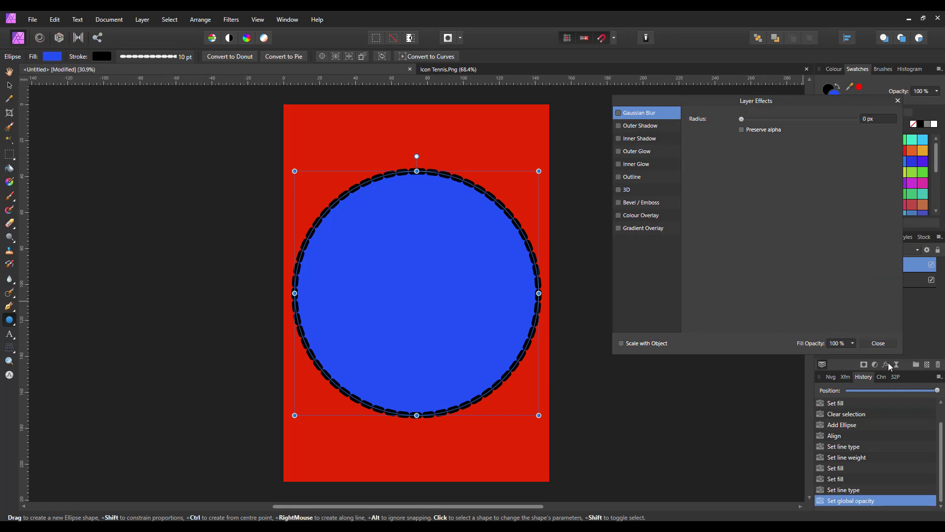
{"action": "mouse_move", "coordinate": [886, 364]}
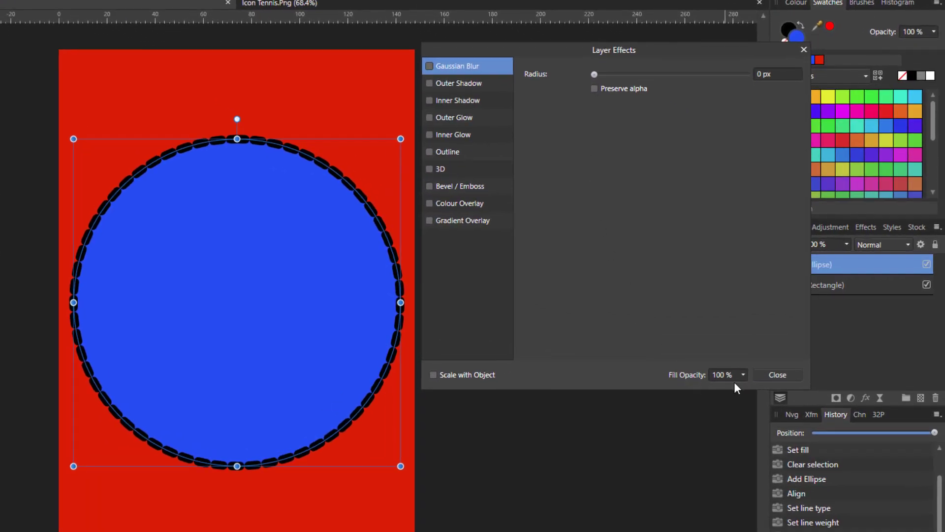
{"action": "mouse_move", "coordinate": [709, 383]}
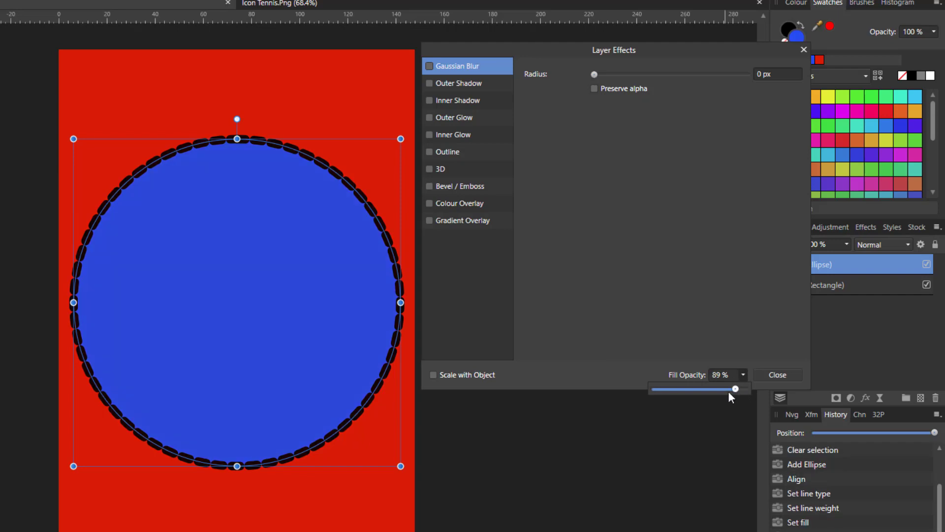
{"action": "left_click_drag", "start_coordinate": [735, 388], "coordinate": [653, 388]}
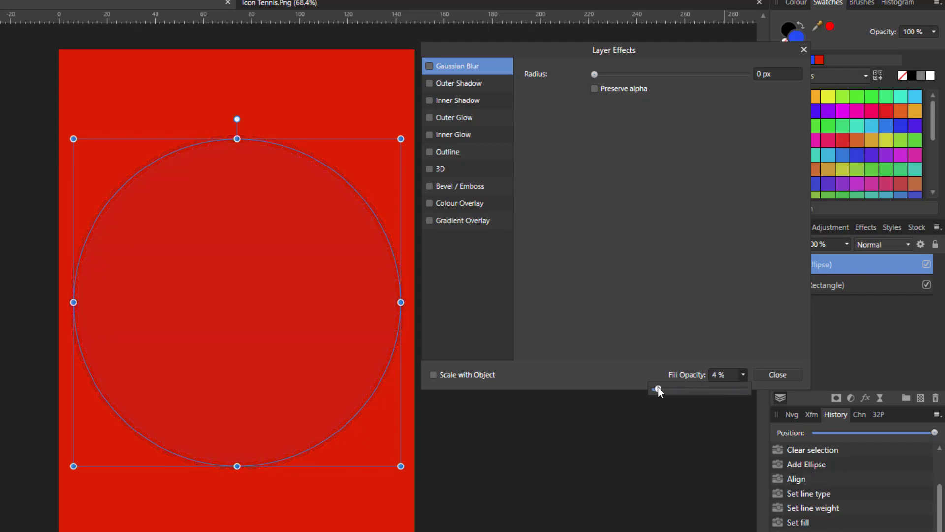
{"action": "left_click_drag", "start_coordinate": [656, 388], "coordinate": [650, 388]}
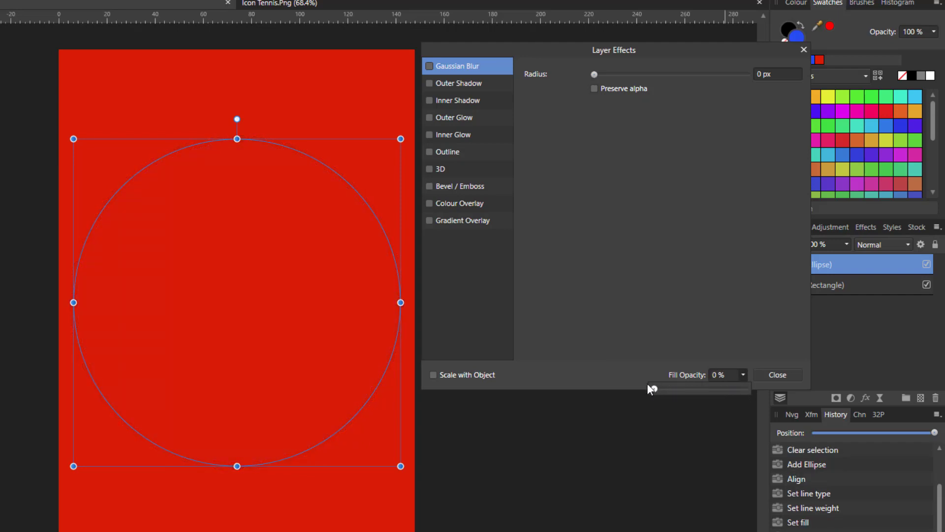
{"action": "mouse_move", "coordinate": [644, 321]}
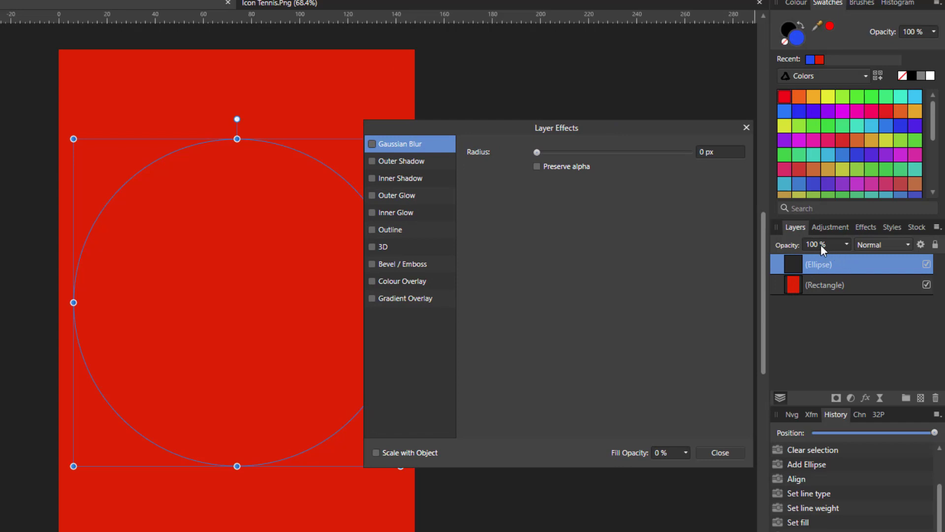
{"action": "mouse_move", "coordinate": [610, 132]}
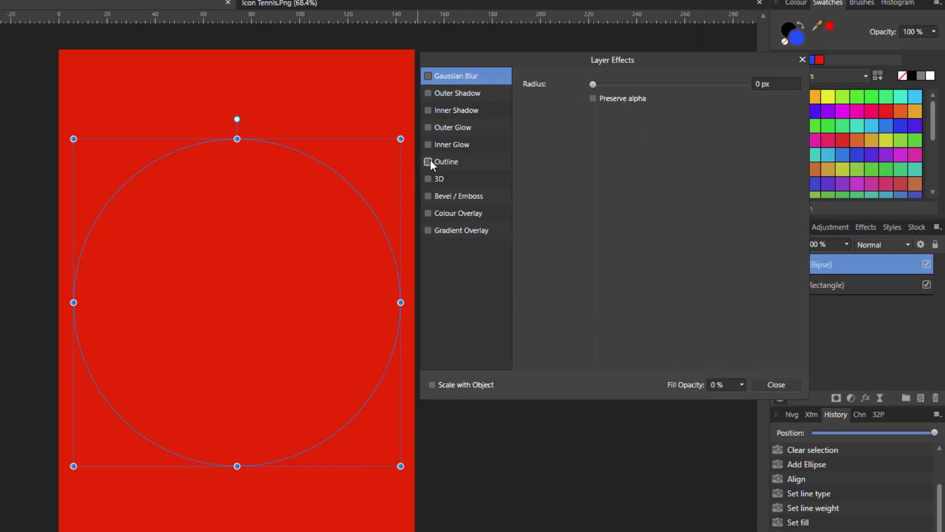
Enable an Outline effect on the circle, raise its radius to 8 px and close Layer Effects.
{"action": "left_click", "coordinate": [427, 161]}
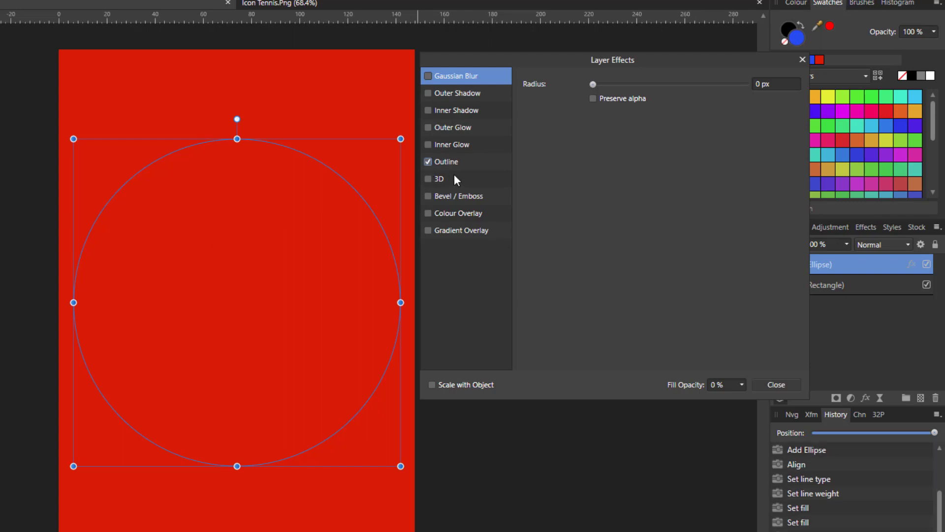
{"action": "left_click", "coordinate": [447, 162]}
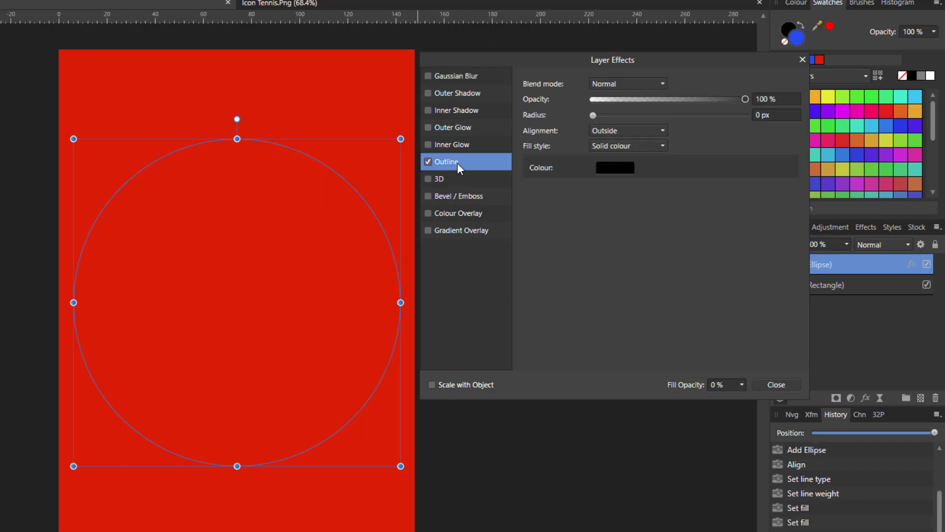
{"action": "left_click_drag", "start_coordinate": [591, 116], "coordinate": [596, 115]}
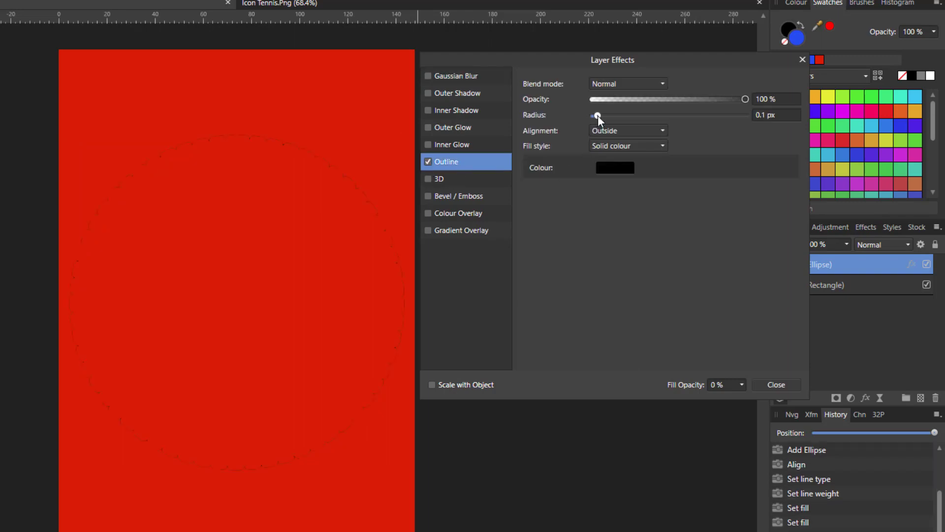
{"action": "left_click_drag", "start_coordinate": [596, 117], "coordinate": [624, 116]}
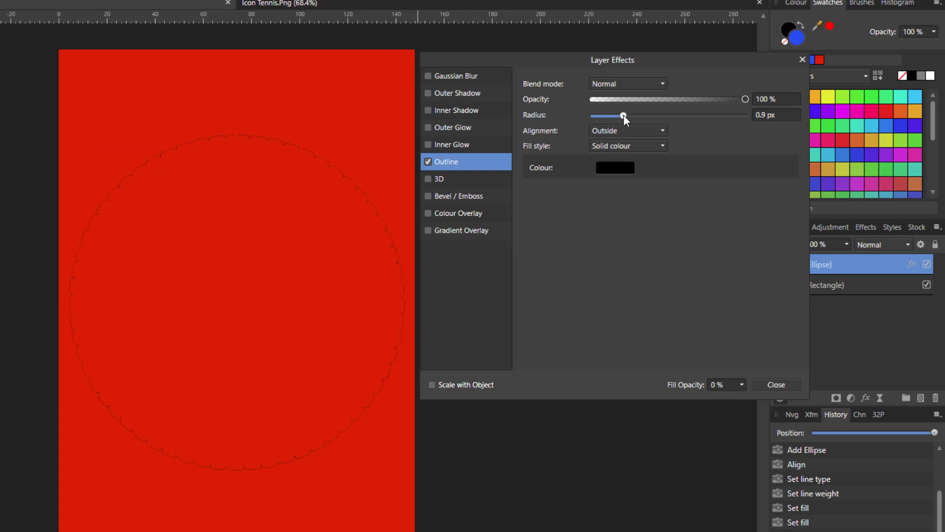
{"action": "left_click_drag", "start_coordinate": [623, 116], "coordinate": [631, 116]}
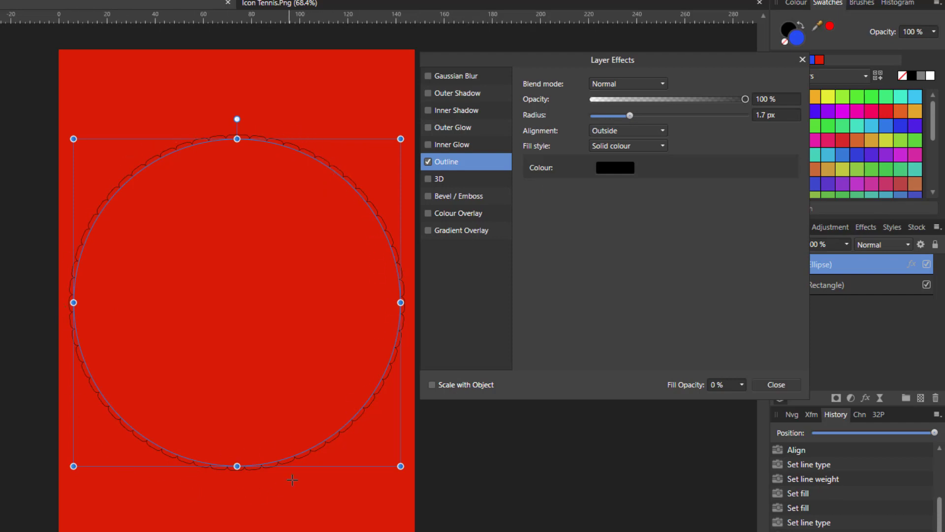
{"action": "mouse_move", "coordinate": [626, 176]}
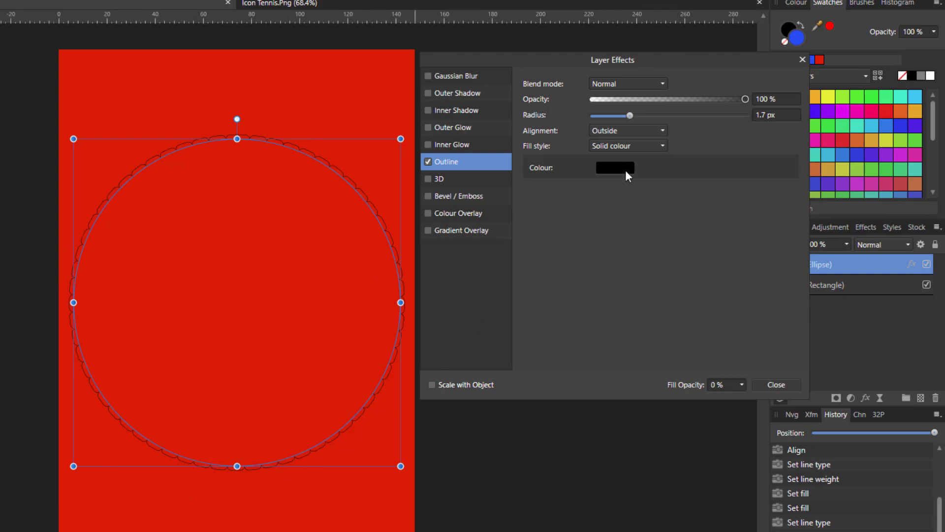
{"action": "left_click", "coordinate": [774, 114]}
{"action": "type", "text": "8"}
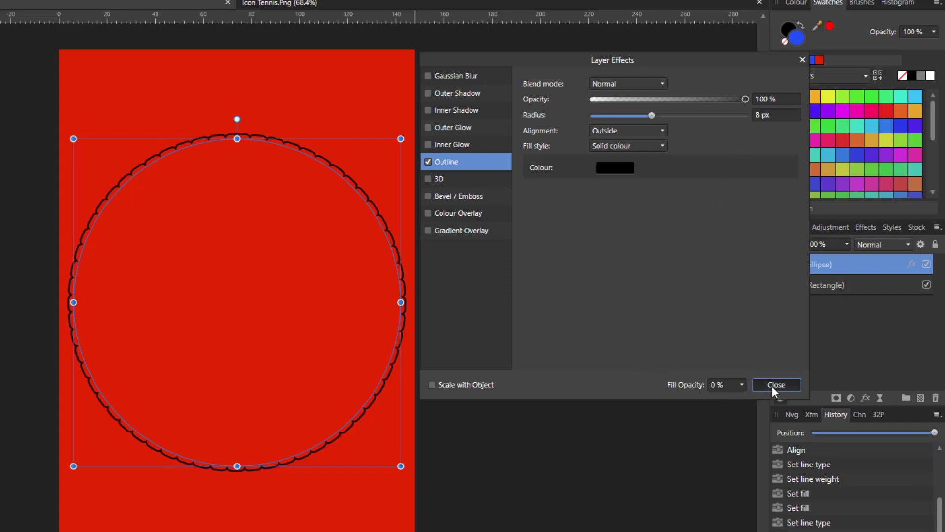
{"action": "left_click", "coordinate": [776, 384]}
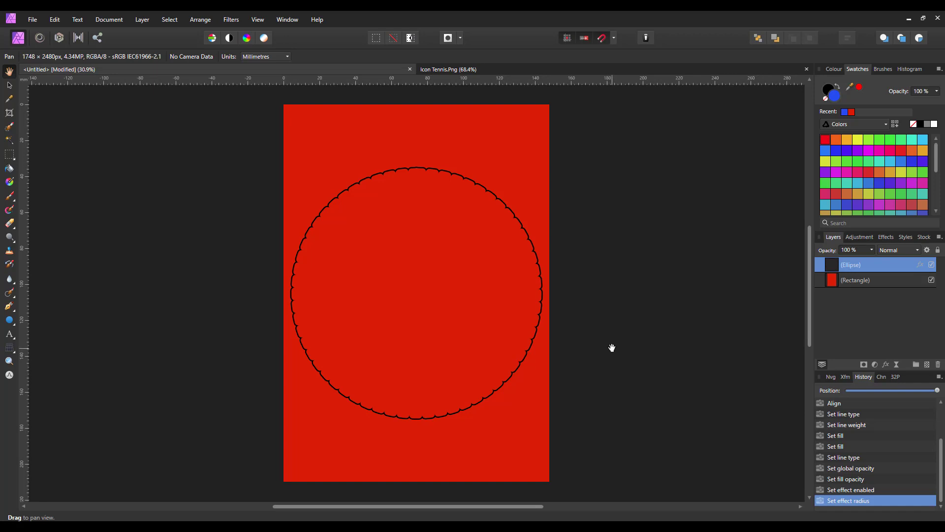
{"action": "mouse_move", "coordinate": [469, 193]}
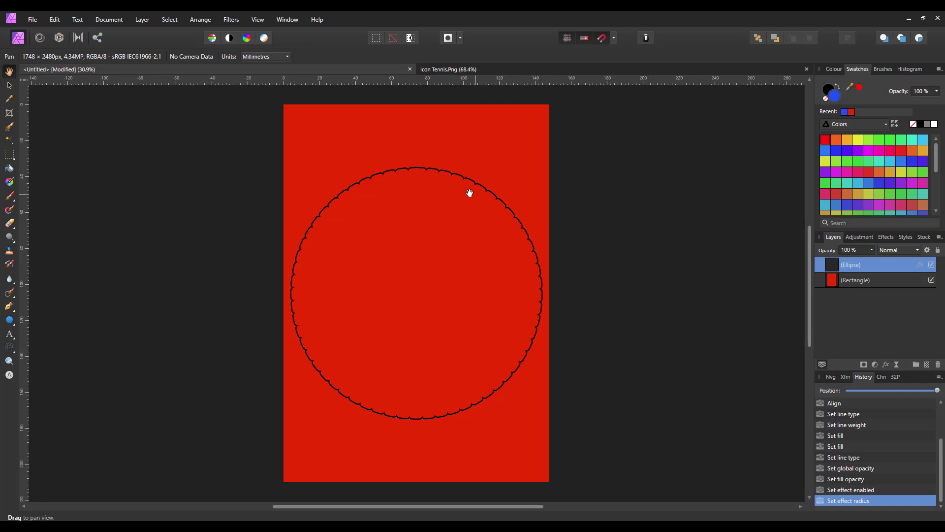
{"action": "mouse_move", "coordinate": [809, 297]}
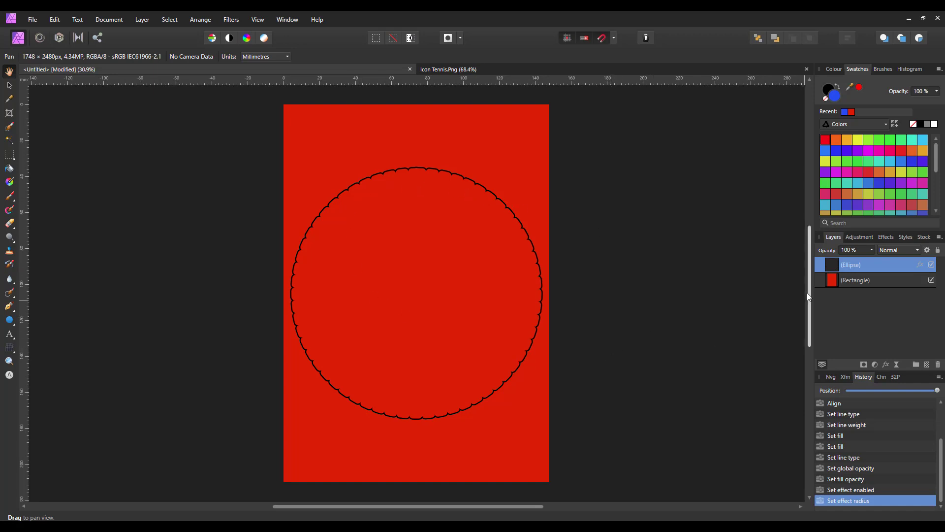
{"action": "mouse_move", "coordinate": [866, 270]}
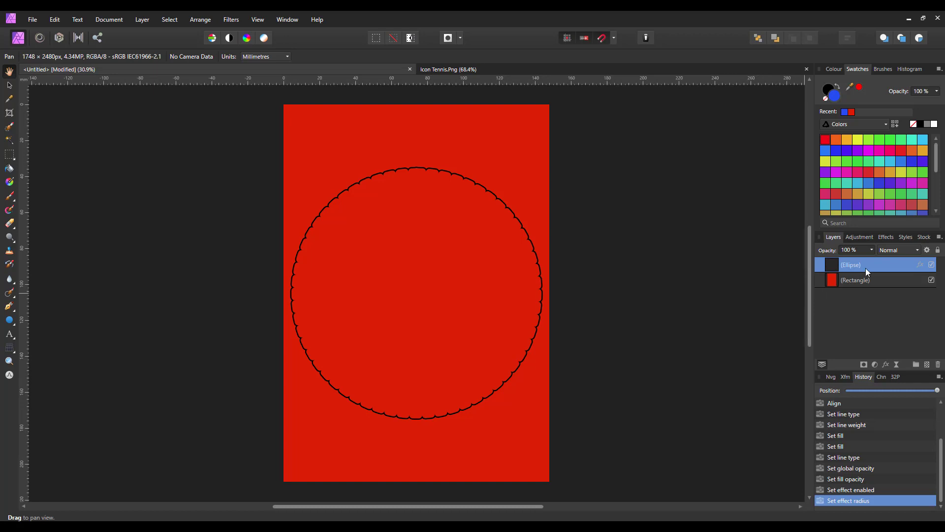
{"action": "mouse_move", "coordinate": [864, 265]}
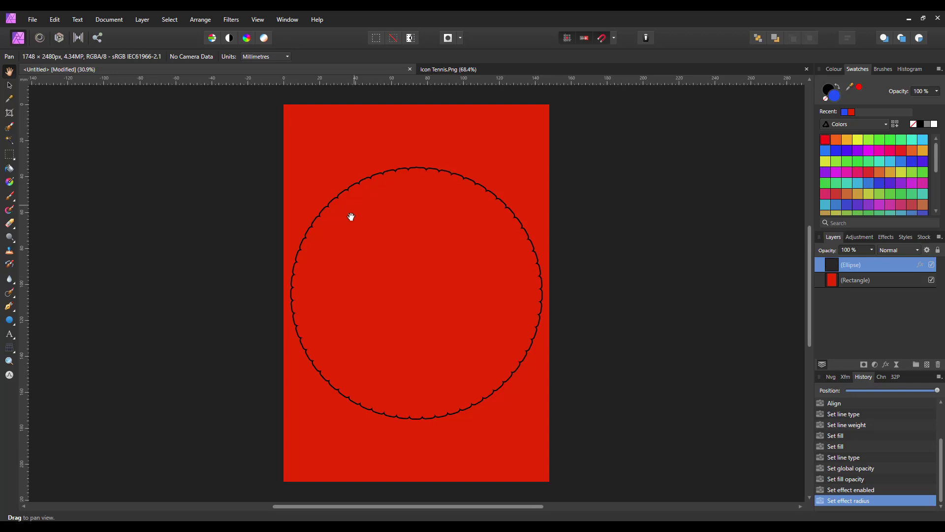
{"action": "mouse_move", "coordinate": [334, 393]}
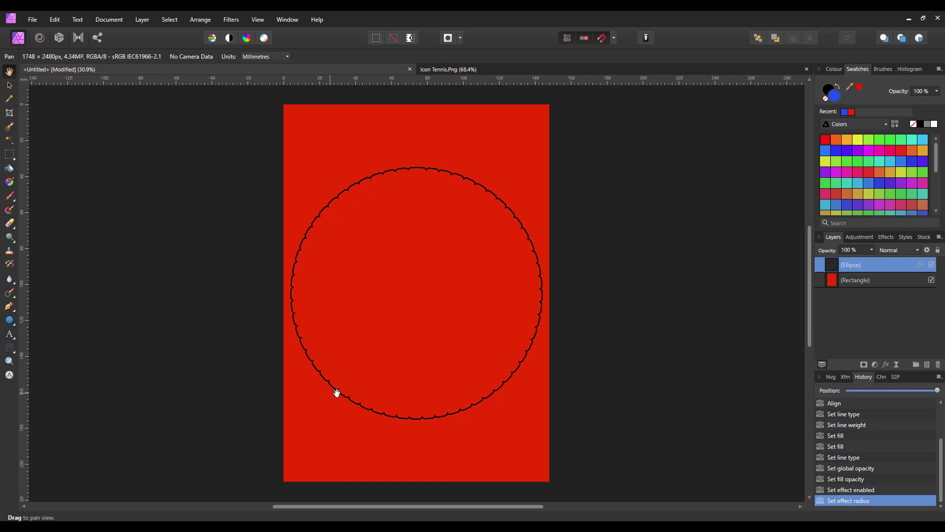
{"action": "mouse_move", "coordinate": [623, 354]}
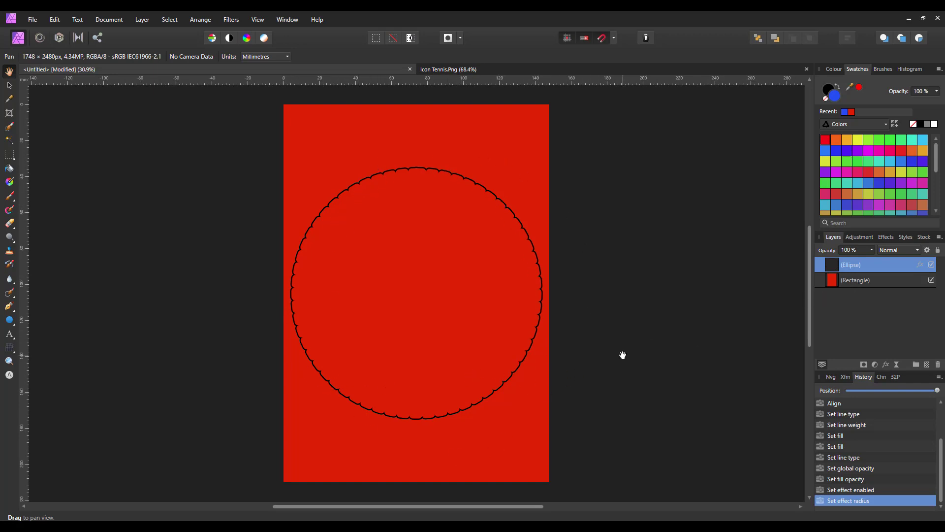
{"action": "mouse_move", "coordinate": [628, 350]}
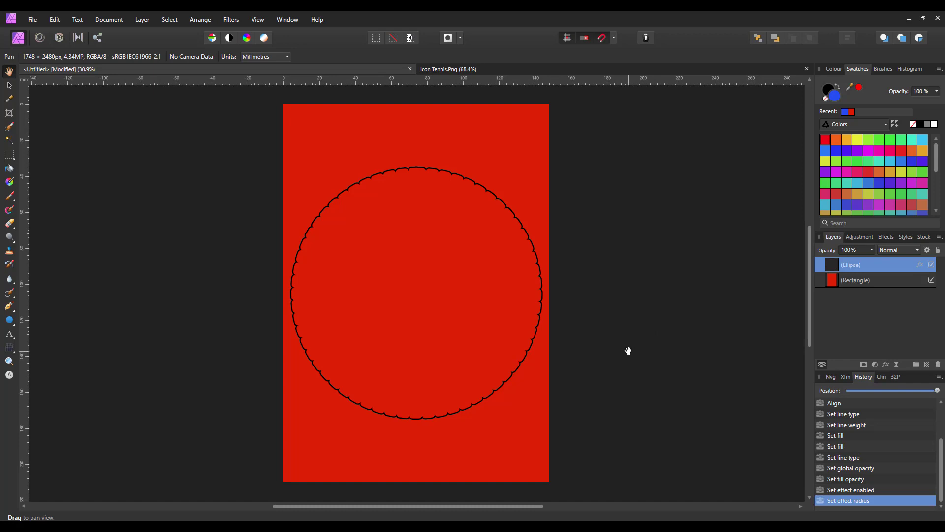
{"action": "mouse_move", "coordinate": [623, 347]}
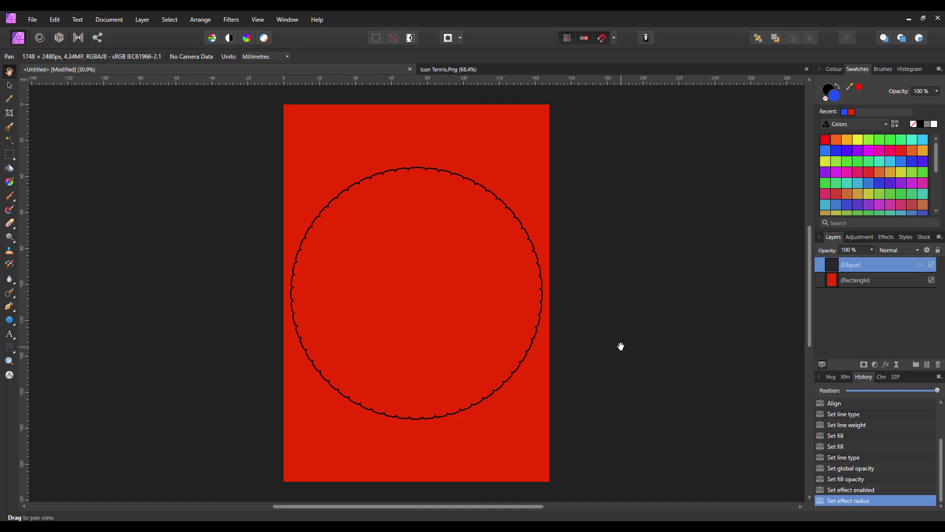
{"action": "mouse_move", "coordinate": [411, 264]}
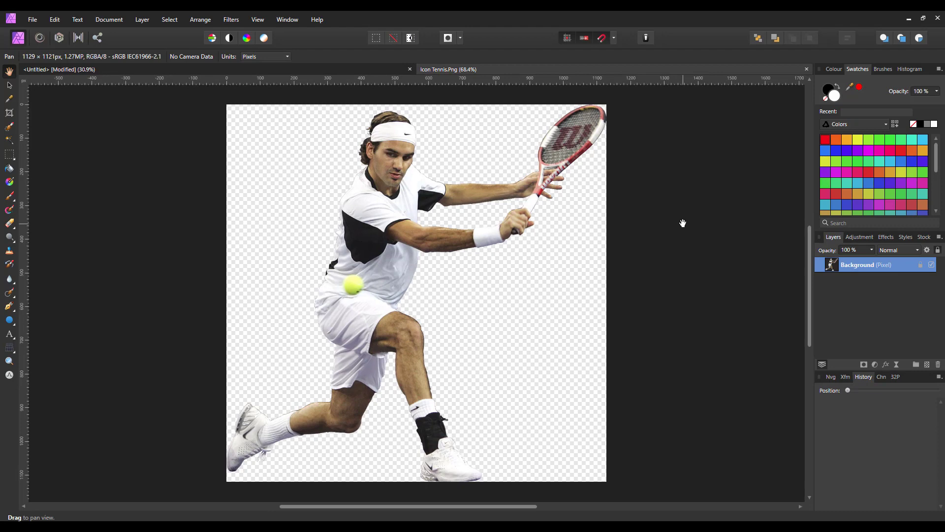
{"action": "mouse_move", "coordinate": [888, 277]}
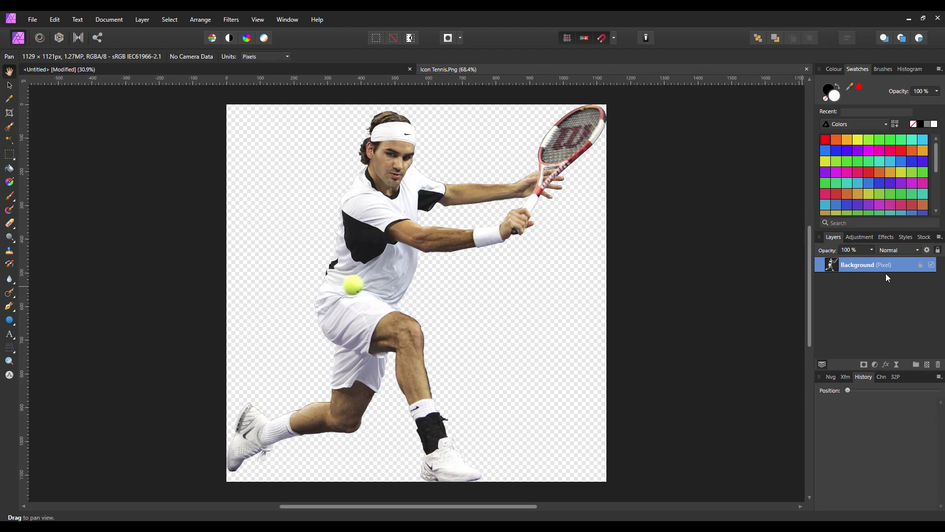
{"action": "mouse_move", "coordinate": [882, 271]}
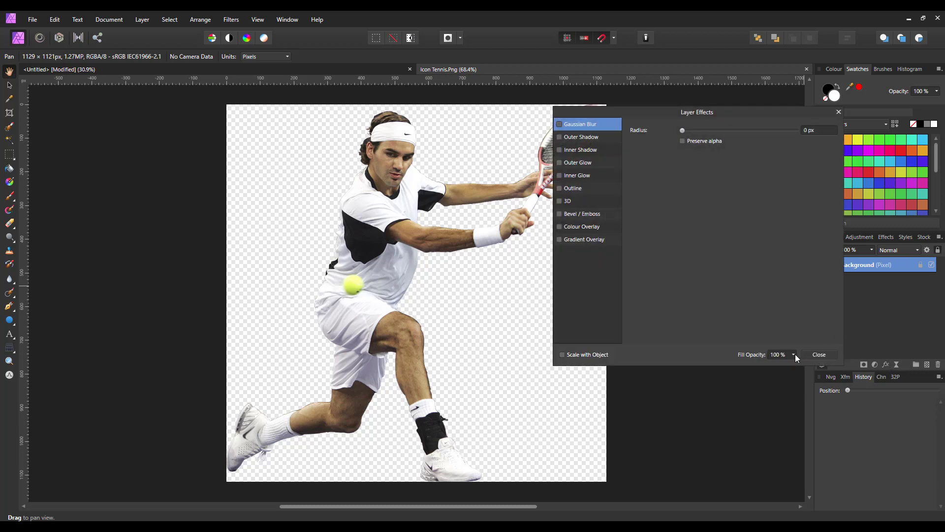
Fade the tennis player's Fill Opacity to 0%, briefly toggling Colour Overlay on and off.
{"action": "left_click_drag", "start_coordinate": [792, 364], "coordinate": [731, 366]}
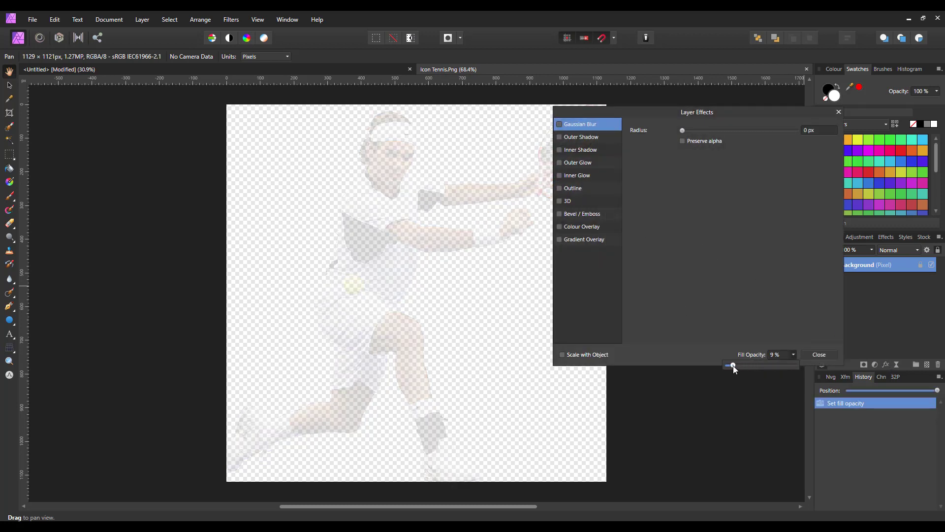
{"action": "left_click_drag", "start_coordinate": [733, 365], "coordinate": [726, 365]}
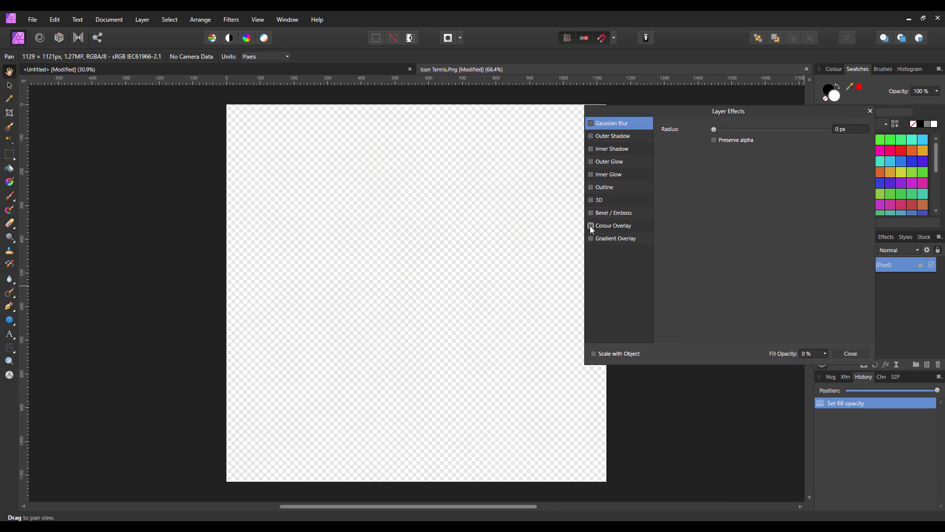
{"action": "left_click", "coordinate": [590, 226]}
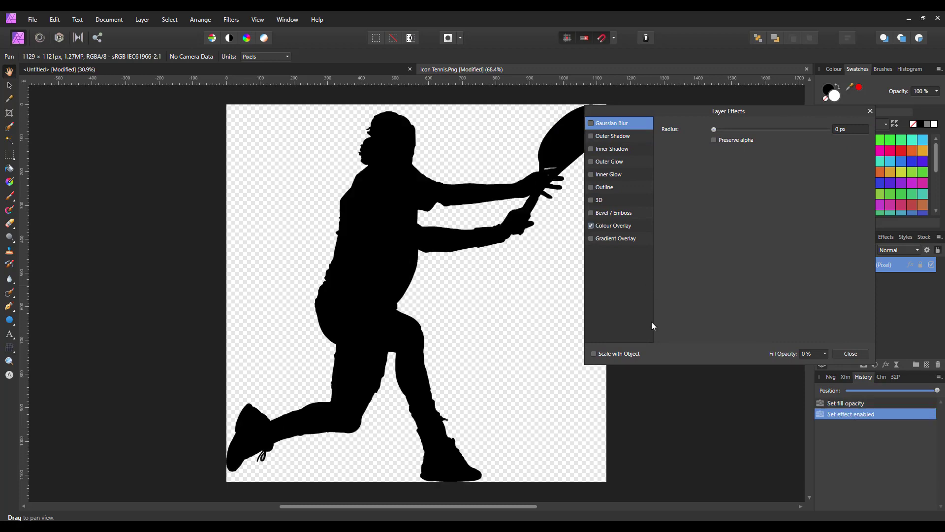
{"action": "left_click", "coordinate": [590, 225]}
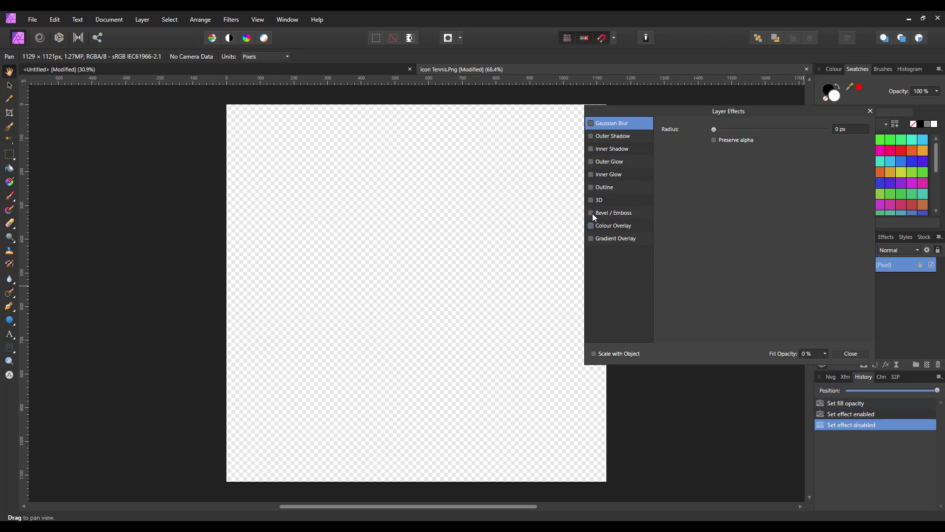
Give the tennis player a 4.9 px black Outline effect and close Layer Effects.
{"action": "left_click", "coordinate": [591, 187]}
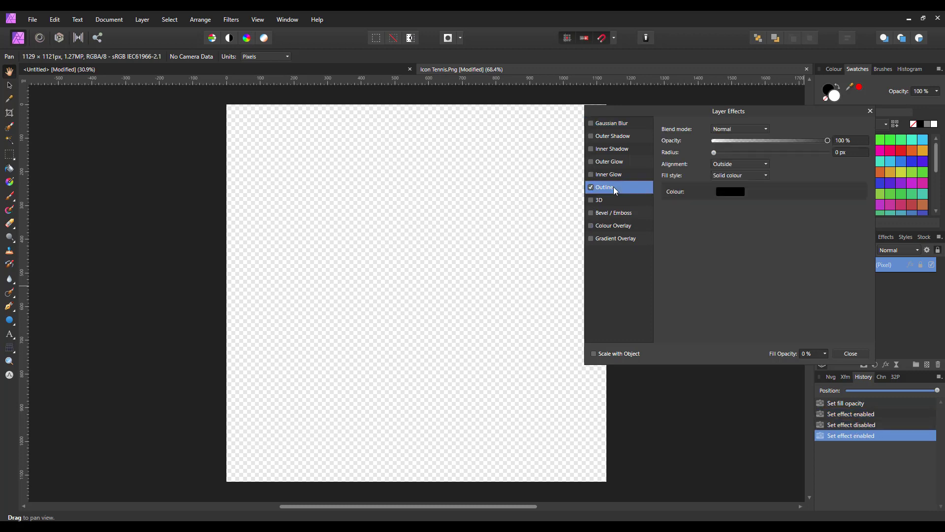
{"action": "mouse_move", "coordinate": [714, 152]}
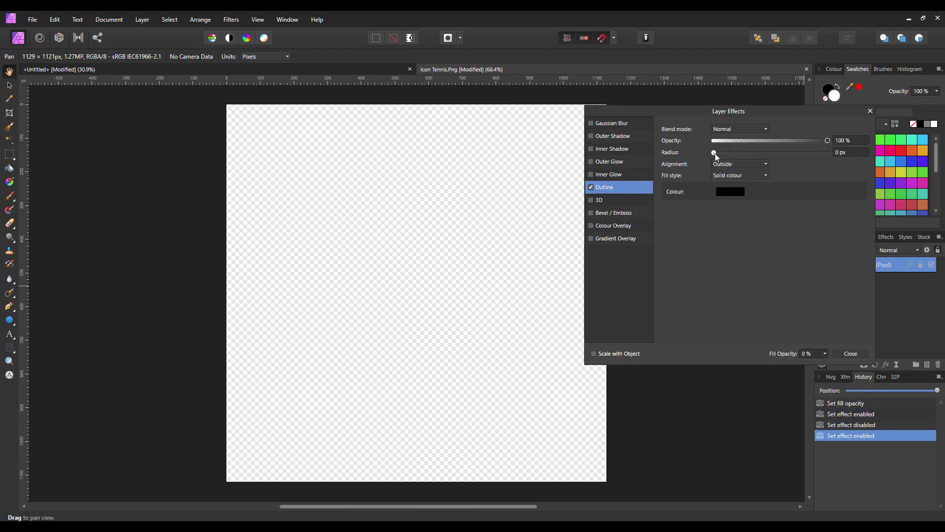
{"action": "left_click_drag", "start_coordinate": [714, 155], "coordinate": [750, 155]}
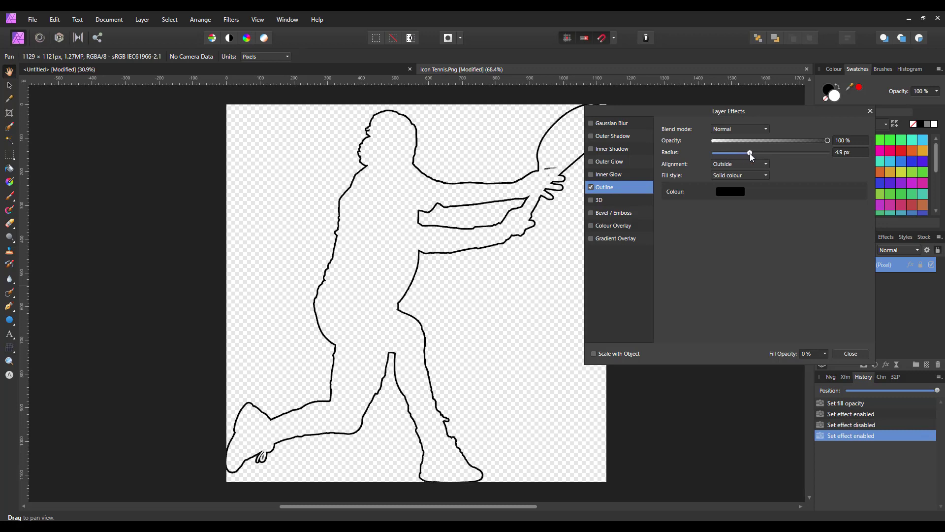
{"action": "left_click_drag", "start_coordinate": [750, 153], "coordinate": [750, 153]}
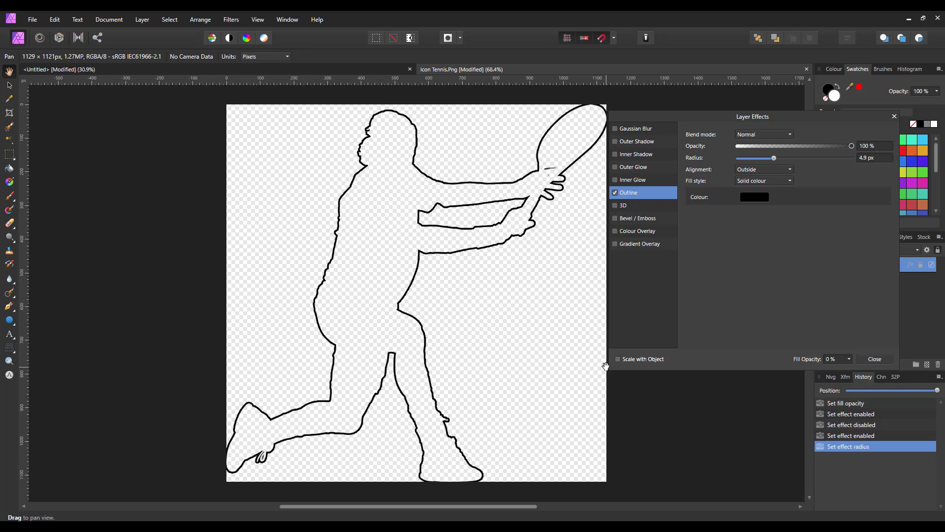
{"action": "mouse_move", "coordinate": [824, 350]}
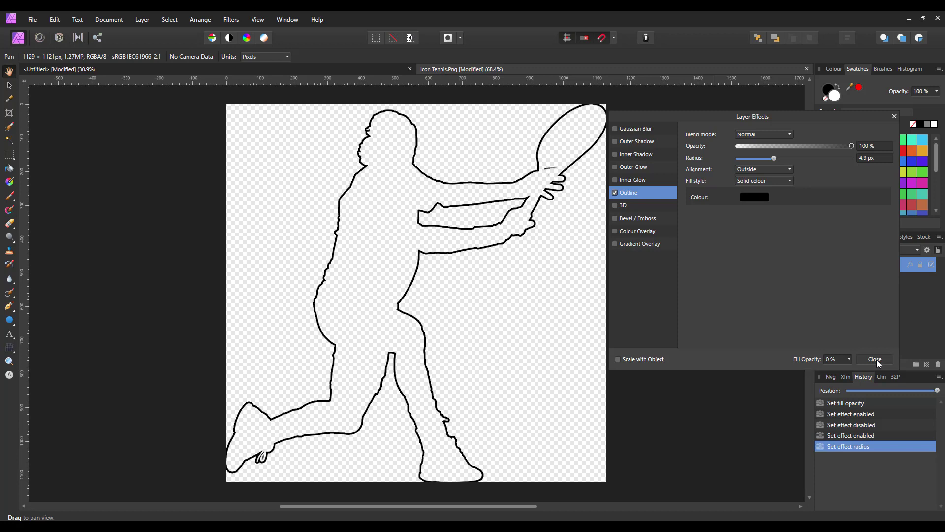
{"action": "left_click", "coordinate": [874, 358]}
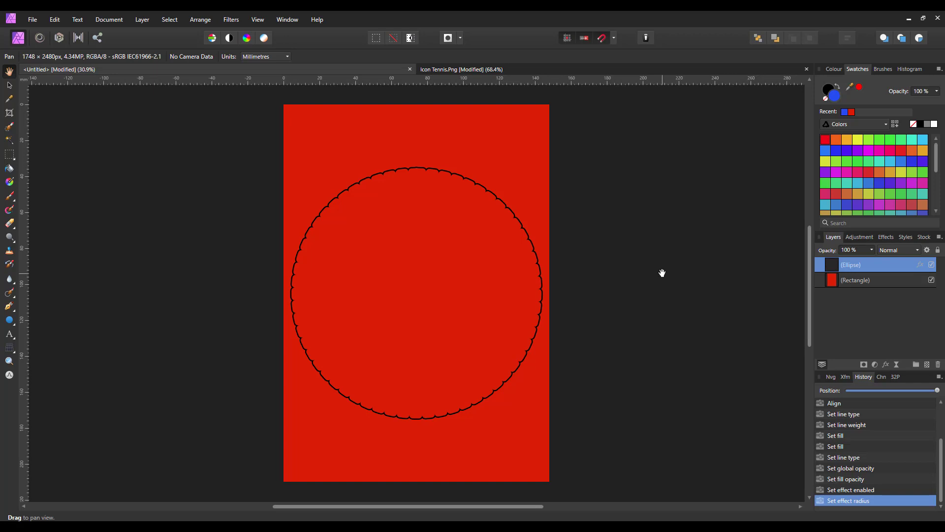
{"action": "mouse_move", "coordinate": [667, 312]}
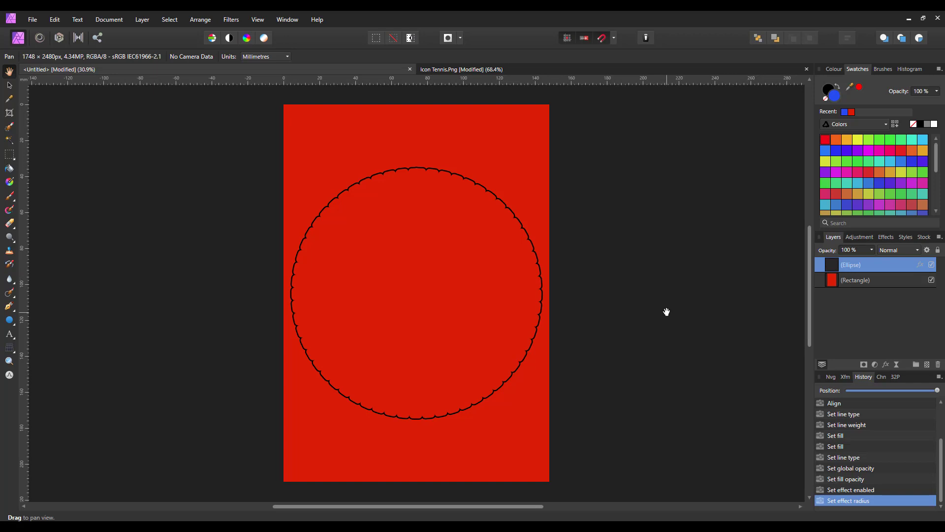
{"action": "mouse_move", "coordinate": [575, 310]}
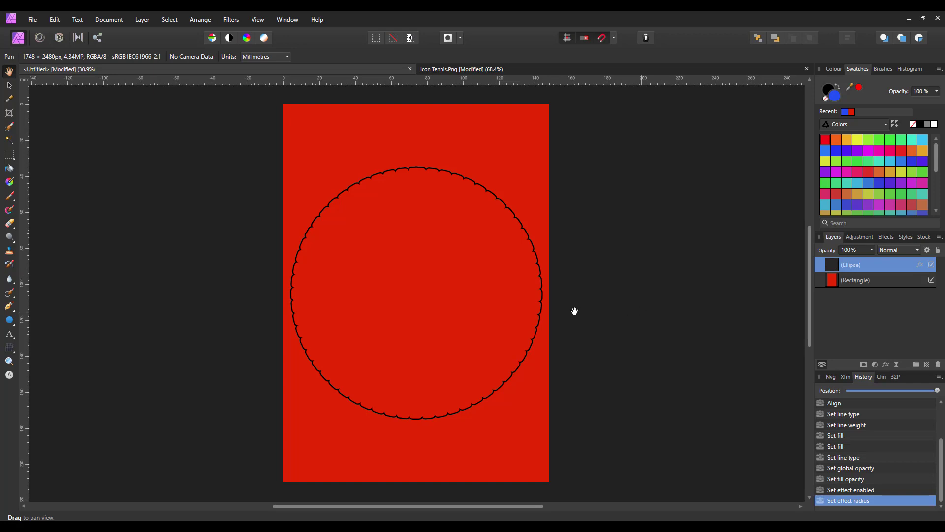
{"action": "mouse_move", "coordinate": [40, 314]}
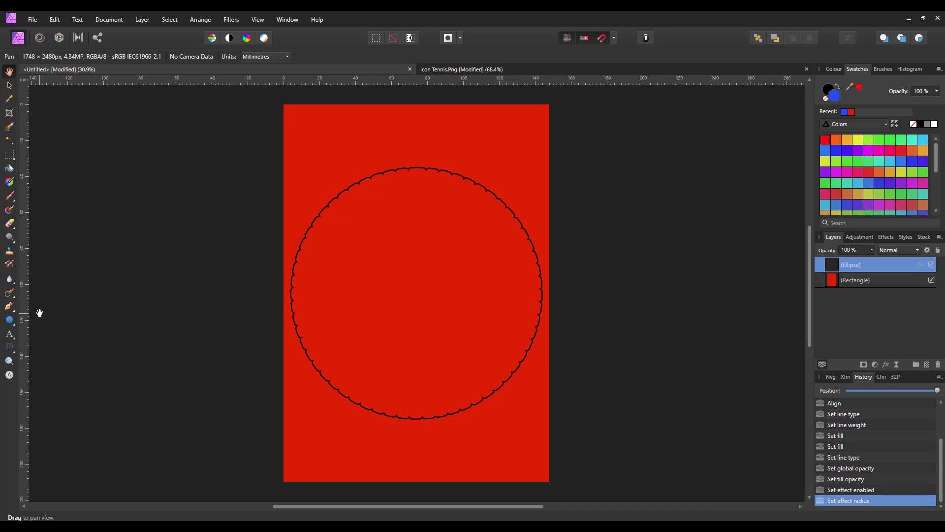
{"action": "mouse_move", "coordinate": [9, 336]}
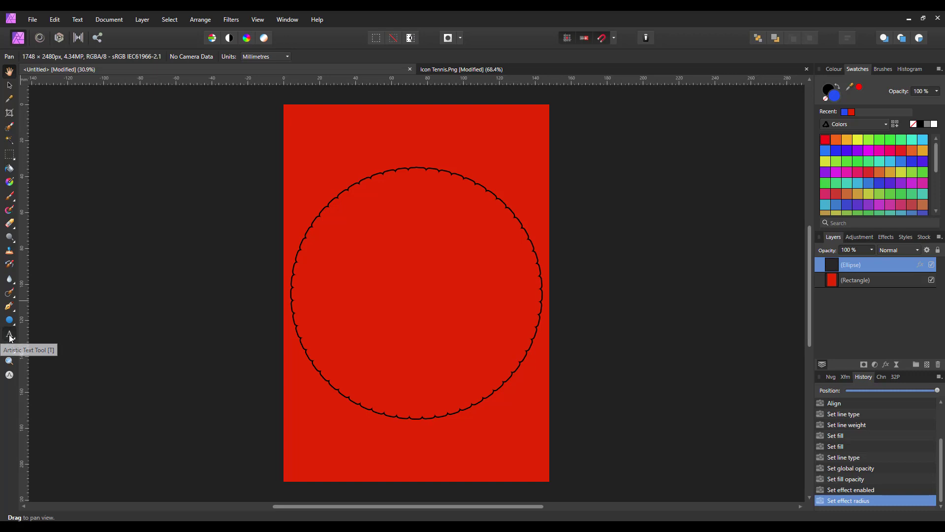
Add artistic text 'Carl' above the circle and centre it horizontally.
{"action": "left_click", "coordinate": [9, 333]}
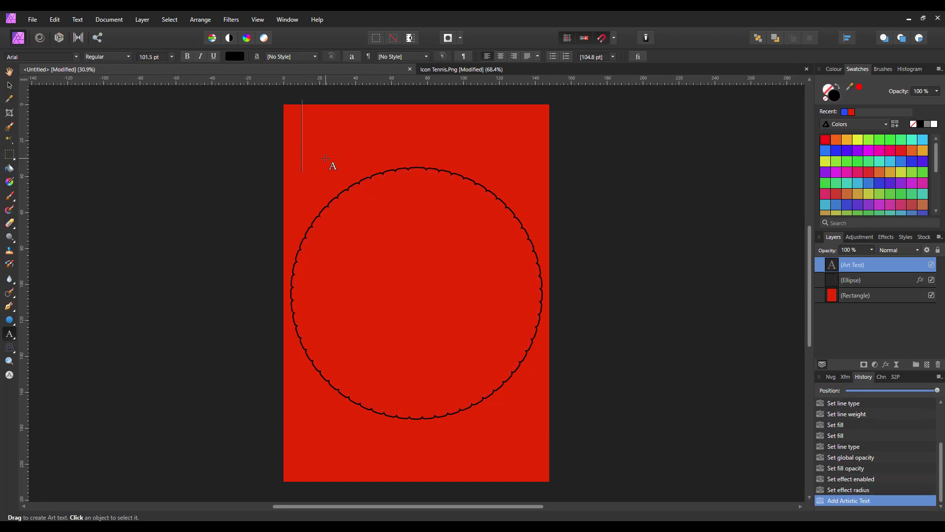
{"action": "type", "text": "Ca"}
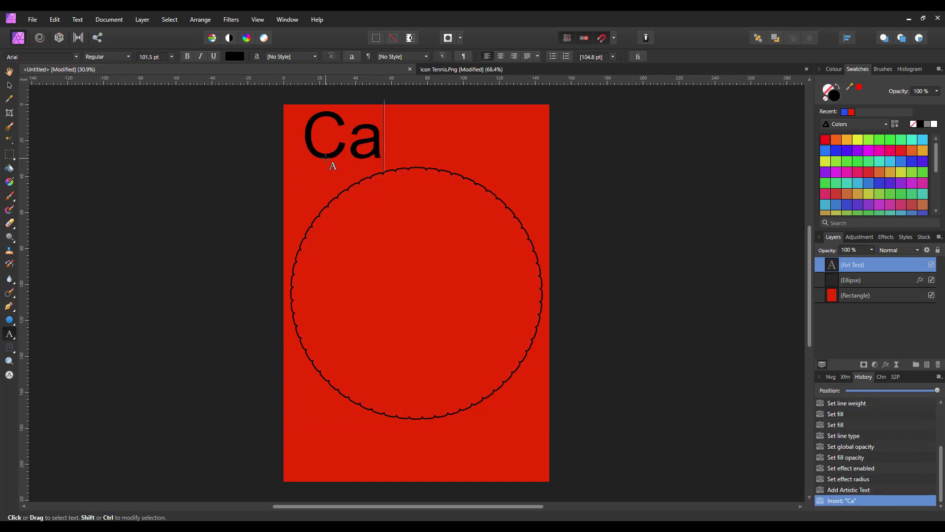
{"action": "type", "text": "rl"}
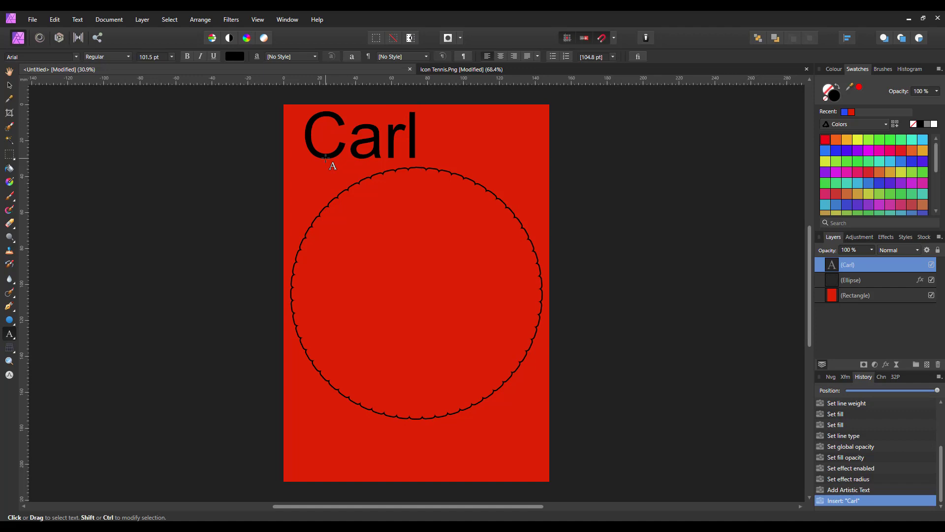
{"action": "left_click", "coordinate": [7, 85]}
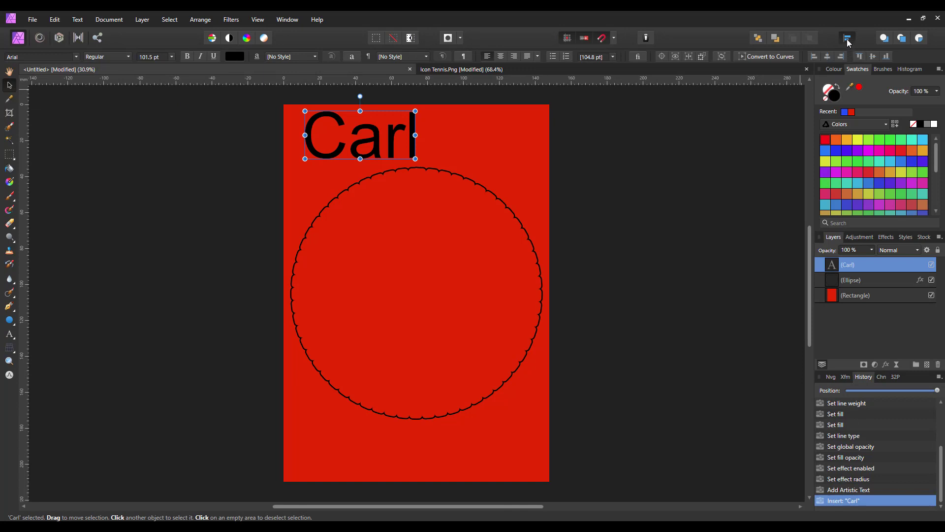
{"action": "left_click", "coordinate": [846, 37]}
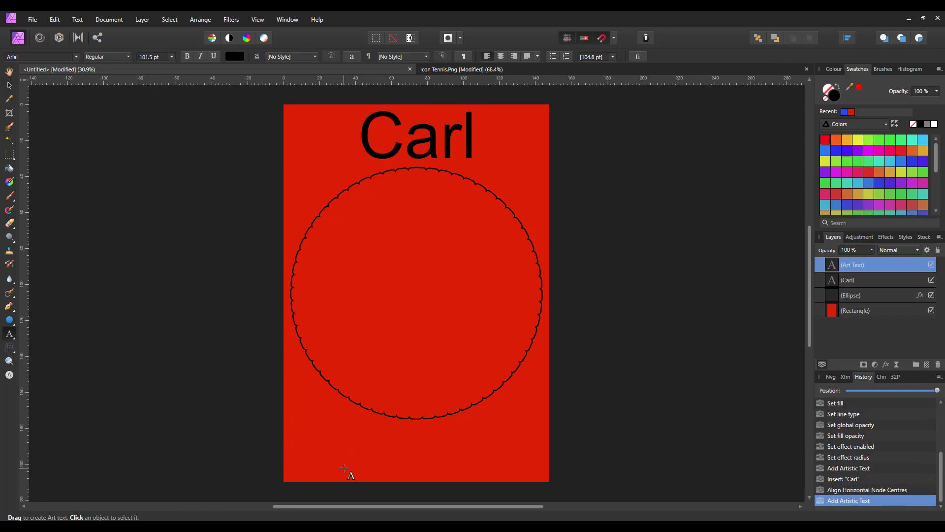
Add artistic text 'Surry' below the circle and apply horizontal alignment.
{"action": "type", "text": "Surr"}
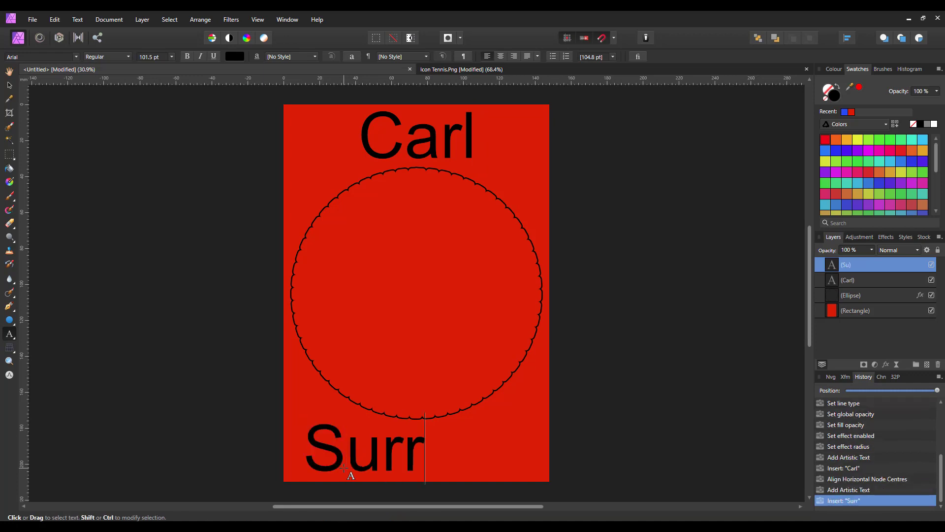
{"action": "type", "text": "y"}
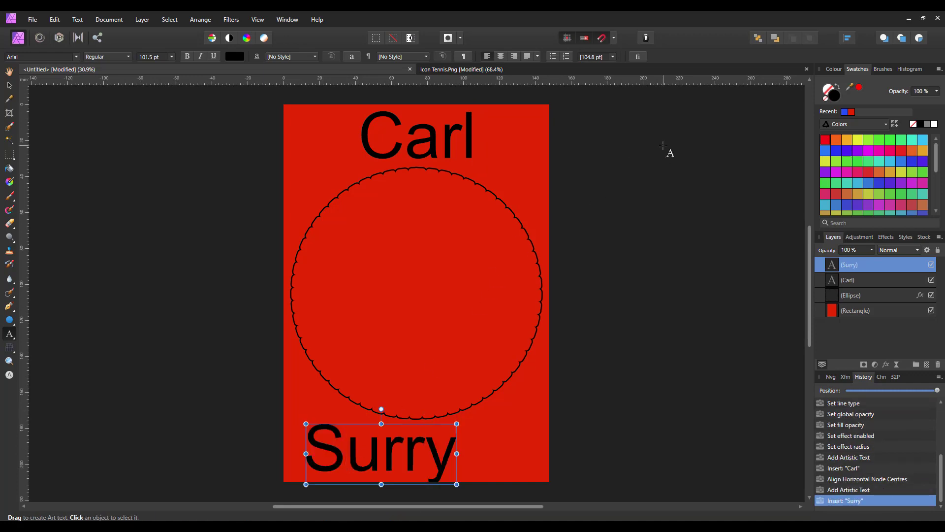
{"action": "left_click", "coordinate": [847, 37]}
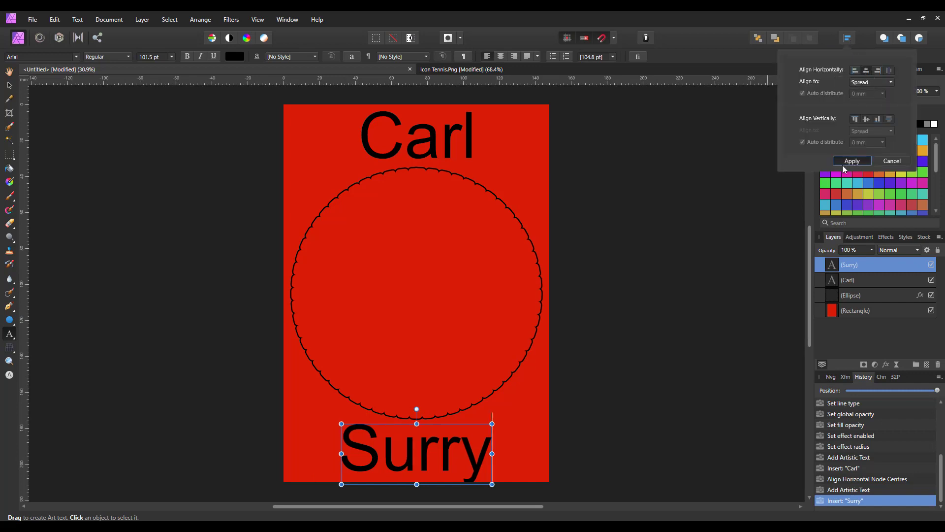
{"action": "left_click", "coordinate": [851, 161]}
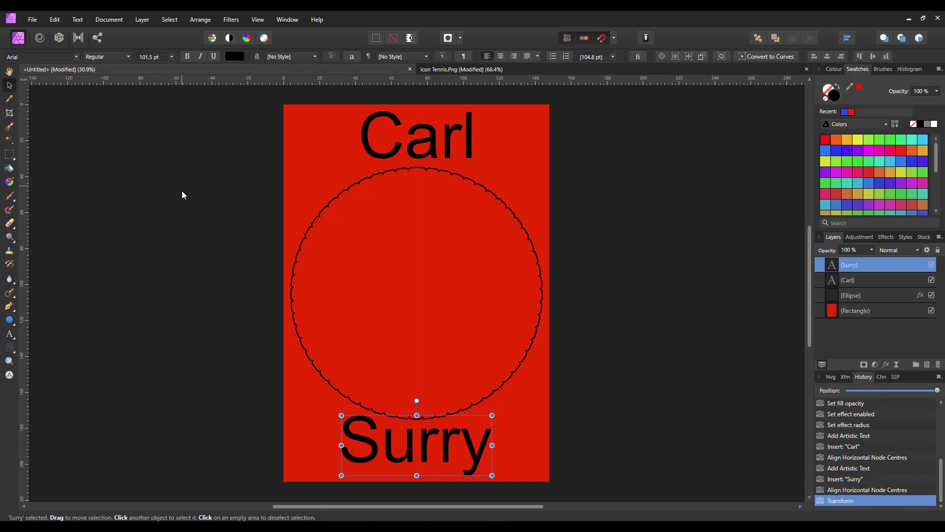
{"action": "left_click", "coordinate": [848, 279]}
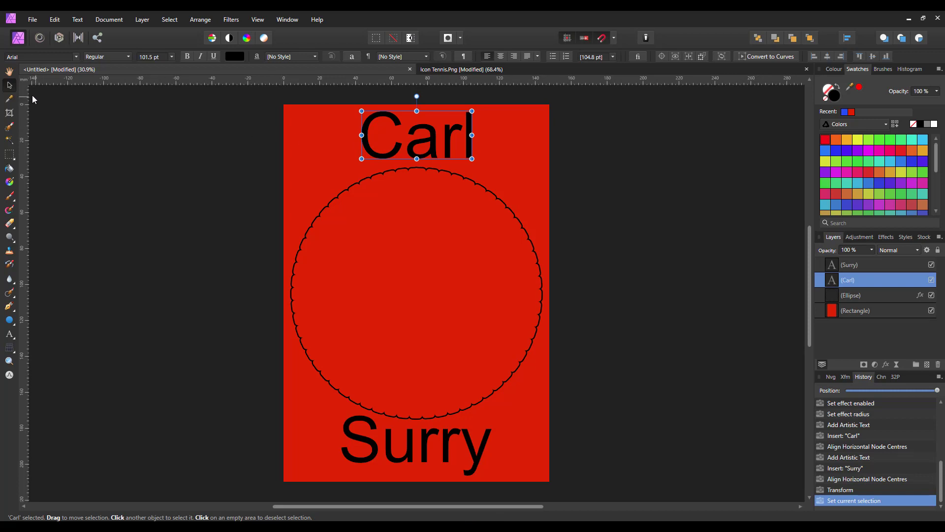
{"action": "mouse_move", "coordinate": [10, 102]}
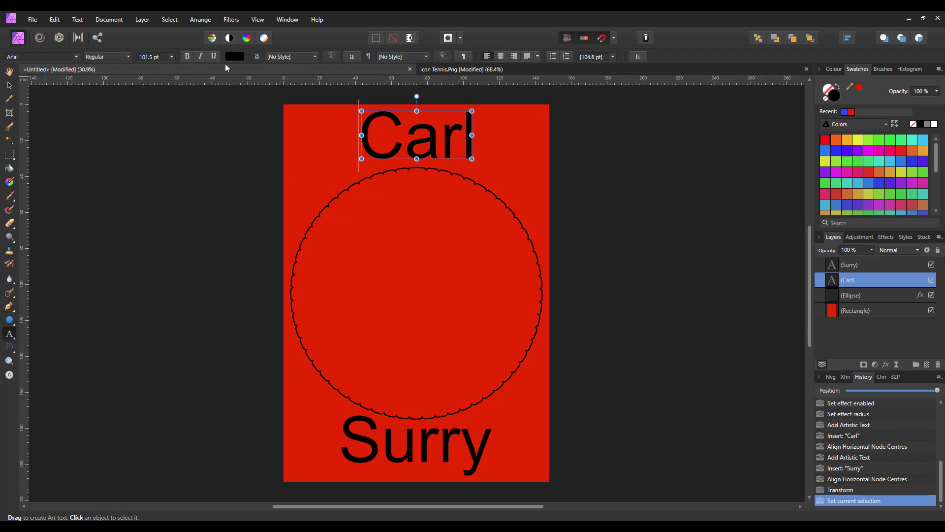
{"action": "mouse_move", "coordinate": [234, 58]}
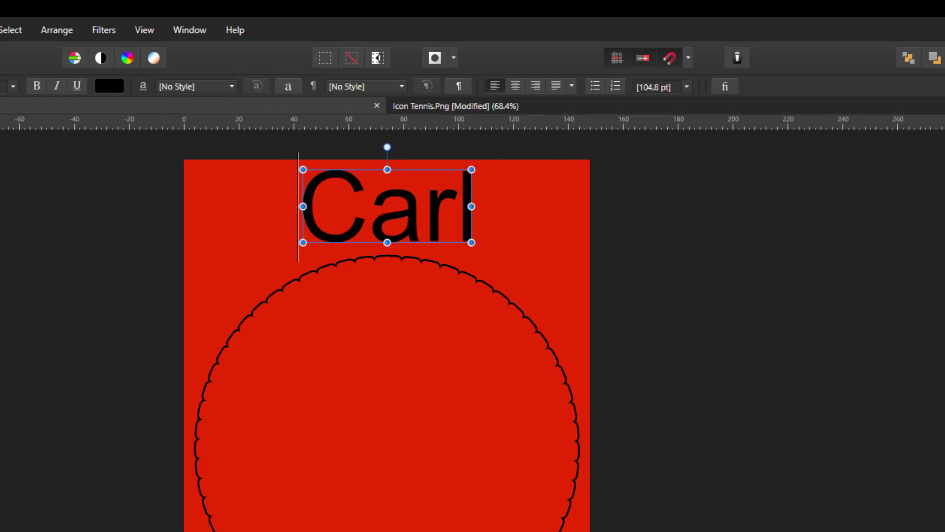
{"action": "mouse_move", "coordinate": [187, 114]}
{"action": "type", "text": "Surry"}
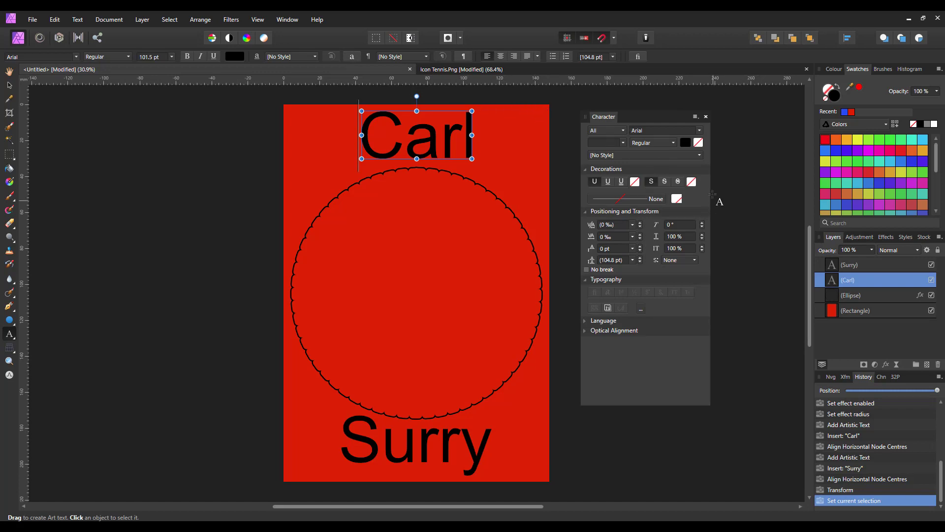
{"action": "mouse_move", "coordinate": [668, 205]}
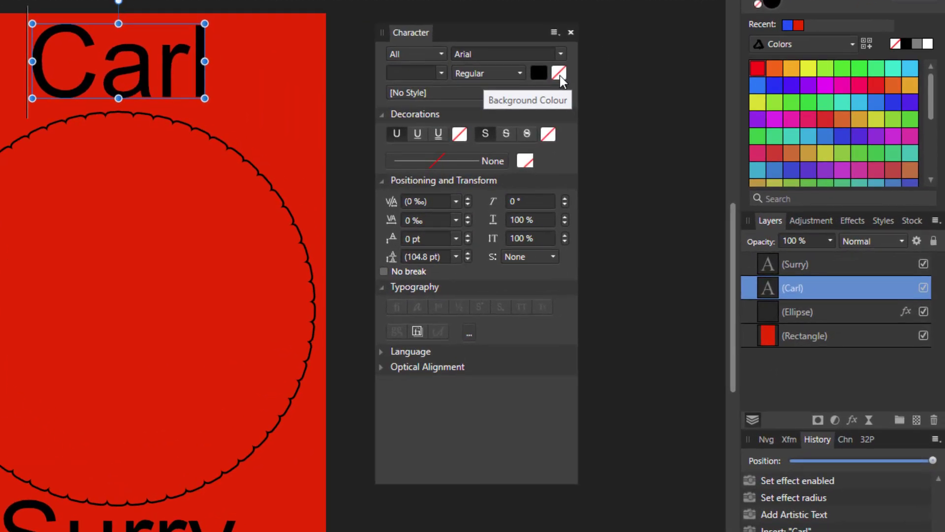
{"action": "mouse_move", "coordinate": [460, 139]}
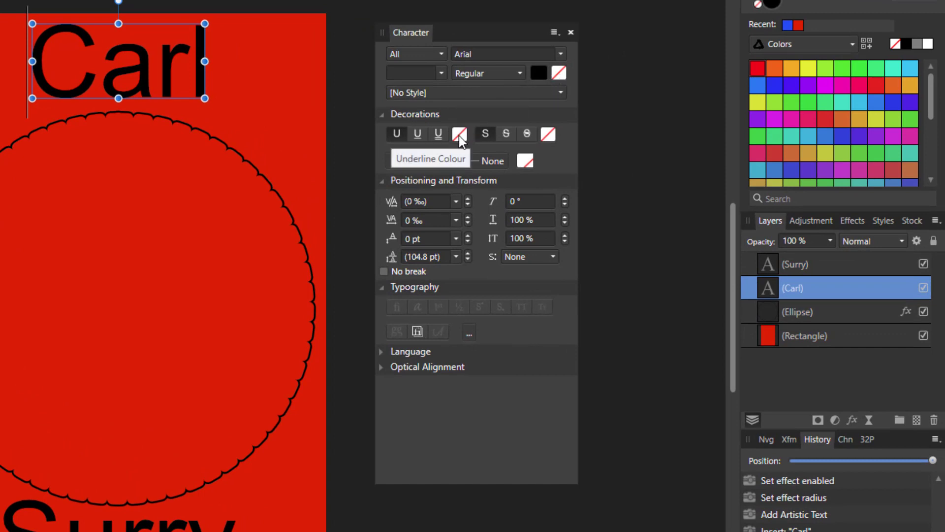
{"action": "mouse_move", "coordinate": [548, 134]}
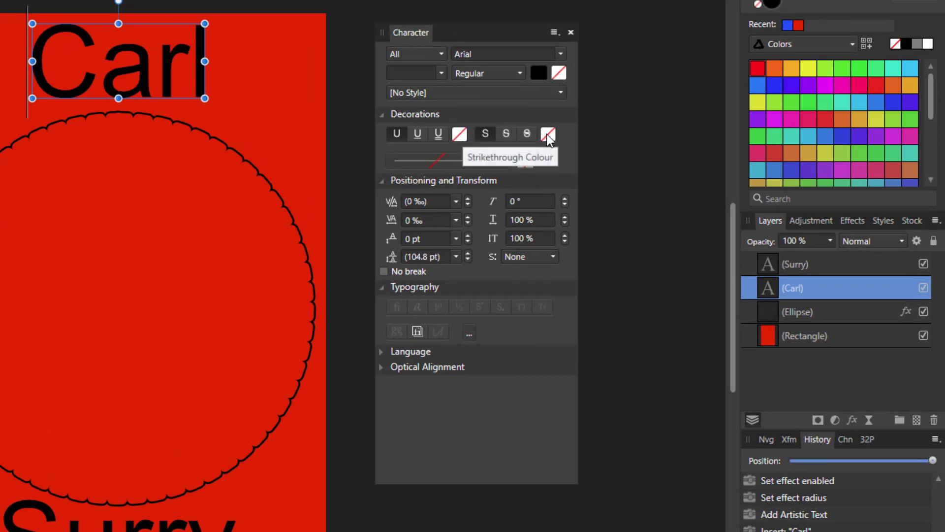
Show the Character panel for Carl's Arial 104.8 pt text.
{"action": "left_click", "coordinate": [548, 134]}
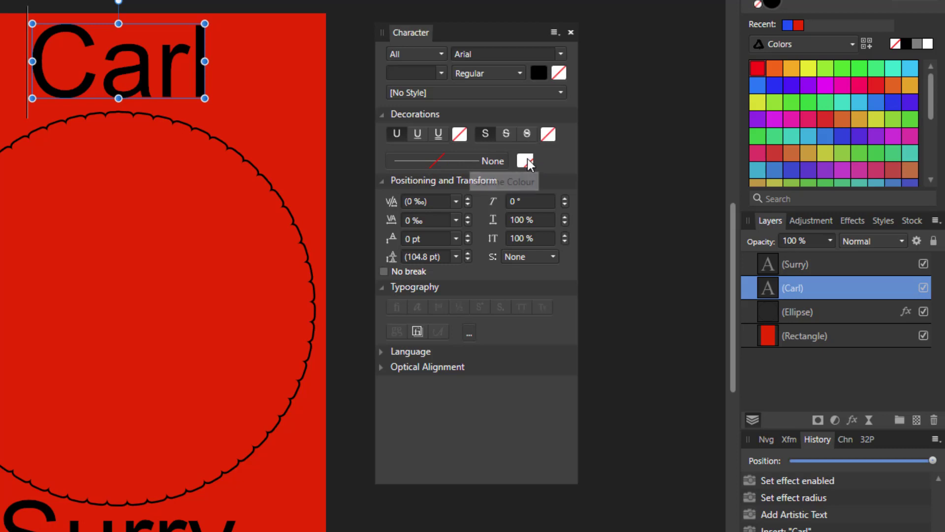
{"action": "mouse_move", "coordinate": [526, 160]}
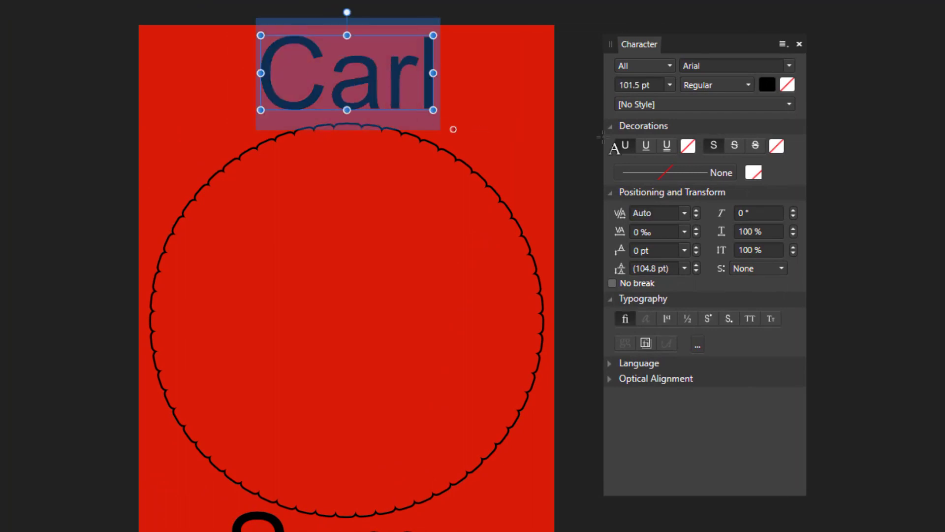
{"action": "mouse_move", "coordinate": [789, 87]}
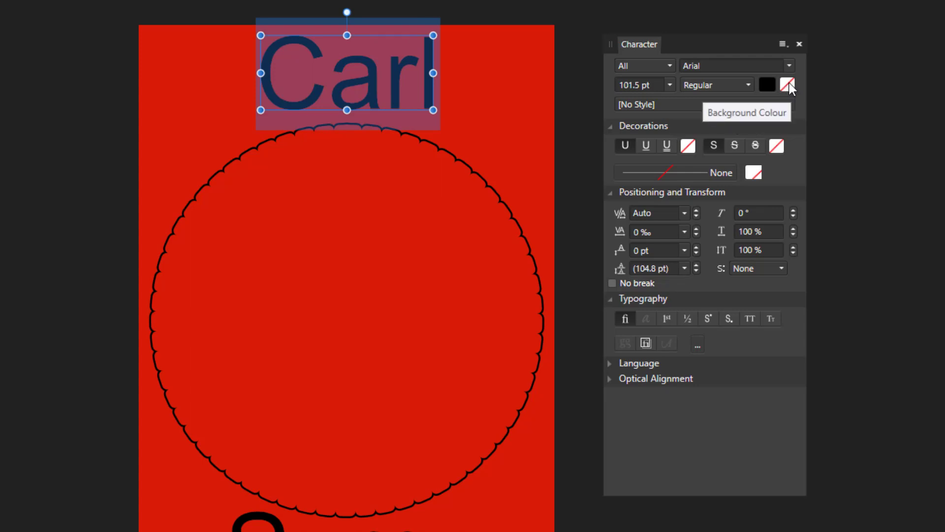
Set Carl's text background colour to a yellow swatch.
{"action": "left_click", "coordinate": [788, 84]}
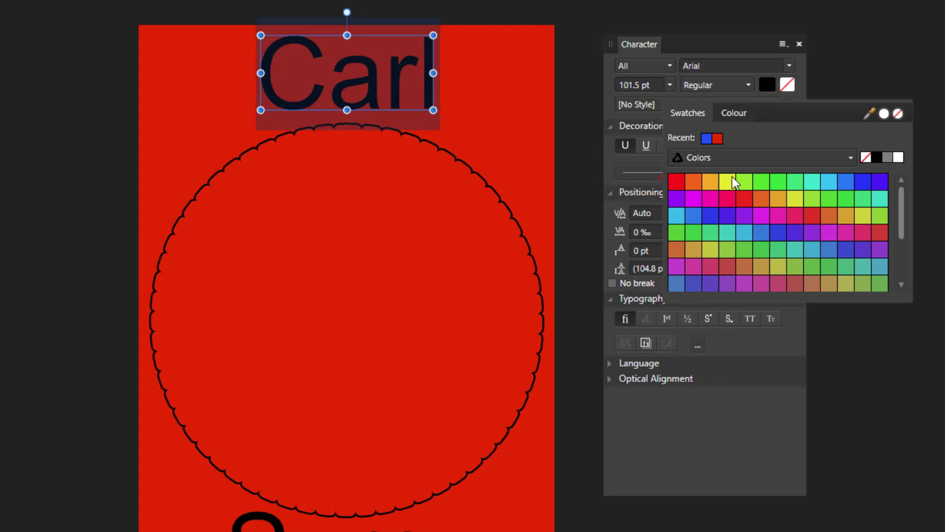
{"action": "left_click", "coordinate": [727, 181]}
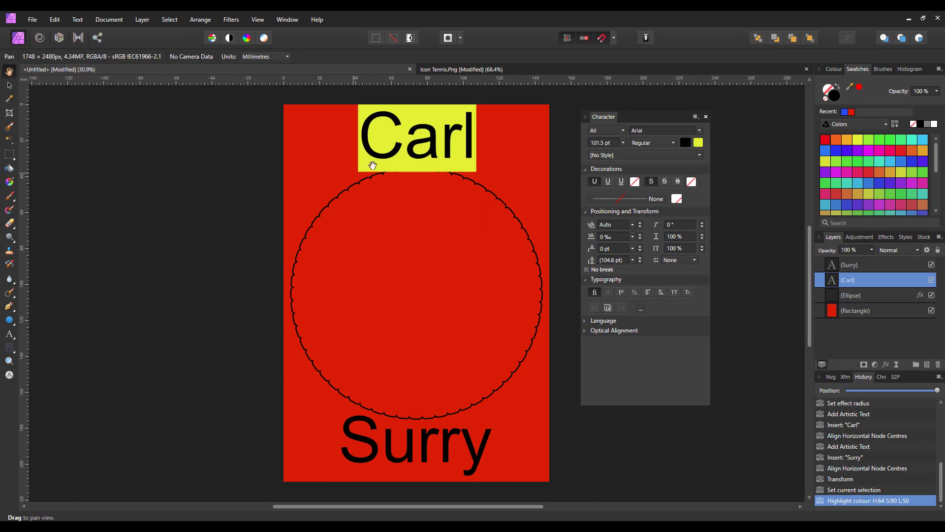
{"action": "mouse_move", "coordinate": [463, 147]}
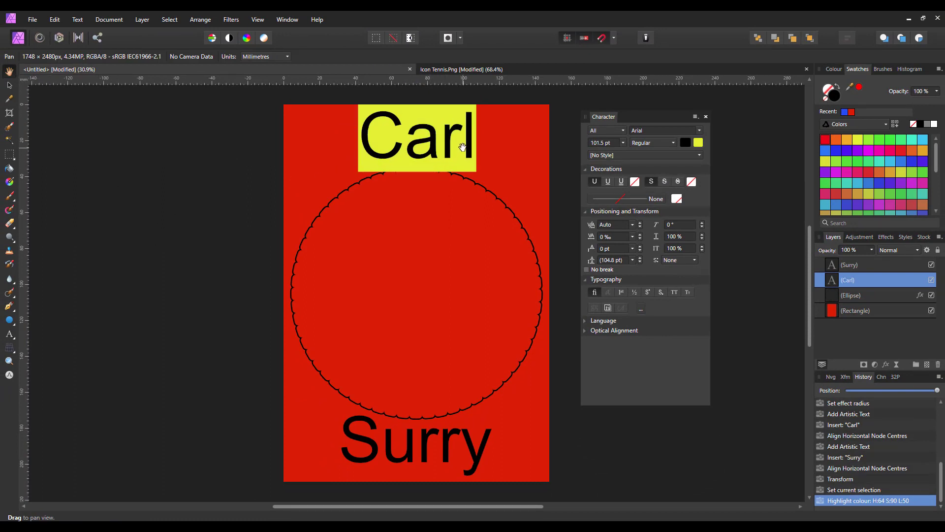
{"action": "mouse_move", "coordinate": [432, 138]}
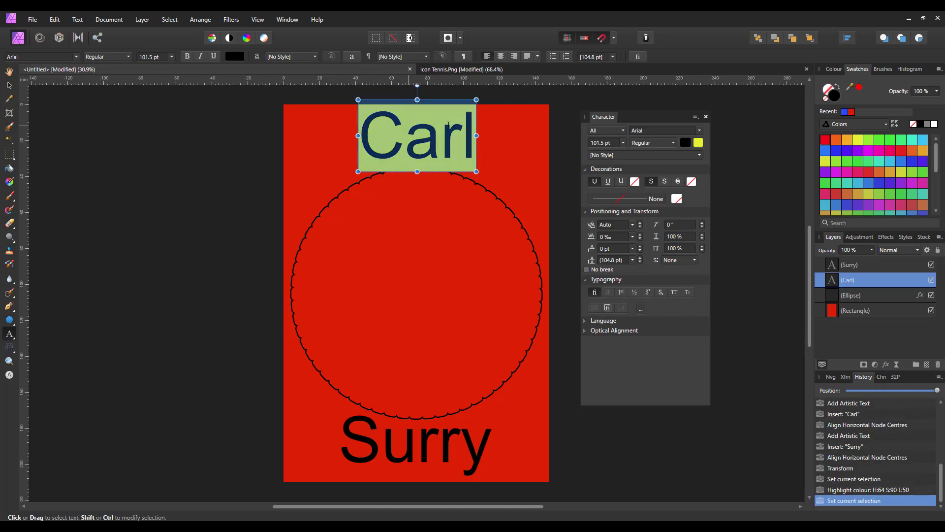
Remove Carl's background colour and give it a single underline, reaching for its colour.
{"action": "left_click", "coordinate": [697, 141]}
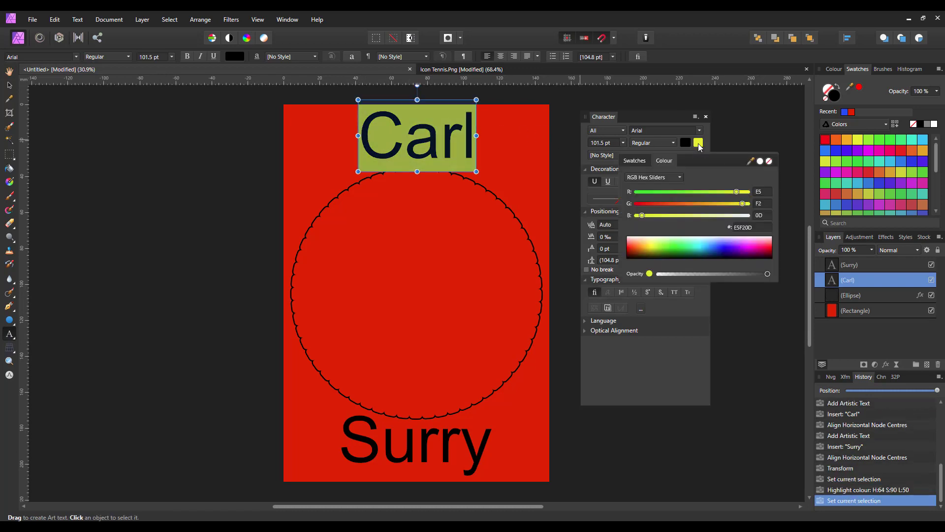
{"action": "left_click", "coordinate": [768, 162]}
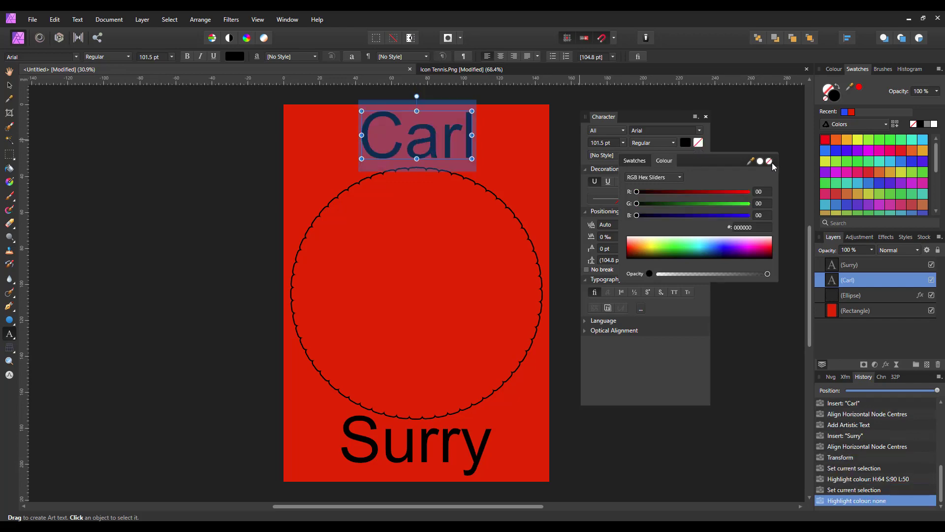
{"action": "left_click", "coordinate": [769, 162]}
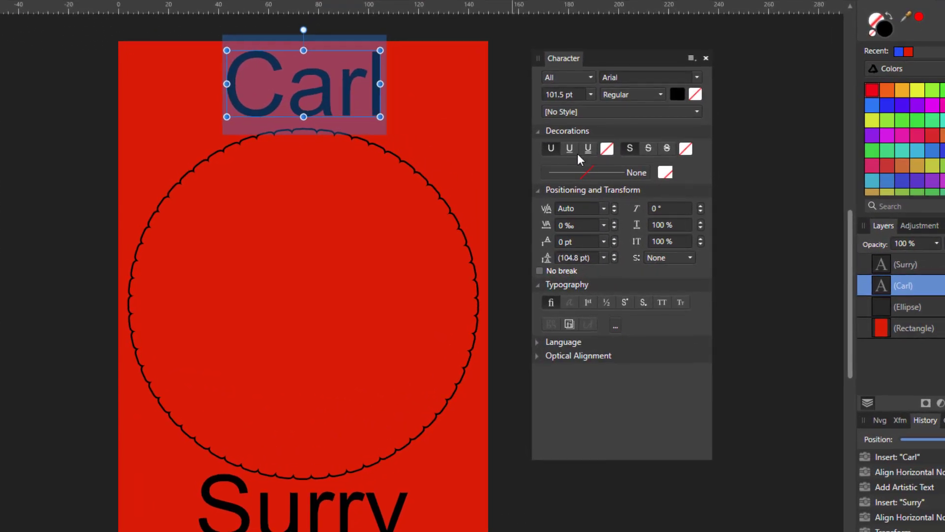
{"action": "mouse_move", "coordinate": [569, 148]}
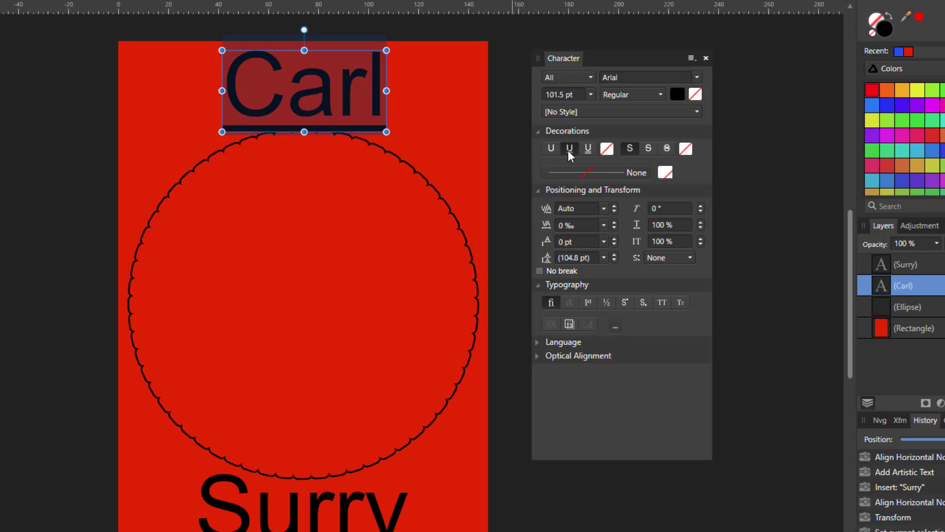
{"action": "left_click", "coordinate": [607, 148]}
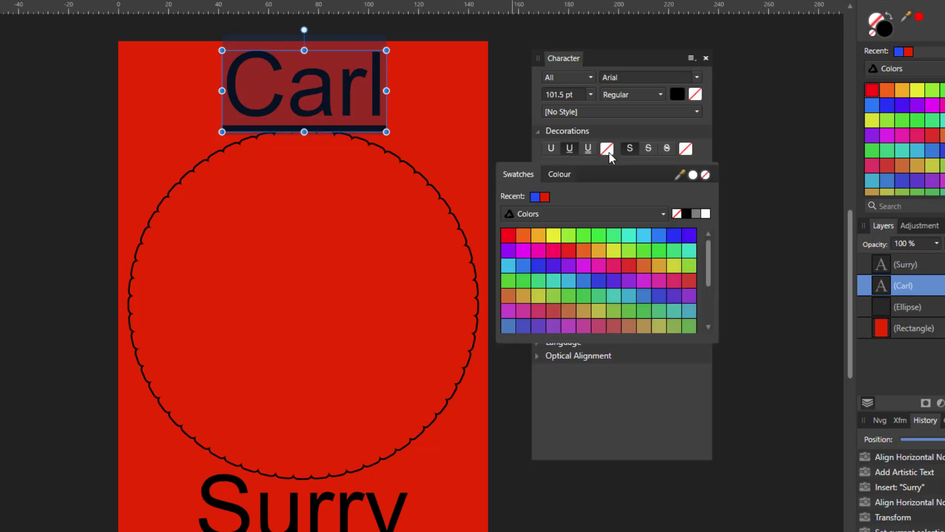
{"action": "left_click", "coordinate": [554, 234]}
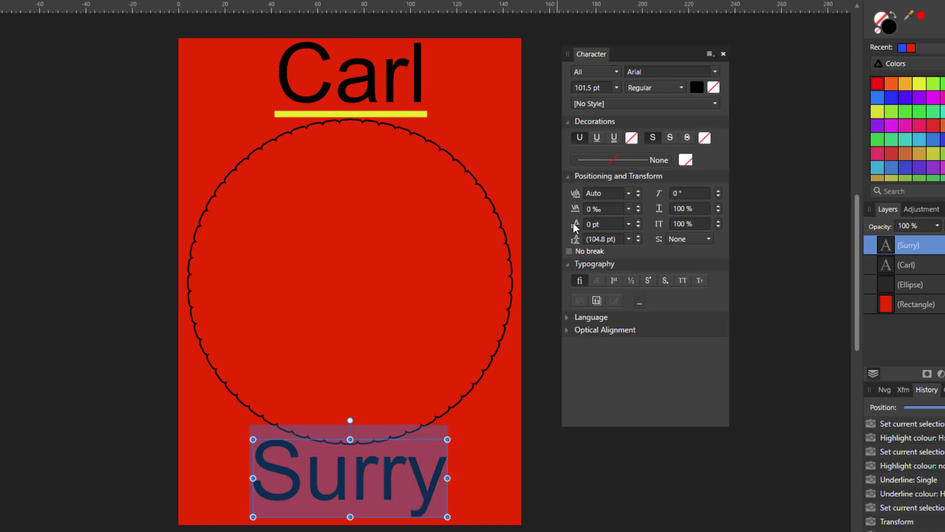
{"action": "mouse_move", "coordinate": [676, 143]}
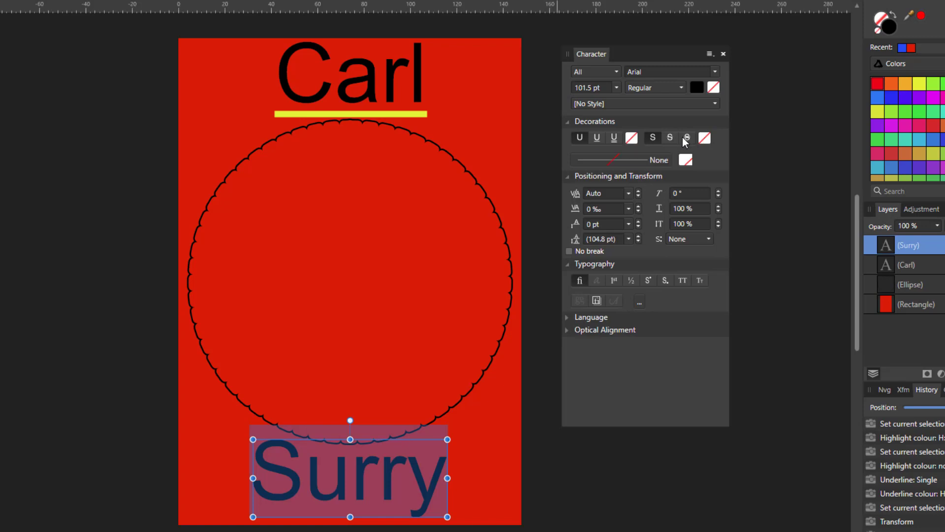
{"action": "mouse_move", "coordinate": [687, 139]}
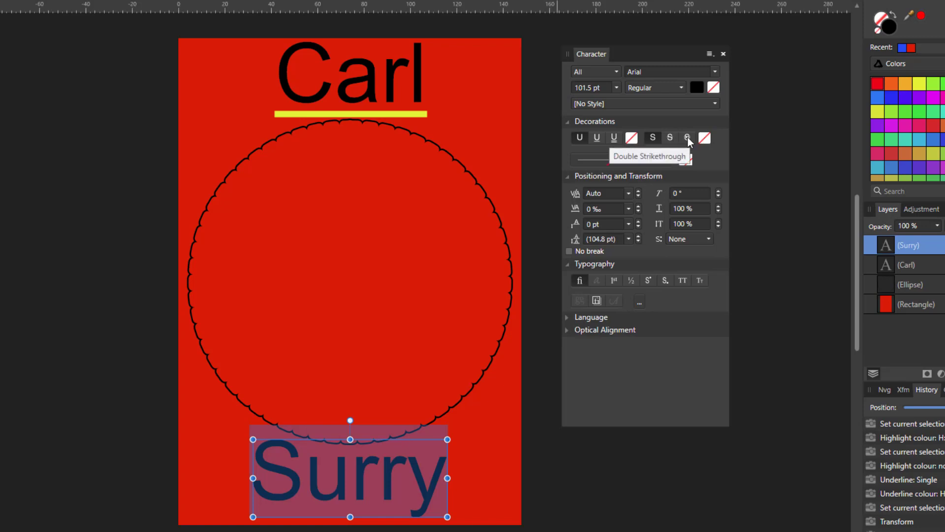
{"action": "left_click", "coordinate": [687, 136]}
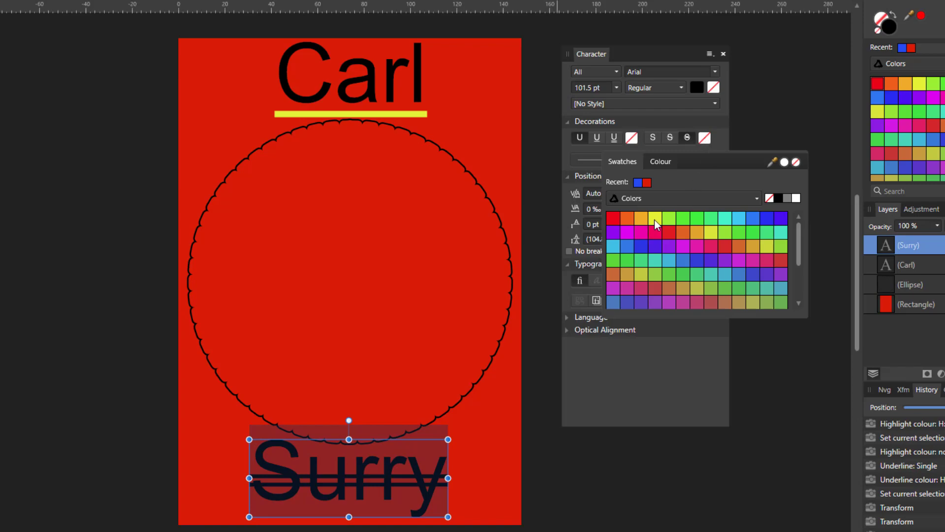
{"action": "left_click", "coordinate": [655, 219]}
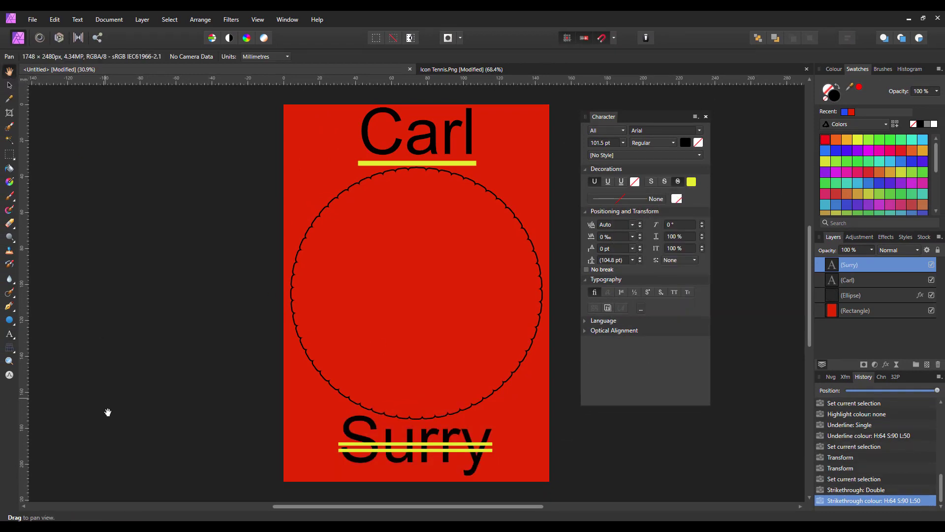
{"action": "mouse_move", "coordinate": [415, 392]}
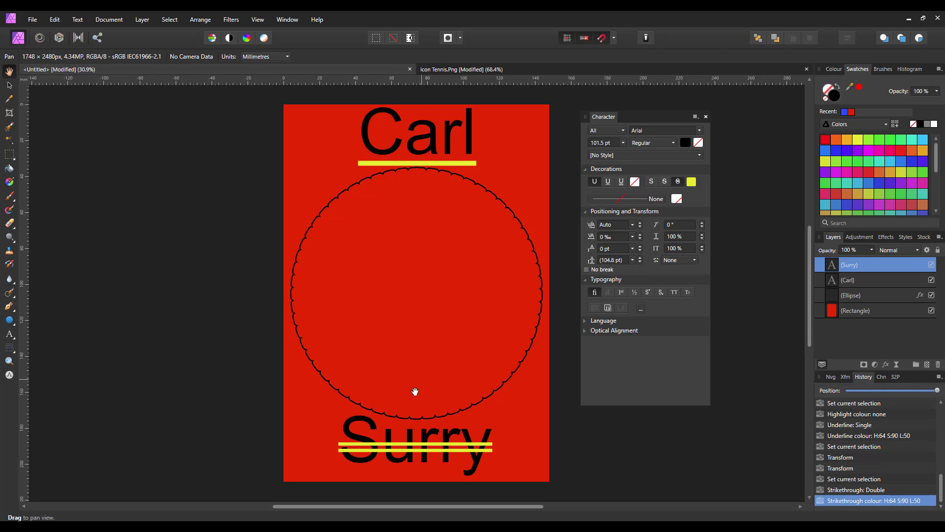
{"action": "mouse_move", "coordinate": [410, 455]}
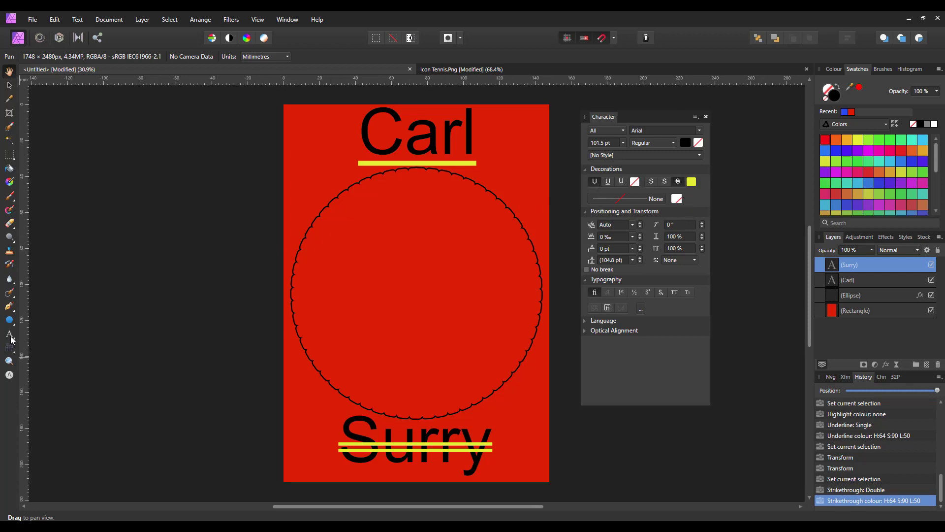
Add Artistic Text 'No Colour' / 'No Fill' on two lines inside the scalloped circle.
{"action": "left_click", "coordinate": [9, 334]}
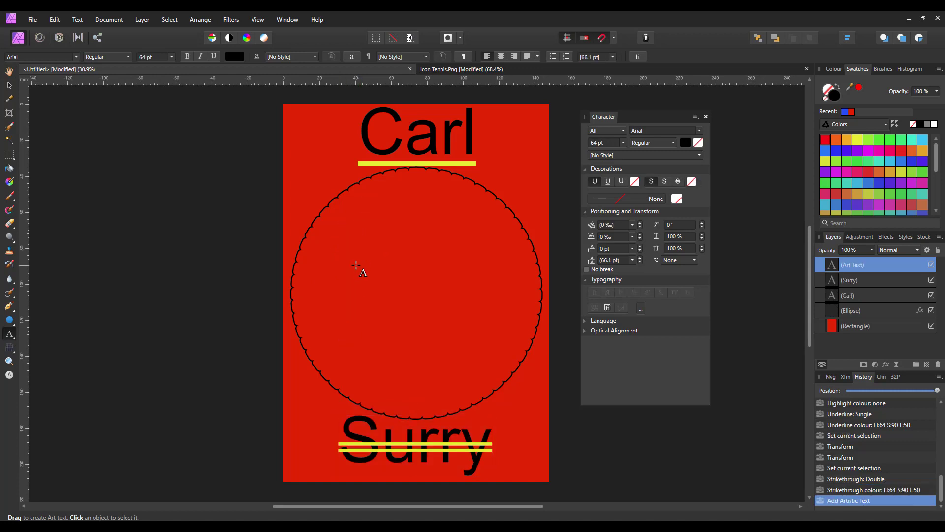
{"action": "type", "text": "No"}
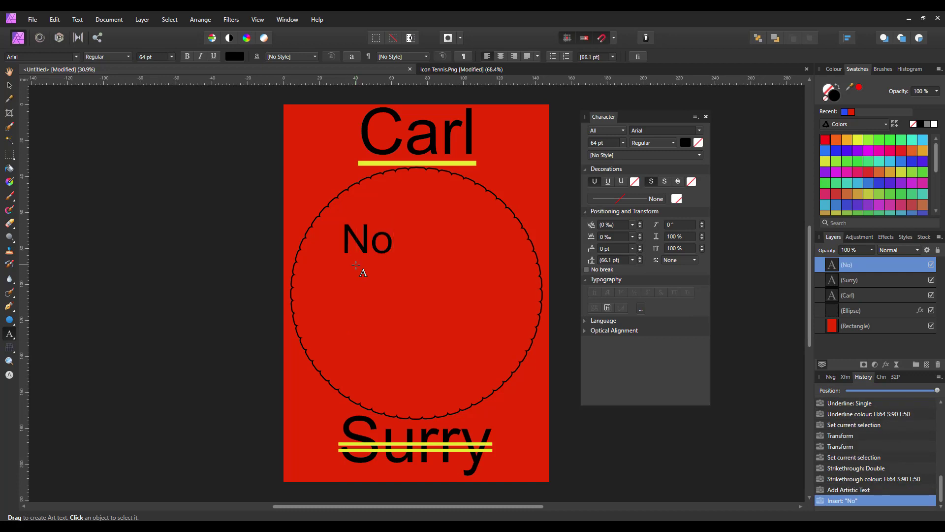
{"action": "type", "text": "C"}
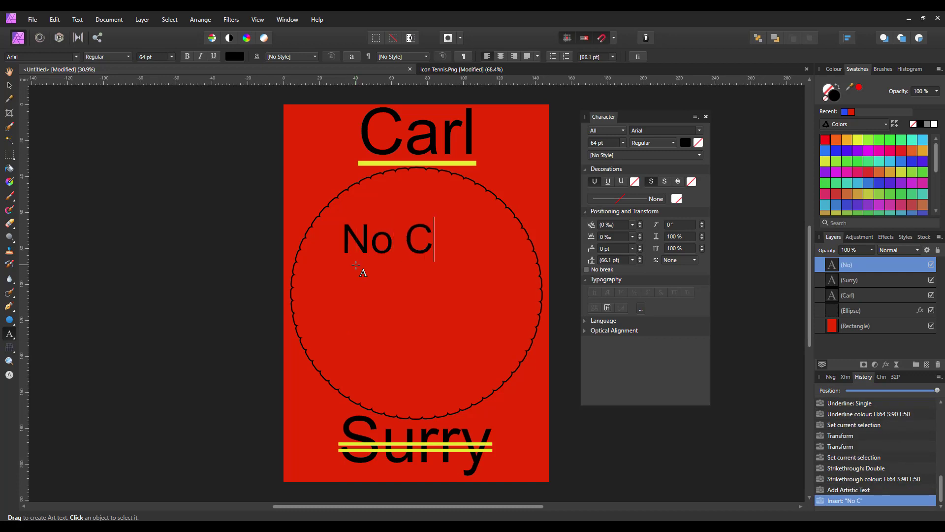
{"action": "type", "text": "olour"}
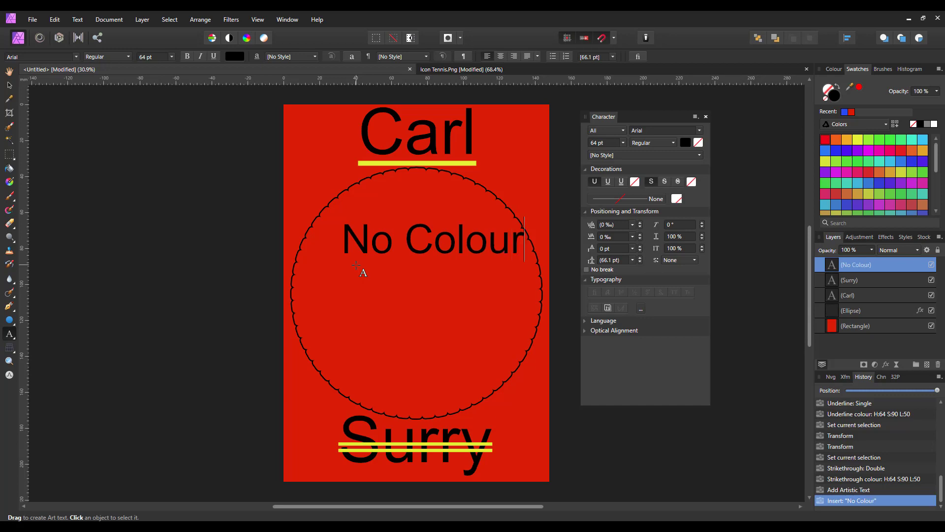
{"action": "type", "text": "No Fill"}
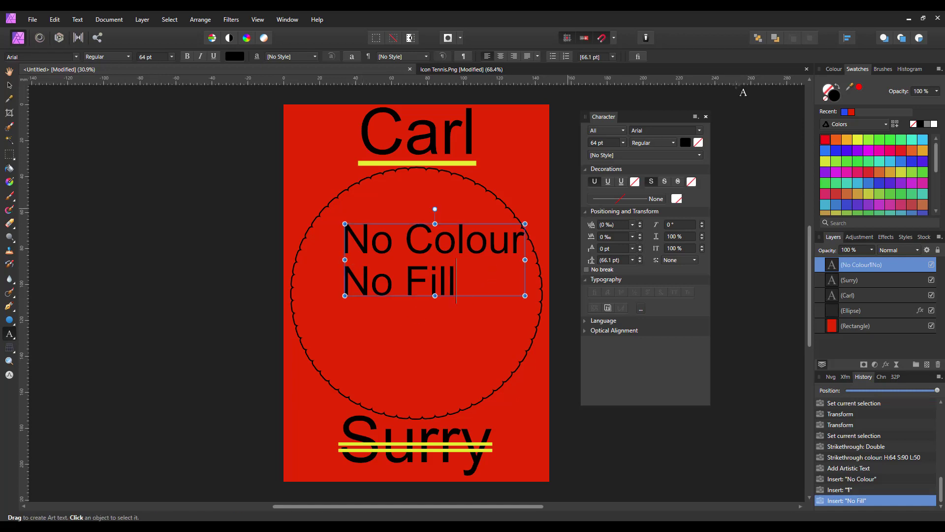
Align the new text to the horizontal and vertical centre of the page.
{"action": "left_click", "coordinate": [847, 37]}
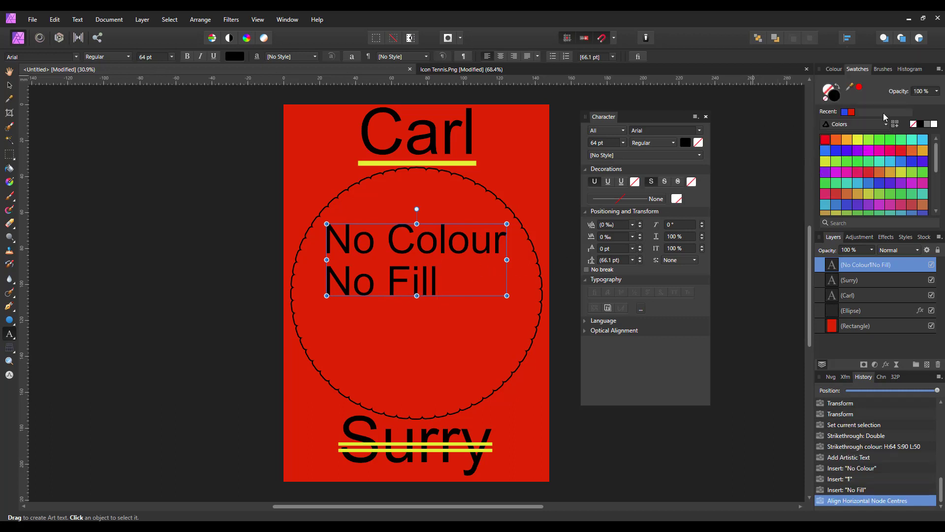
{"action": "left_click", "coordinate": [847, 37]}
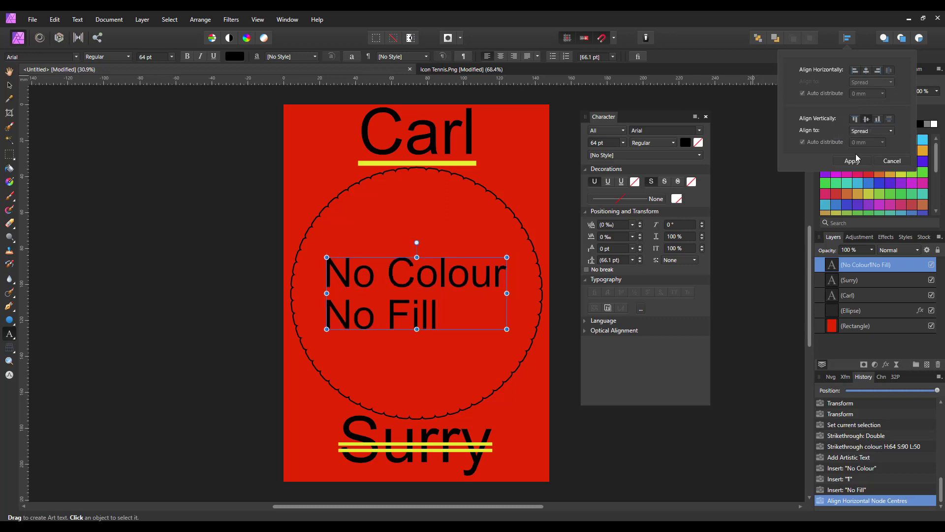
{"action": "left_click", "coordinate": [853, 160]}
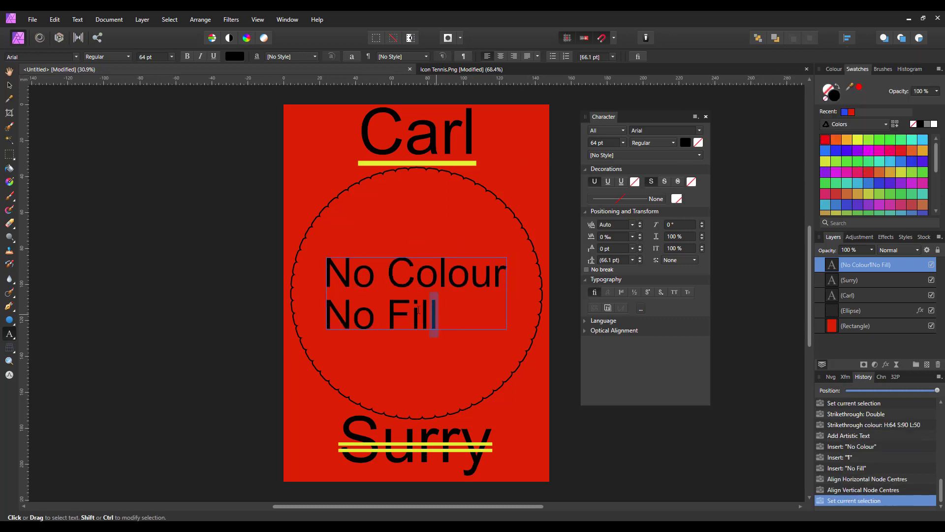
Centre-align the two 'No Colour No Fill' lines against each other.
{"action": "triple_click", "coordinate": [416, 291]}
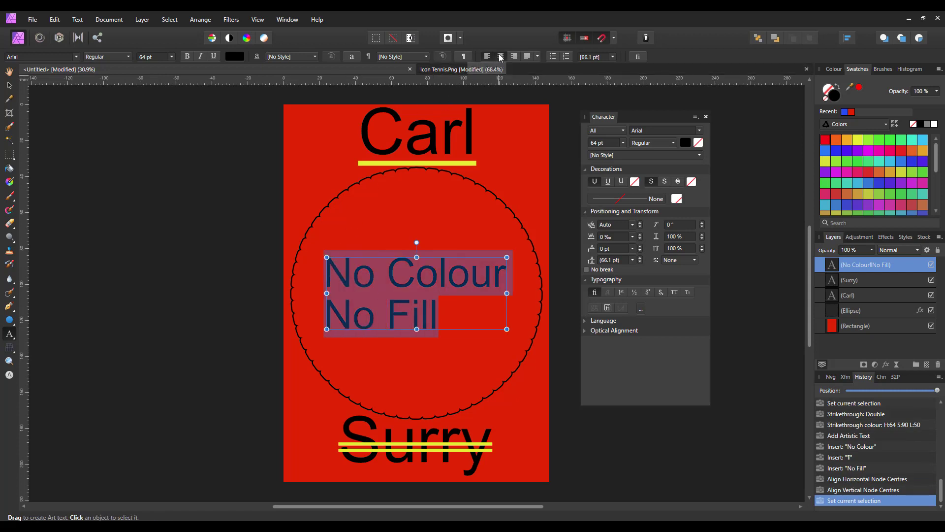
{"action": "left_click", "coordinate": [500, 57]}
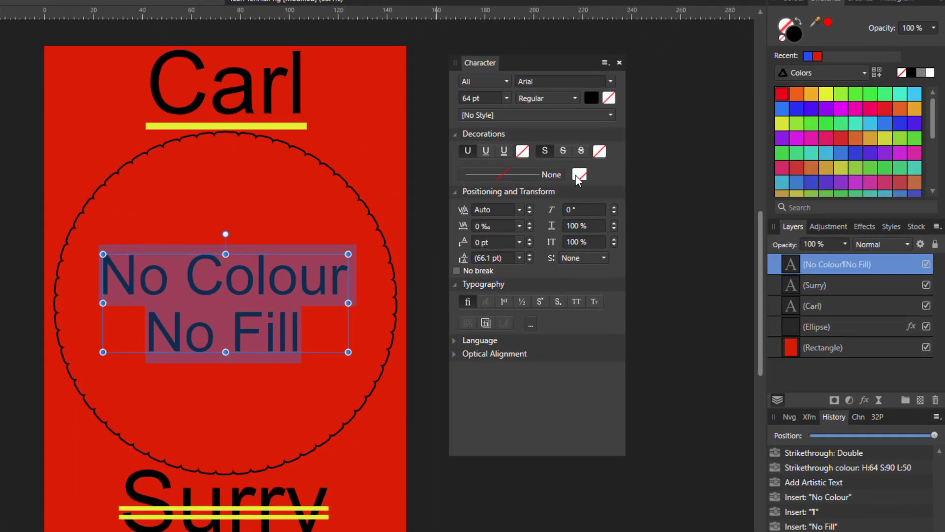
{"action": "mouse_move", "coordinate": [561, 176]}
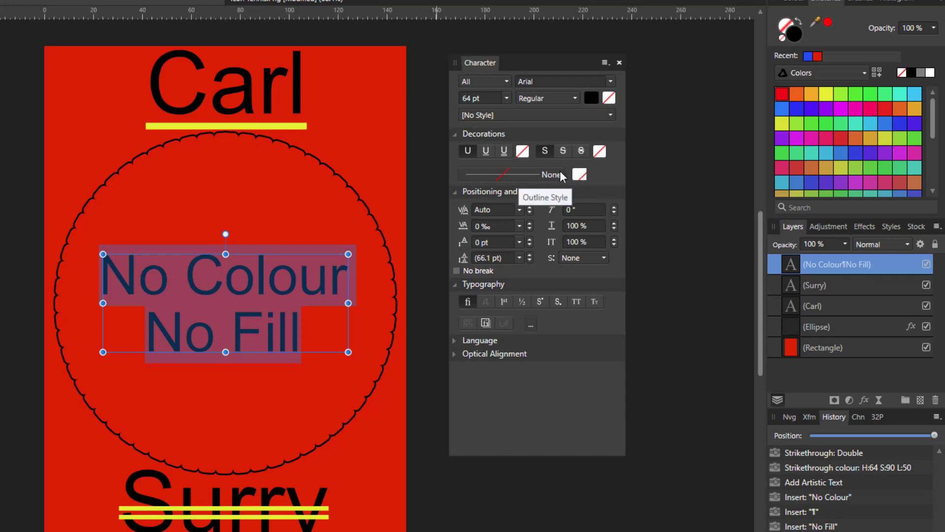
{"action": "mouse_move", "coordinate": [526, 209]}
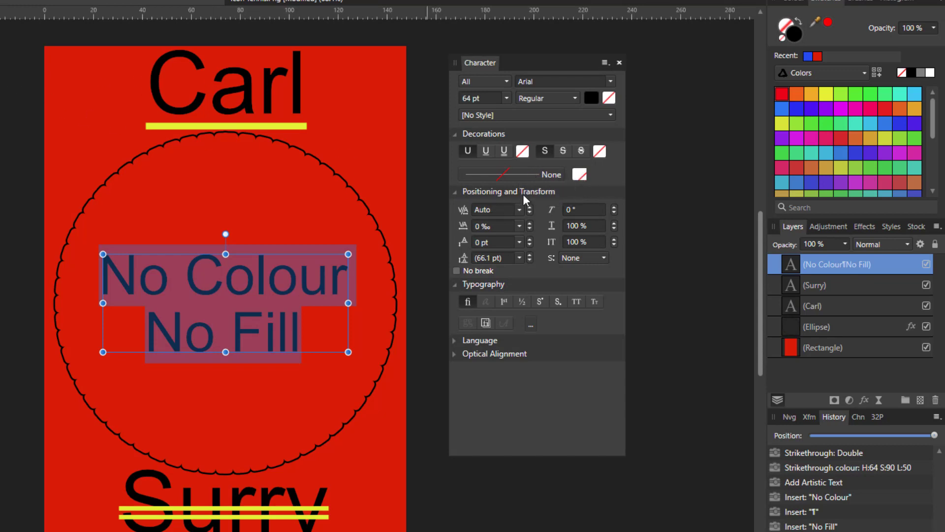
{"action": "mouse_move", "coordinate": [520, 183]}
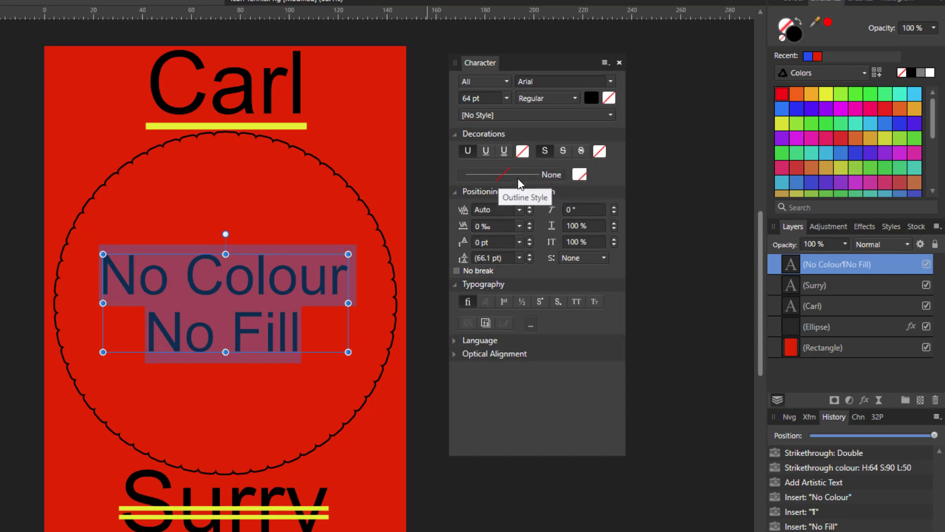
Give the text a solid white outline about 0.8 pt wide via Character Outline Style.
{"action": "left_click", "coordinate": [512, 174]}
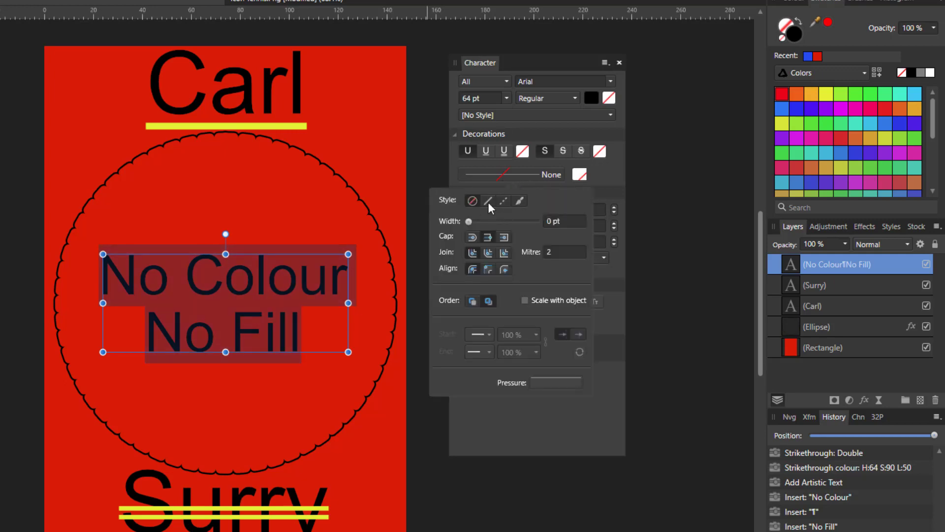
{"action": "mouse_move", "coordinate": [488, 201]}
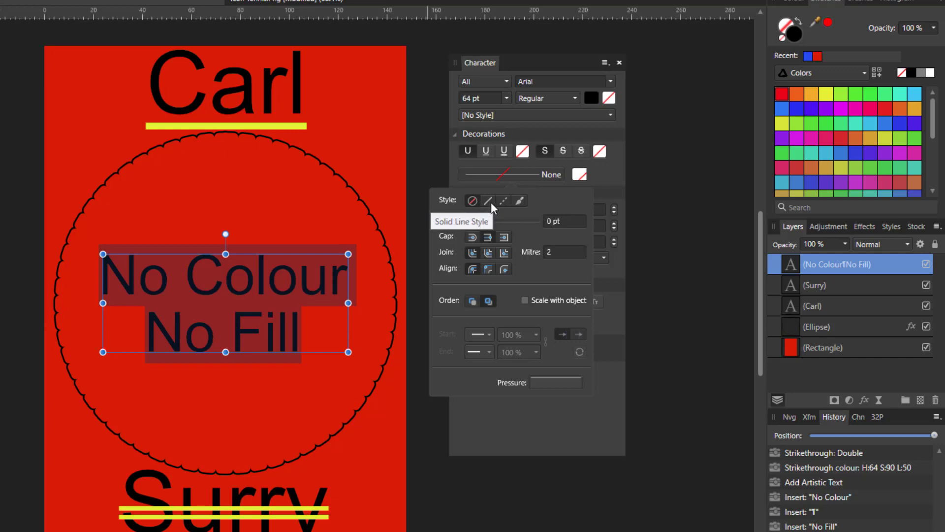
{"action": "left_click", "coordinate": [488, 201]}
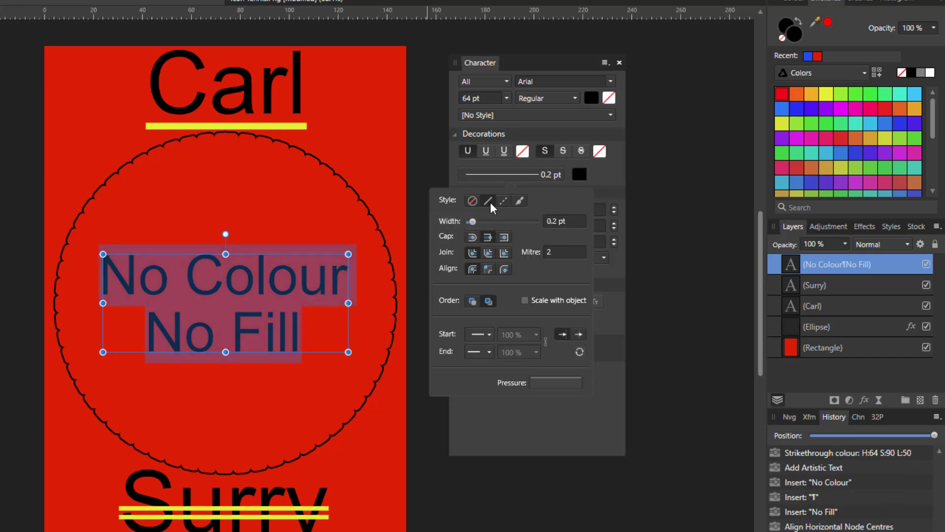
{"action": "mouse_move", "coordinate": [566, 185]}
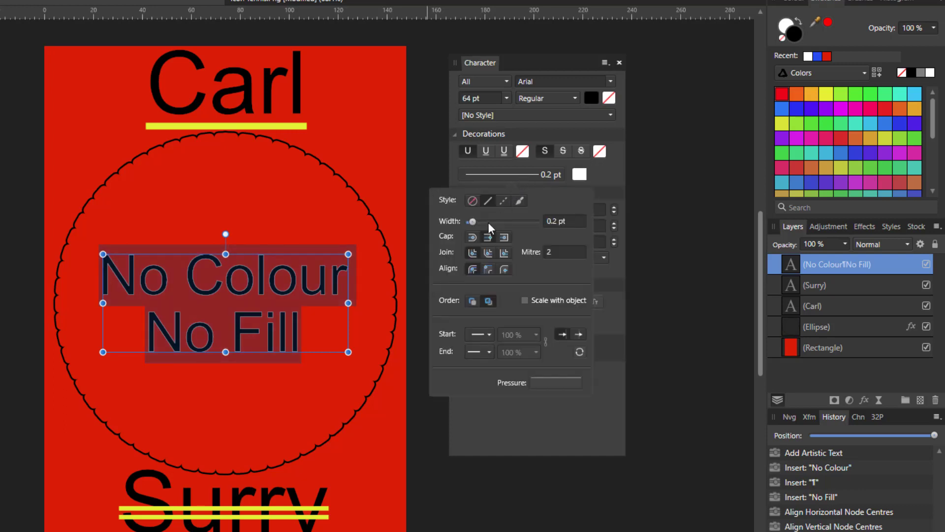
{"action": "left_click_drag", "start_coordinate": [471, 221], "coordinate": [477, 220]}
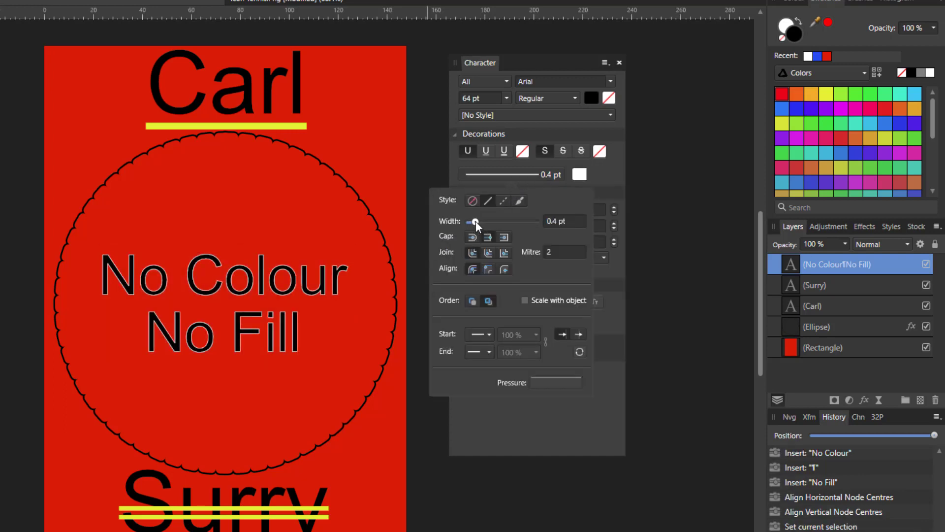
{"action": "left_click_drag", "start_coordinate": [472, 221], "coordinate": [479, 221]}
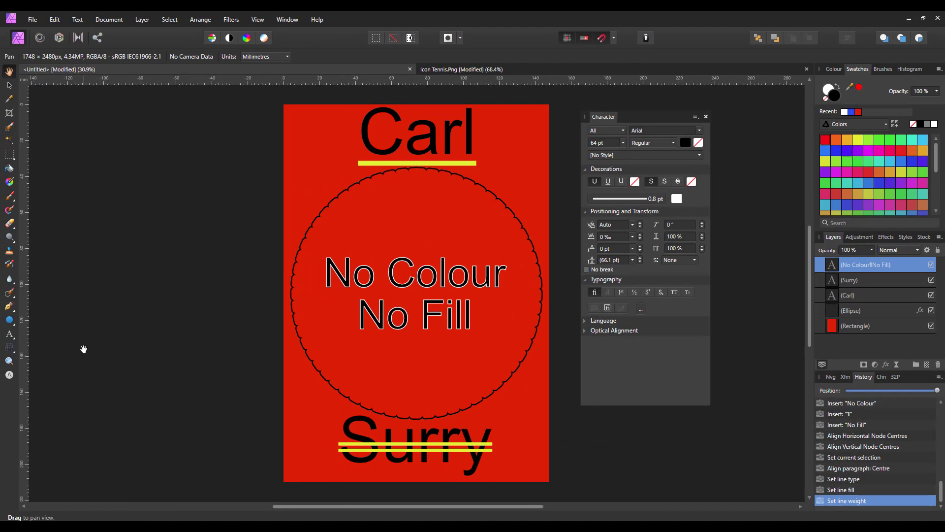
{"action": "mouse_move", "coordinate": [737, 241]}
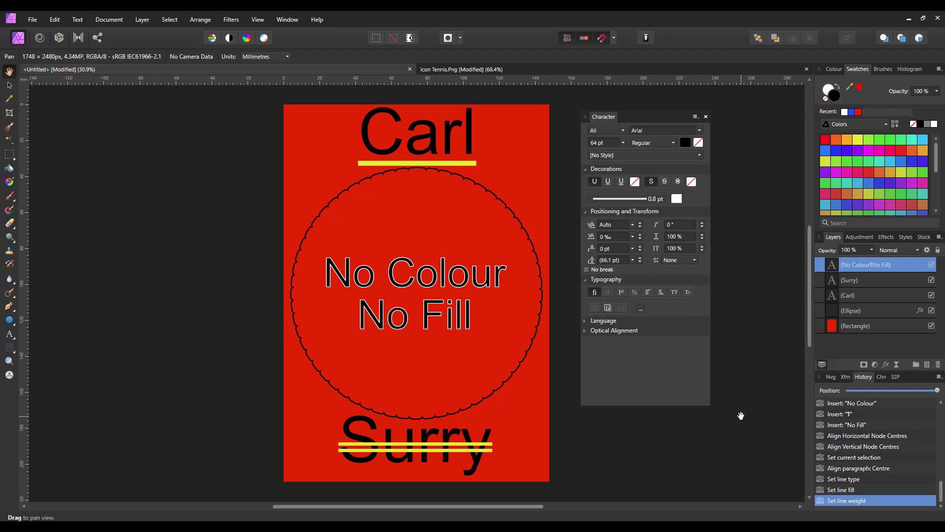
{"action": "mouse_move", "coordinate": [747, 420]}
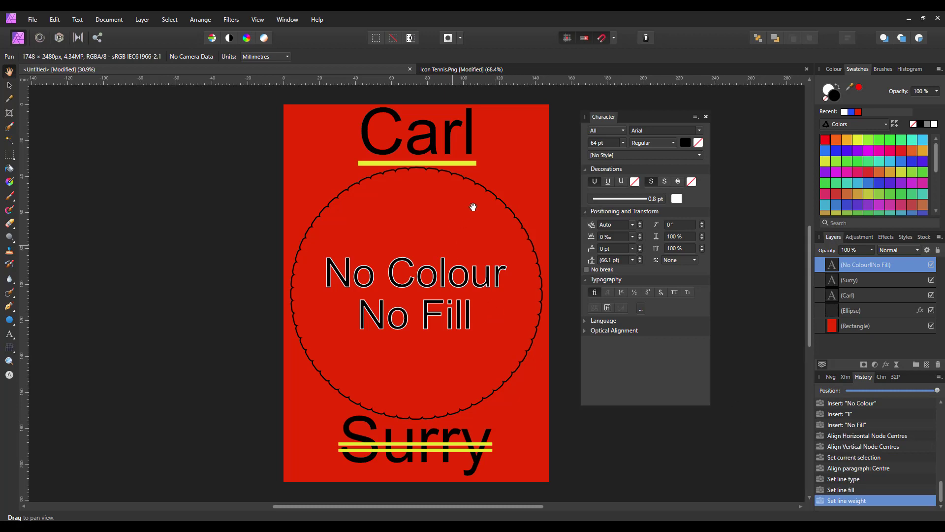
{"action": "mouse_move", "coordinate": [567, 464]}
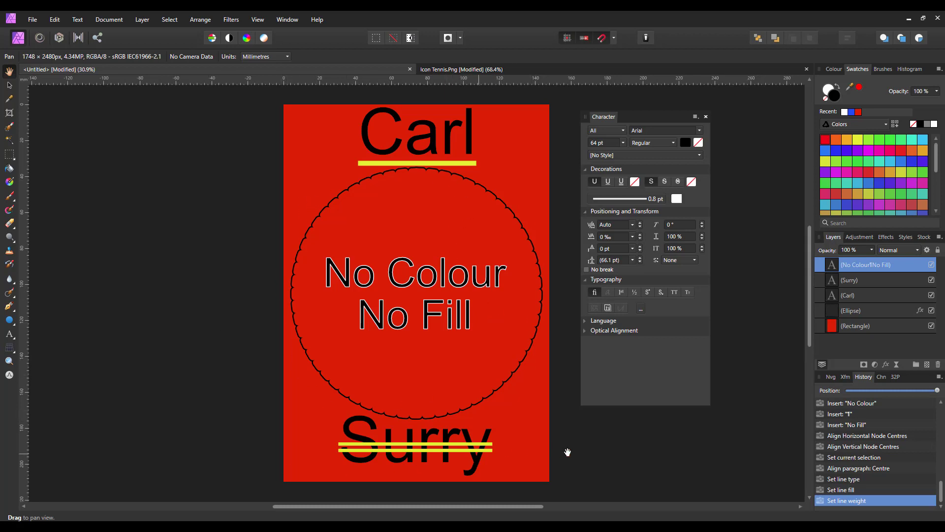
{"action": "mouse_move", "coordinate": [683, 459]}
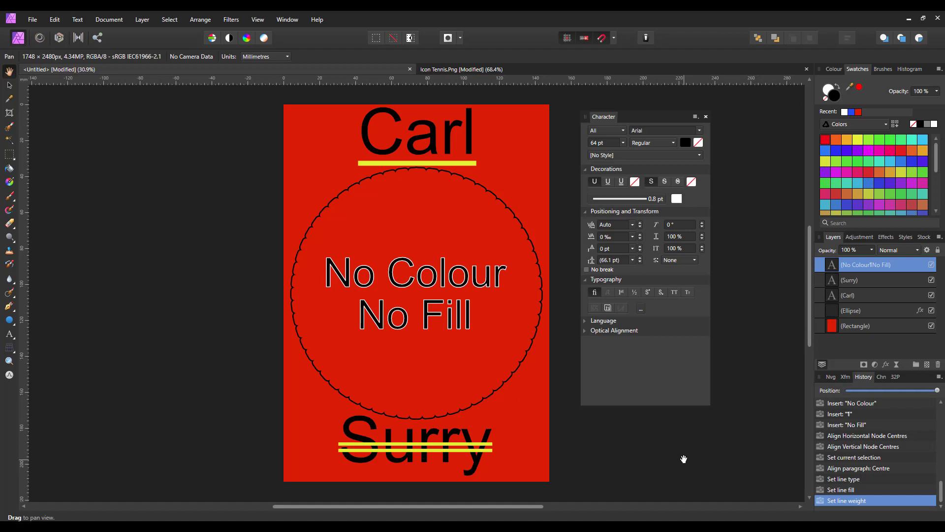